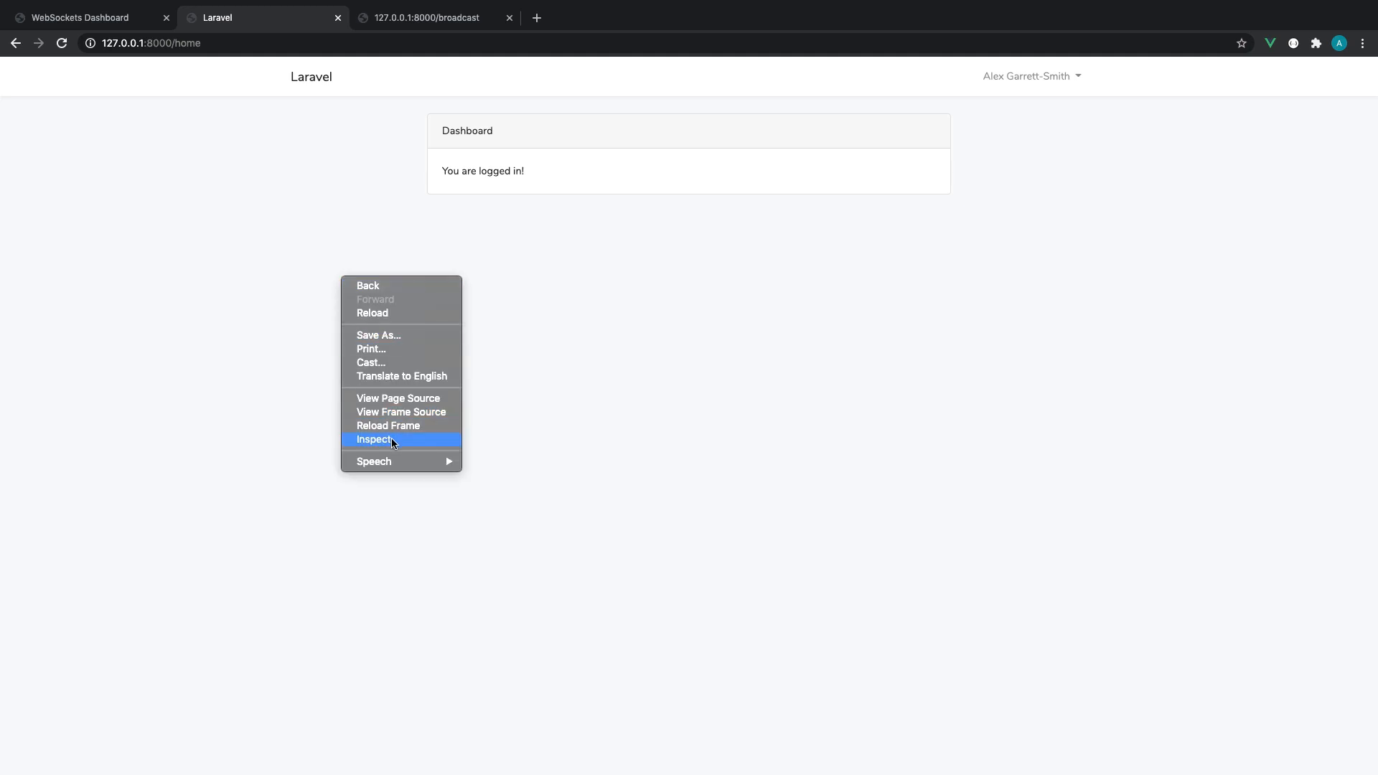
# - Open Chrome's developer console under the Laravel dashboard page via Inspect
pyautogui.click(373, 439)
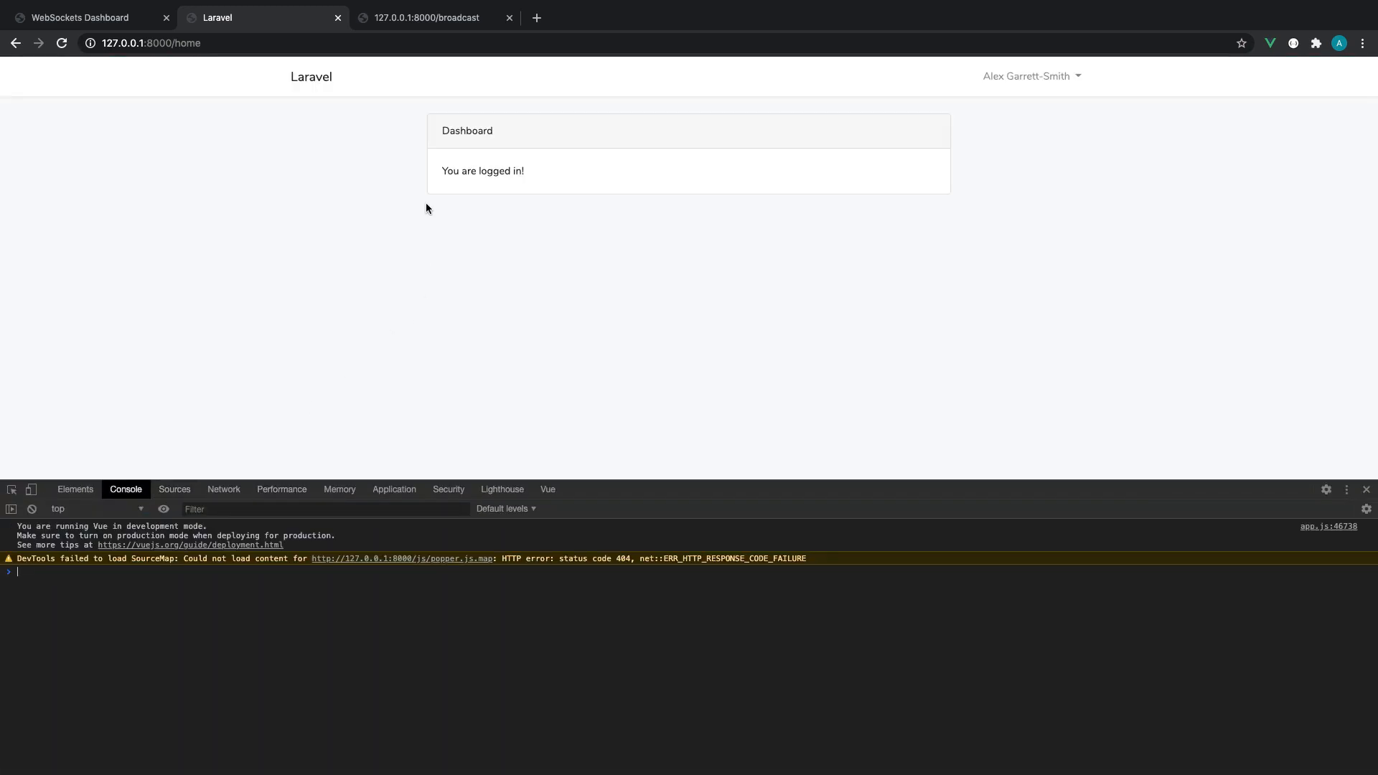
pyautogui.moveTo(601, 178)
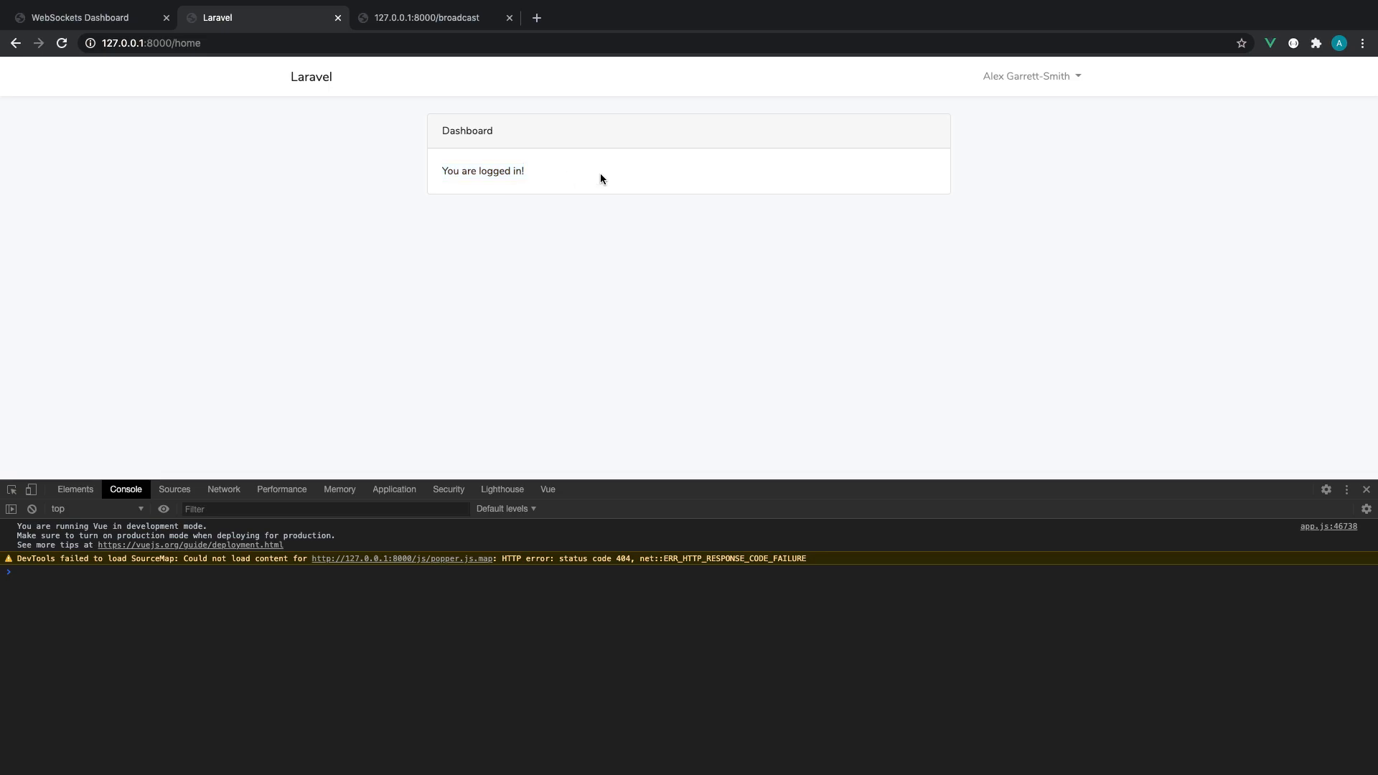
pyautogui.moveTo(380, 101)
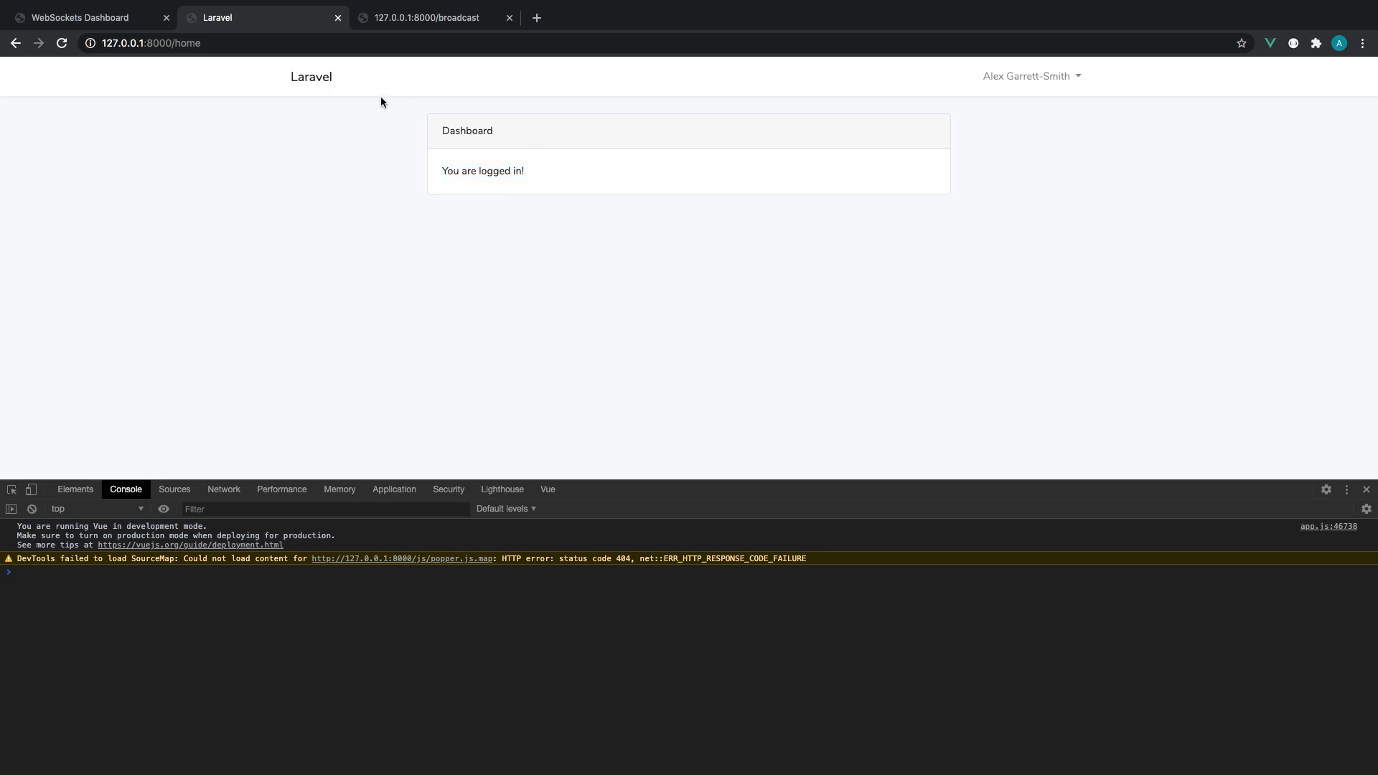
pyautogui.moveTo(481, 188)
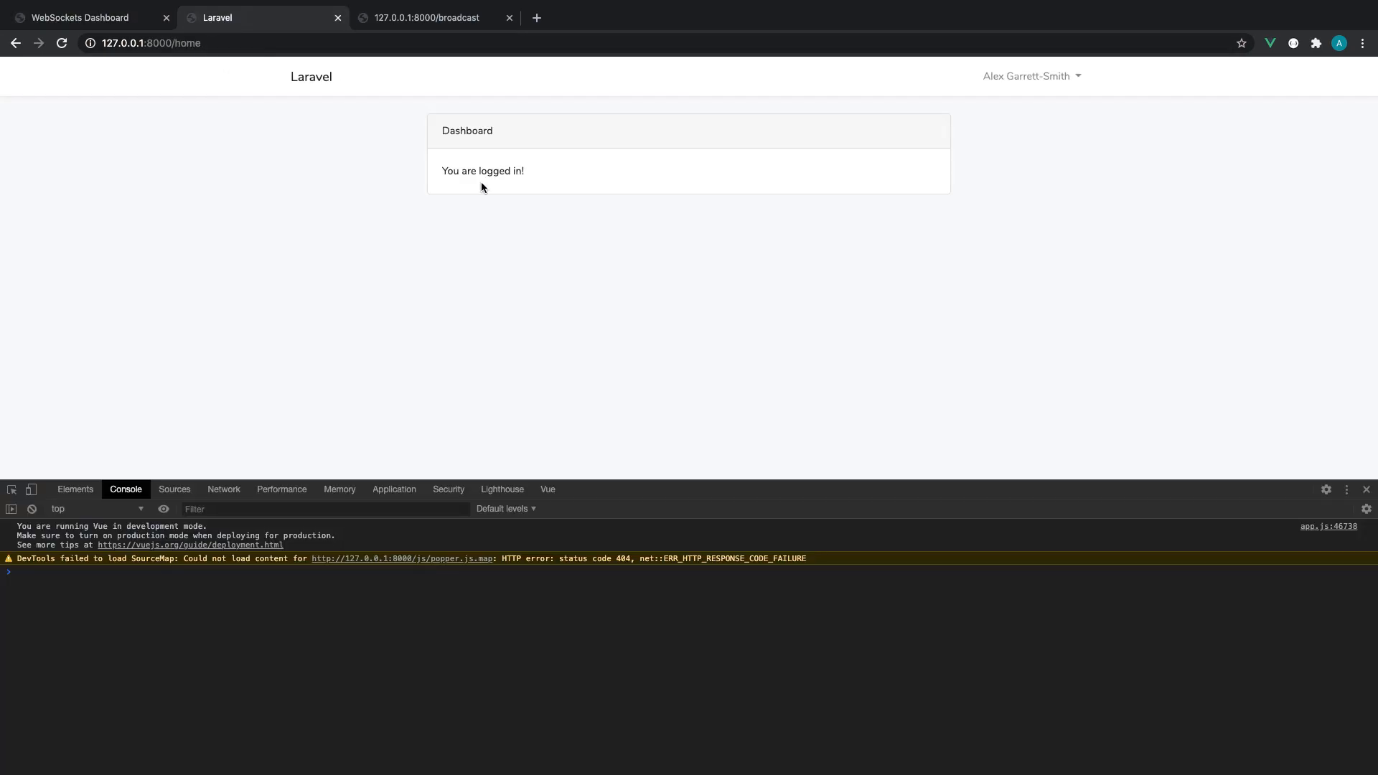
pyautogui.moveTo(568, 270)
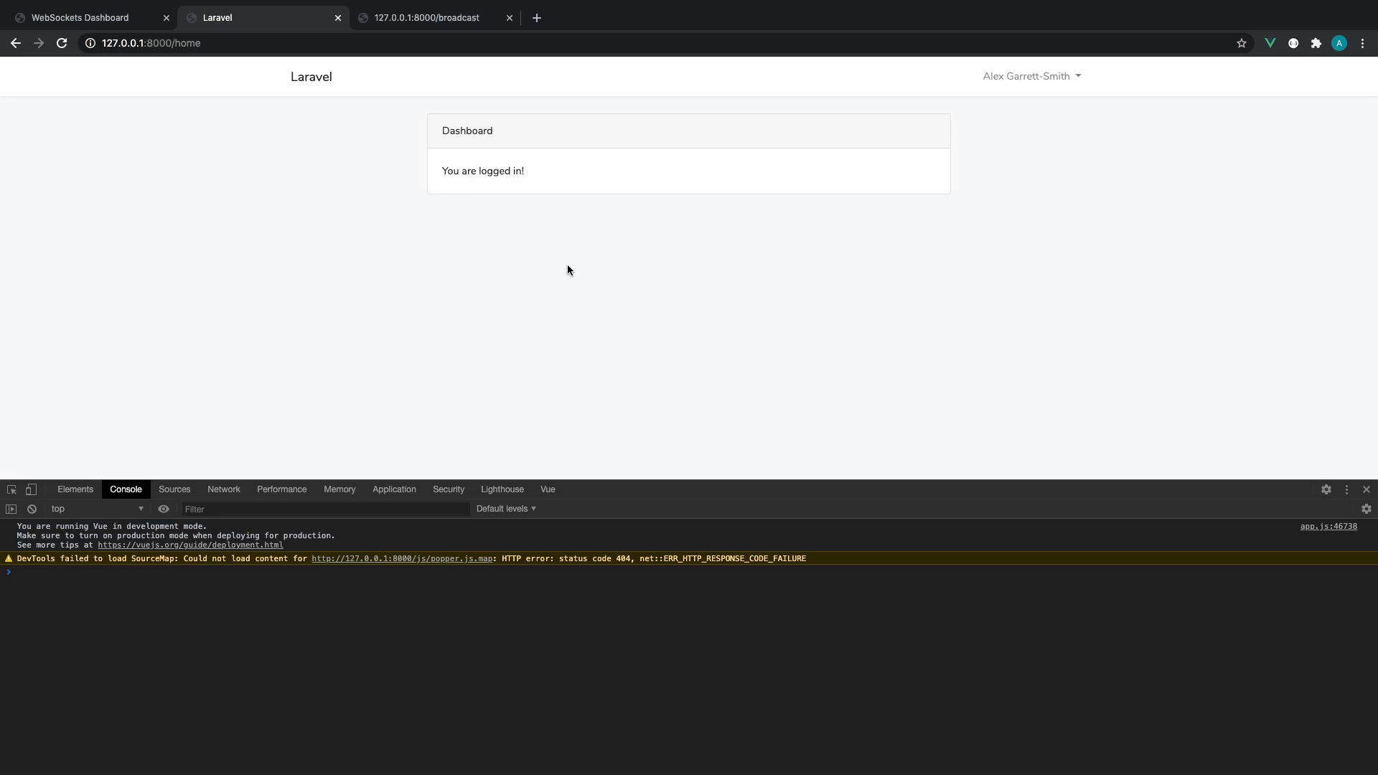
pyautogui.moveTo(396, 120)
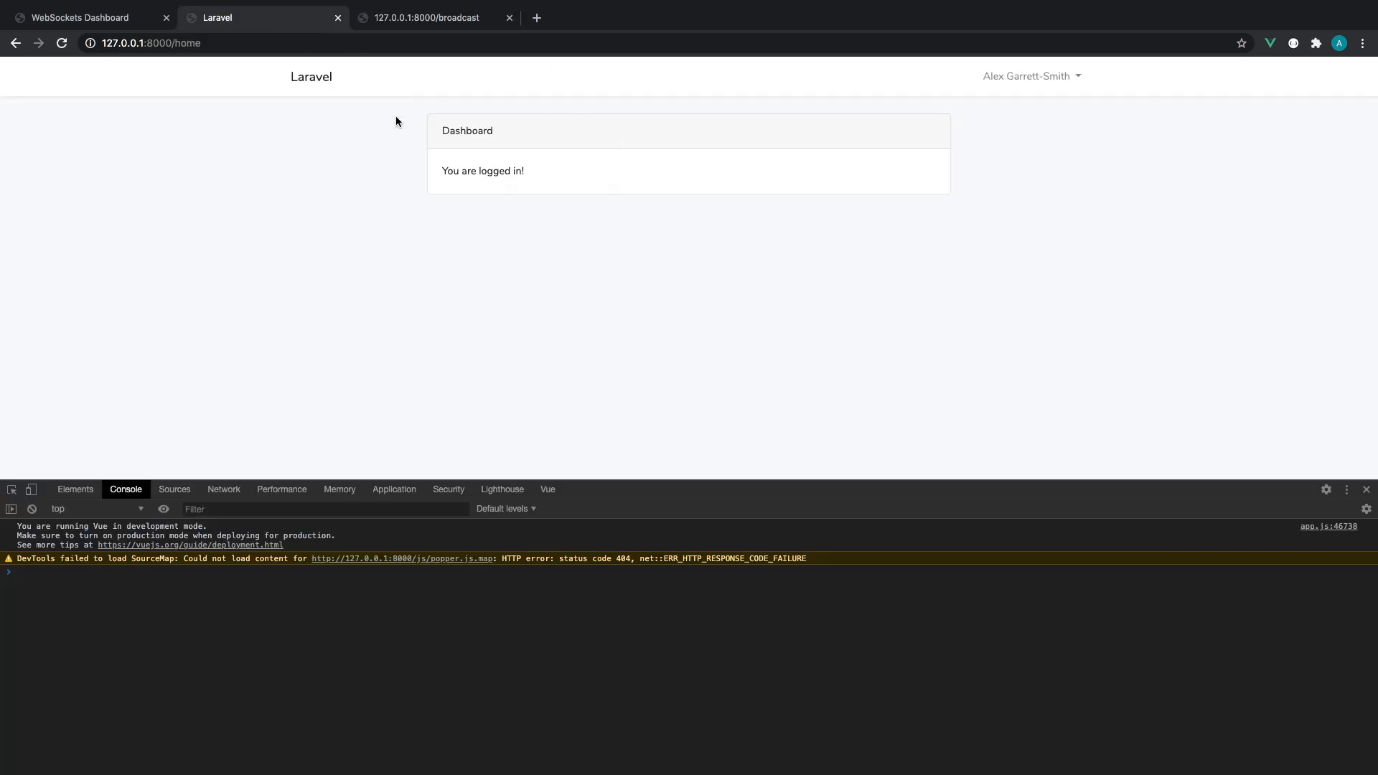
pyautogui.moveTo(572, 211)
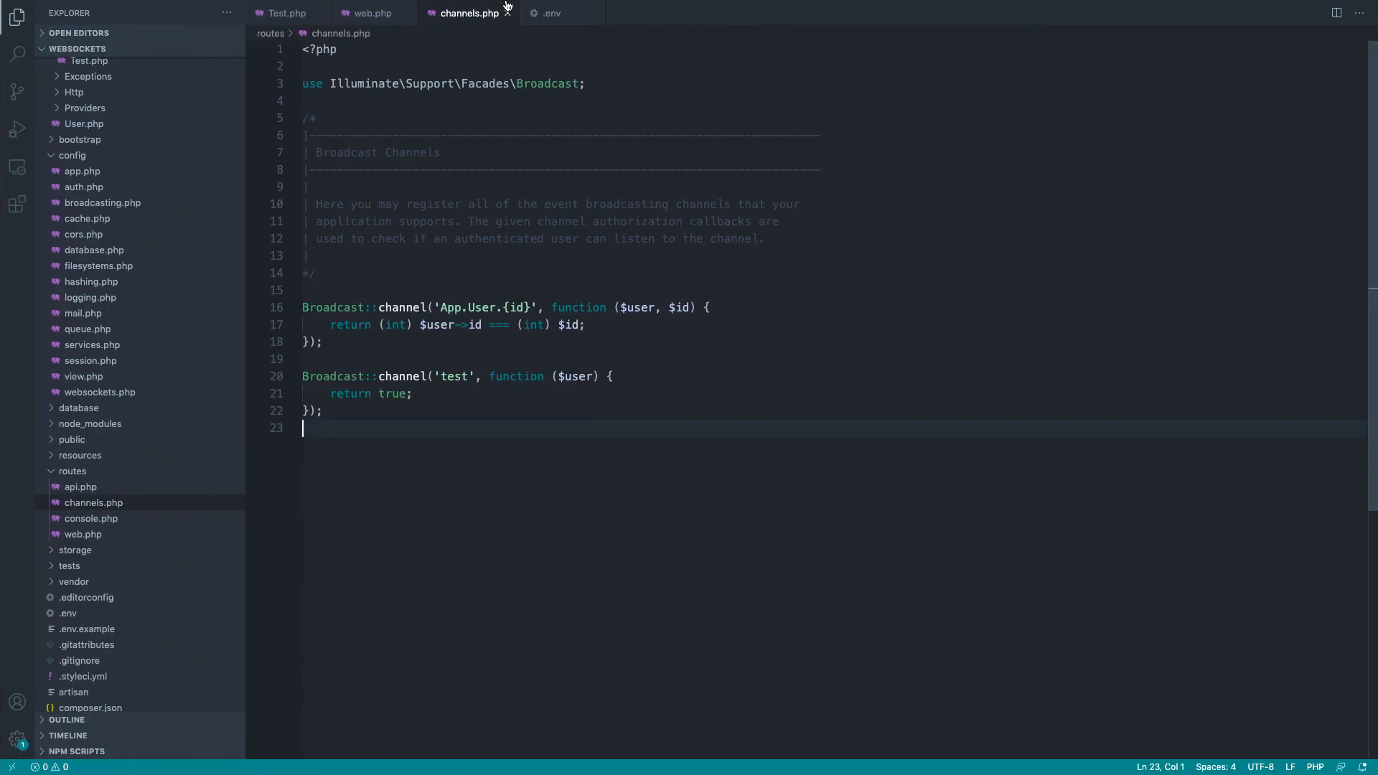
# - Close the channels and .env tabs, trim ExampleComponent.vue and save it
pyautogui.click(552, 13)
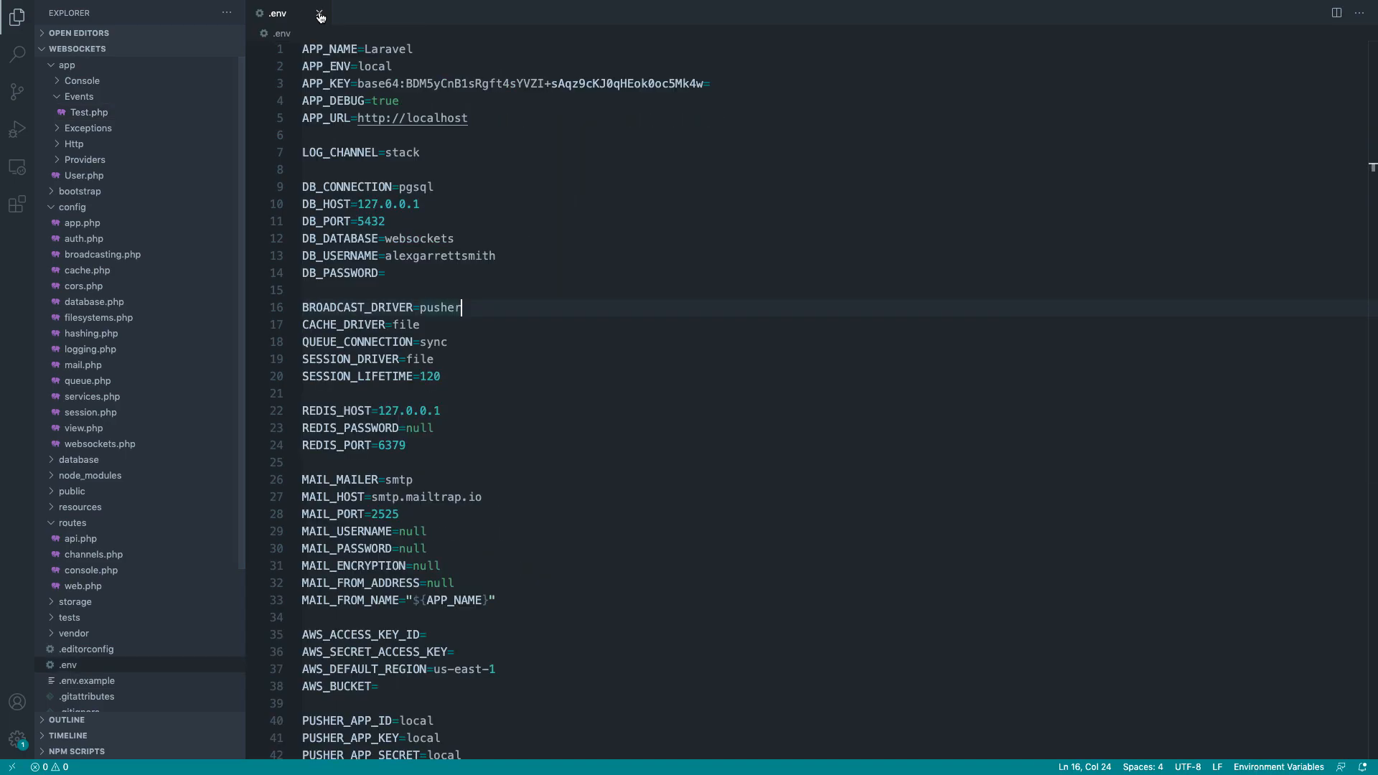
pyautogui.click(320, 15)
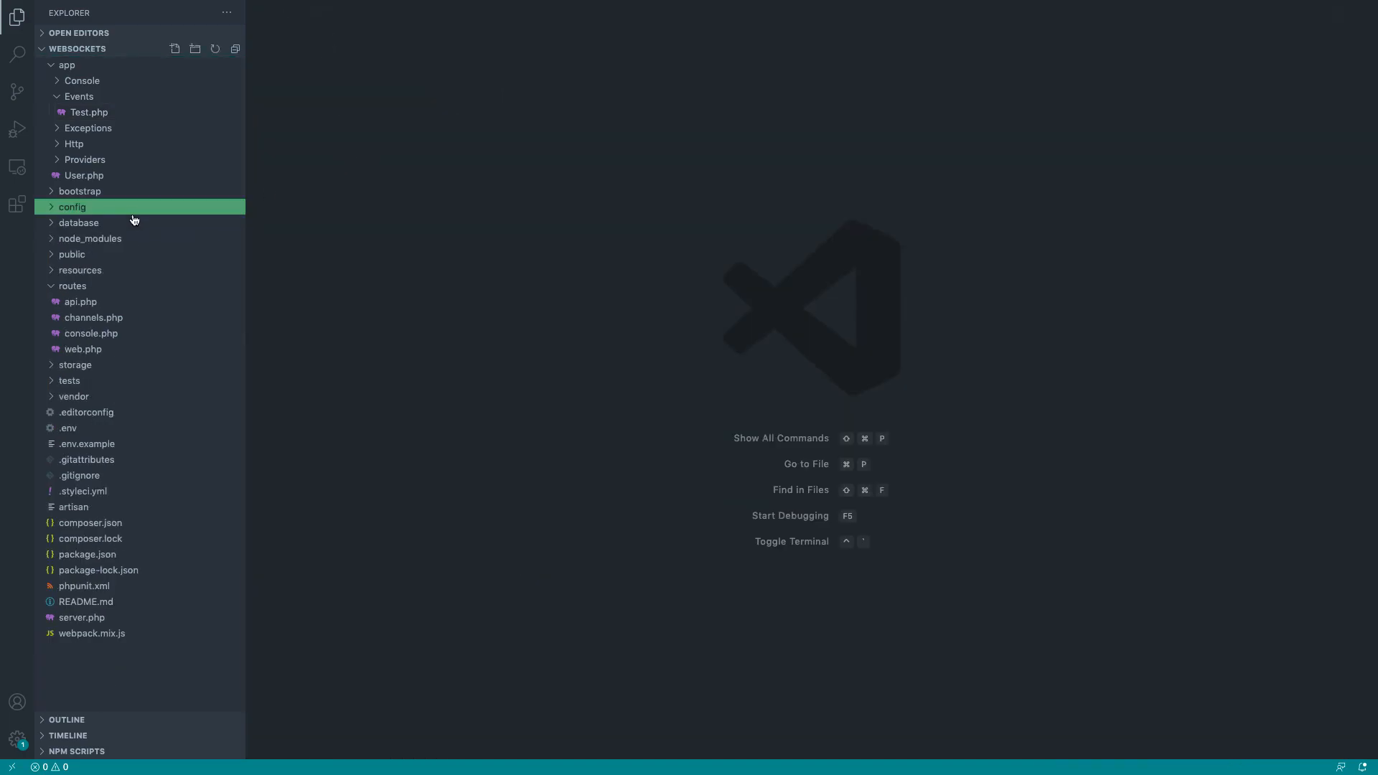
pyautogui.click(81, 269)
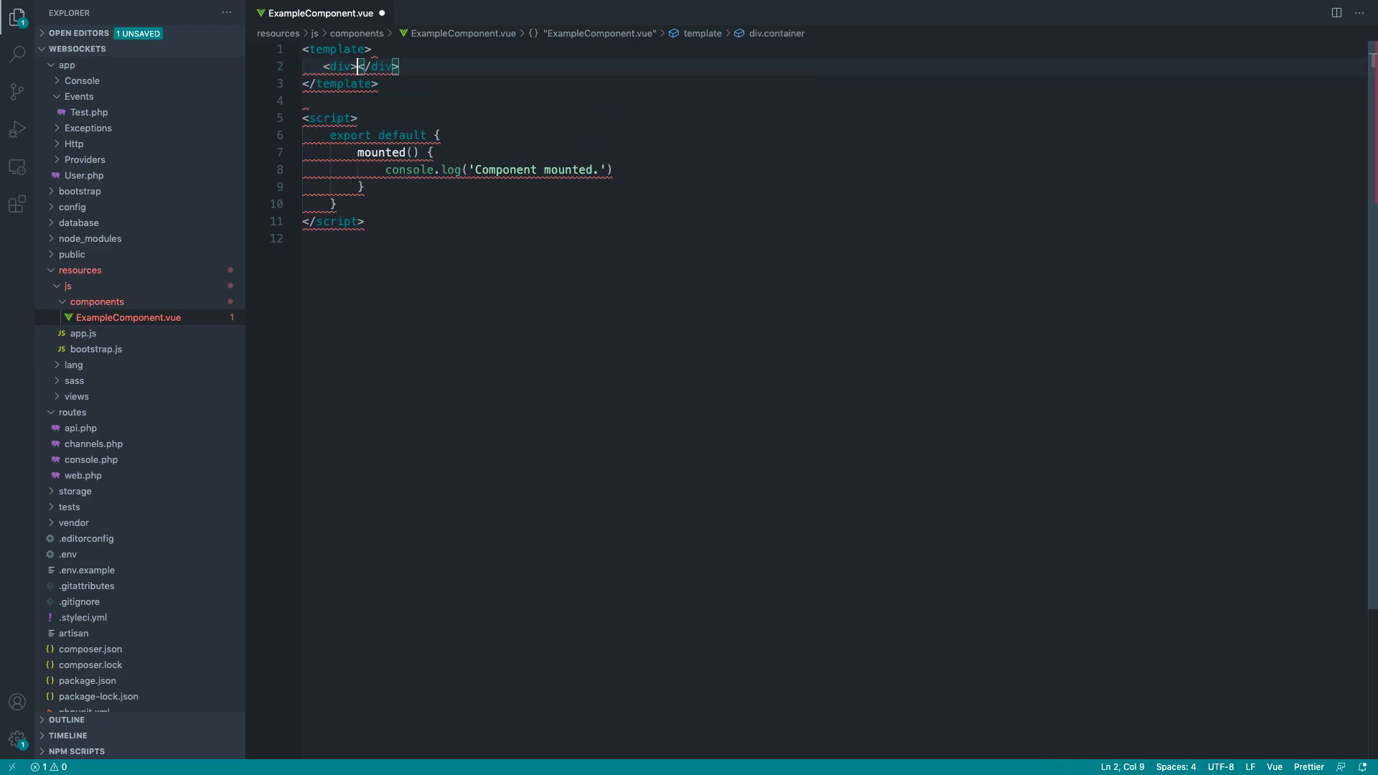
pyautogui.press('ctrl+s')
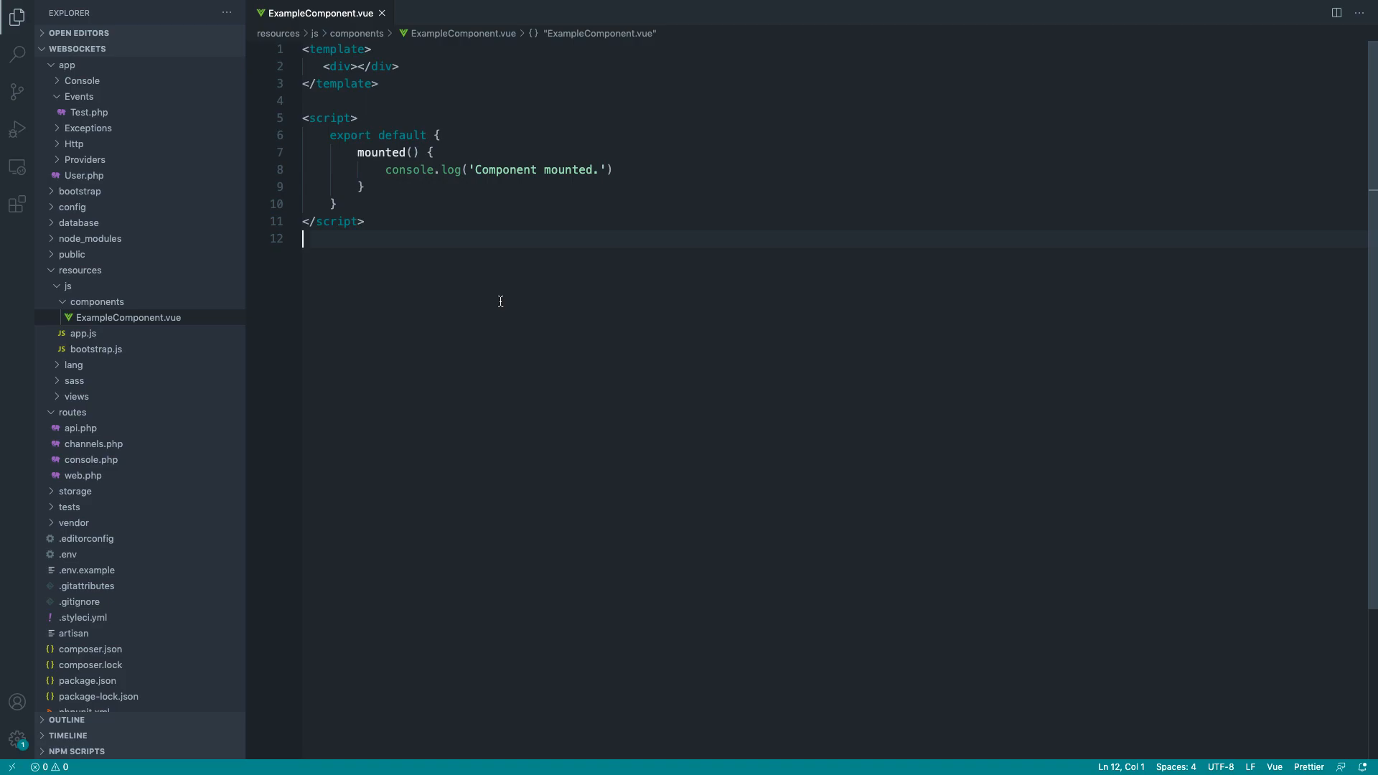
# - Add <example-component /> inside the card-body div of home.blade.php
pyautogui.click(105, 444)
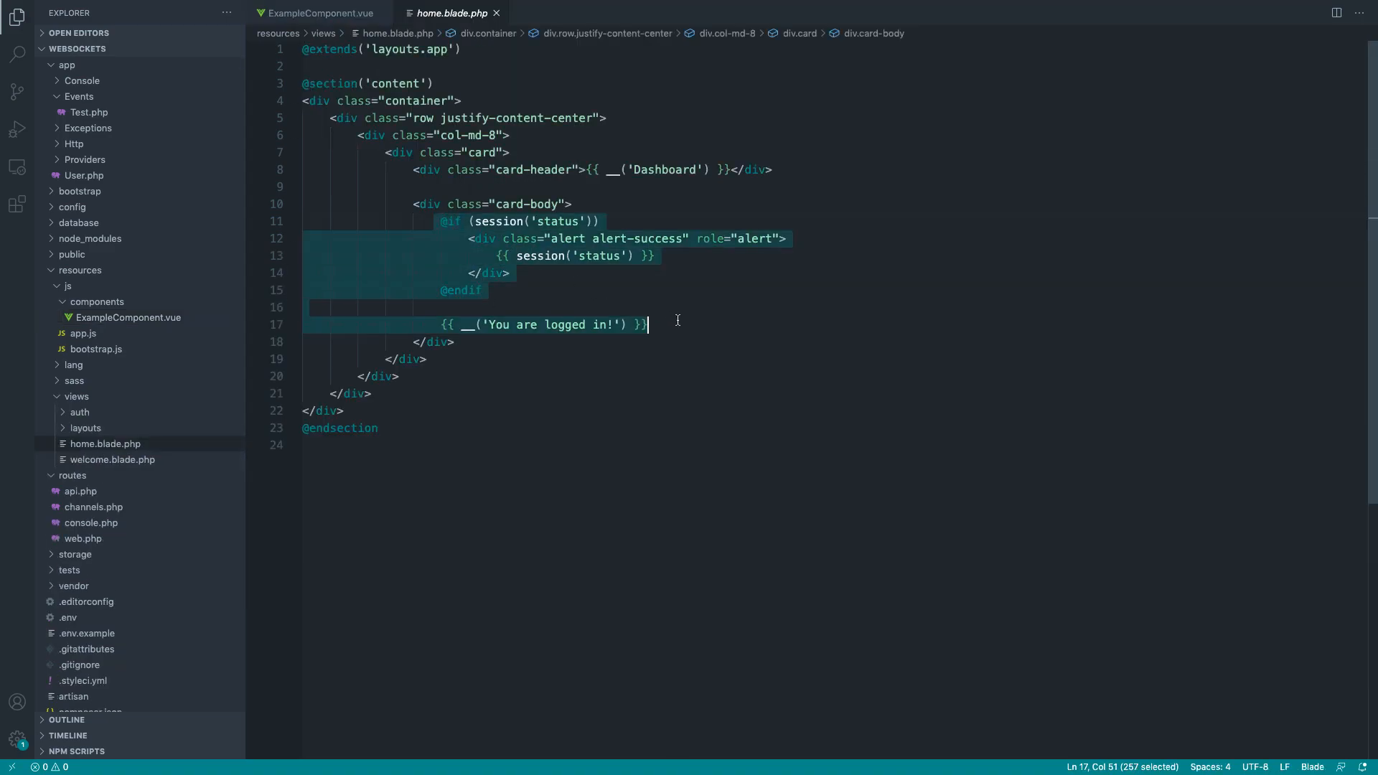
pyautogui.click(575, 204)
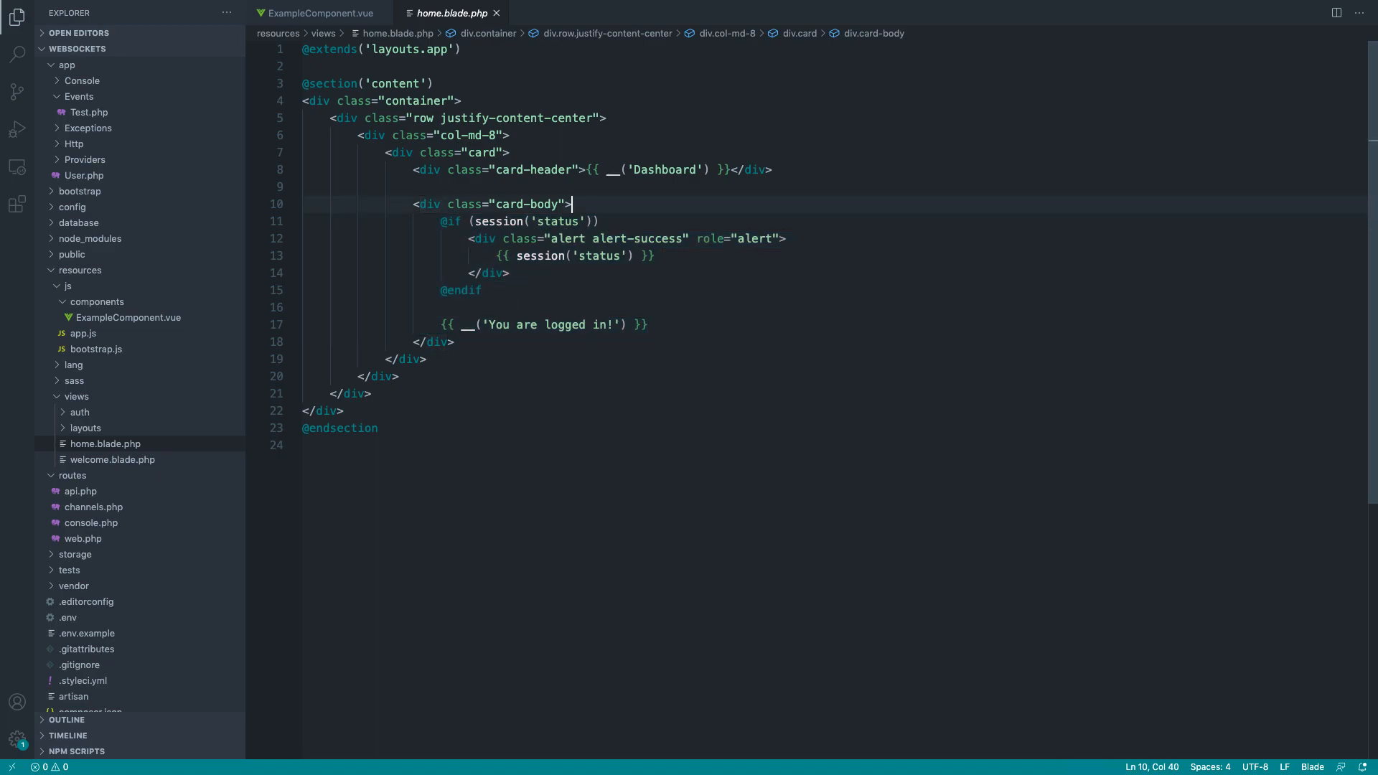
pyautogui.write('<example')
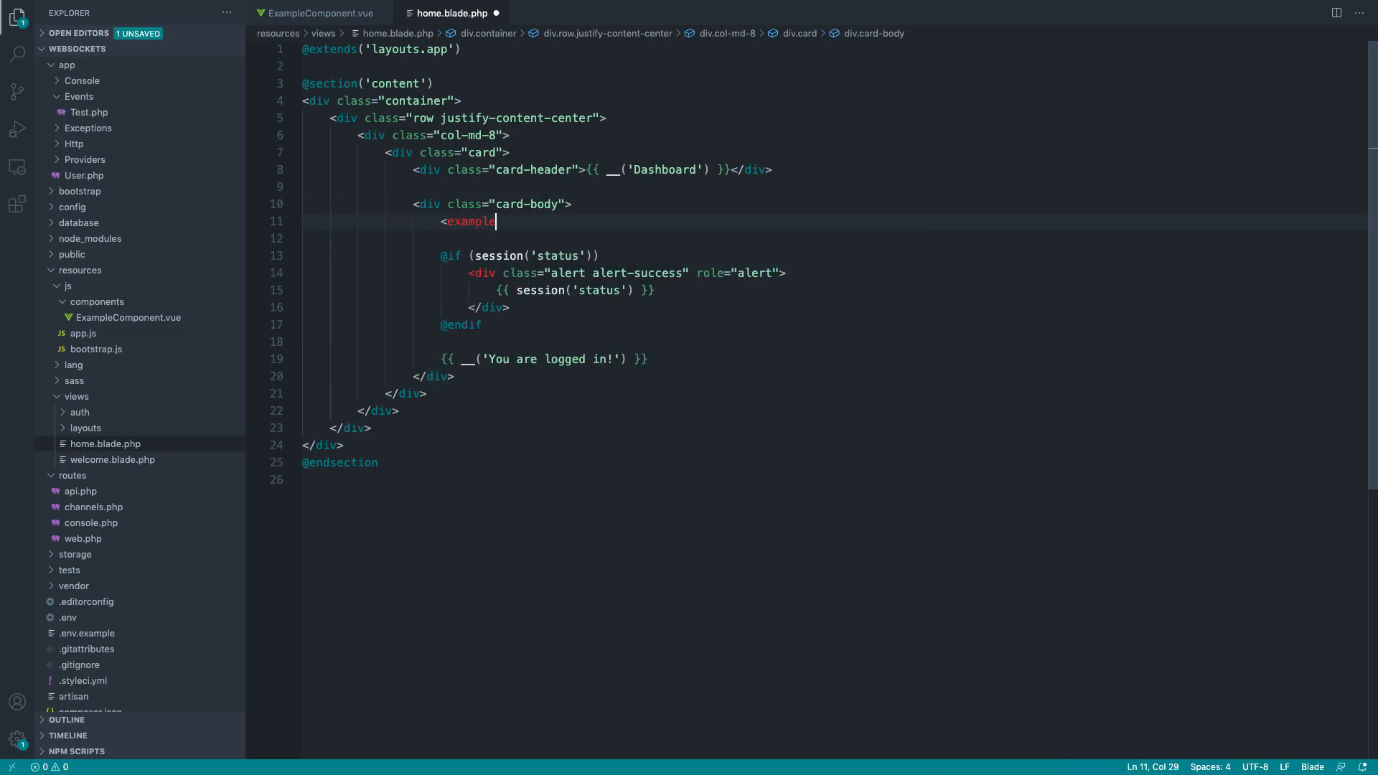
pyautogui.write('-component')
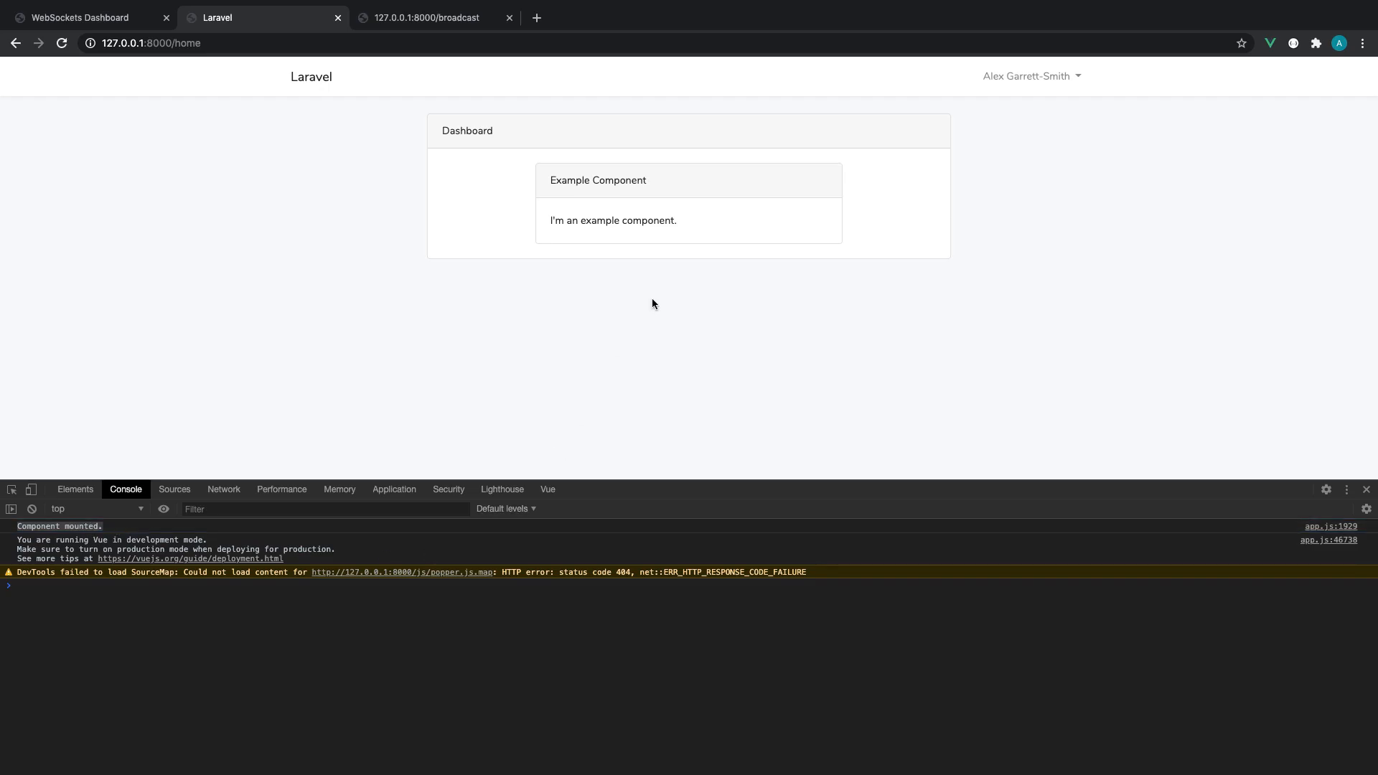
pyautogui.moveTo(629, 217)
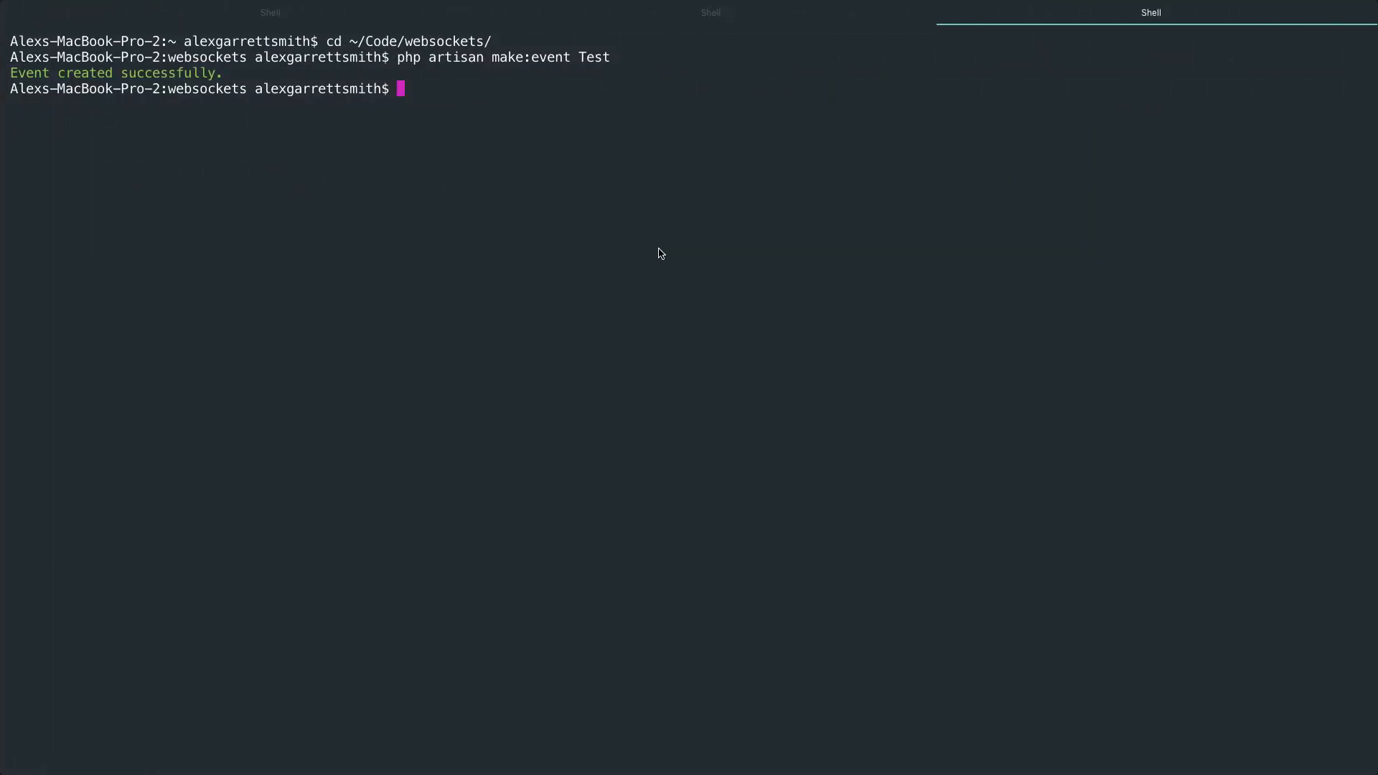
# - Run npm run watch in Terminal to start the front-end asset watcher
pyautogui.write('php arti')
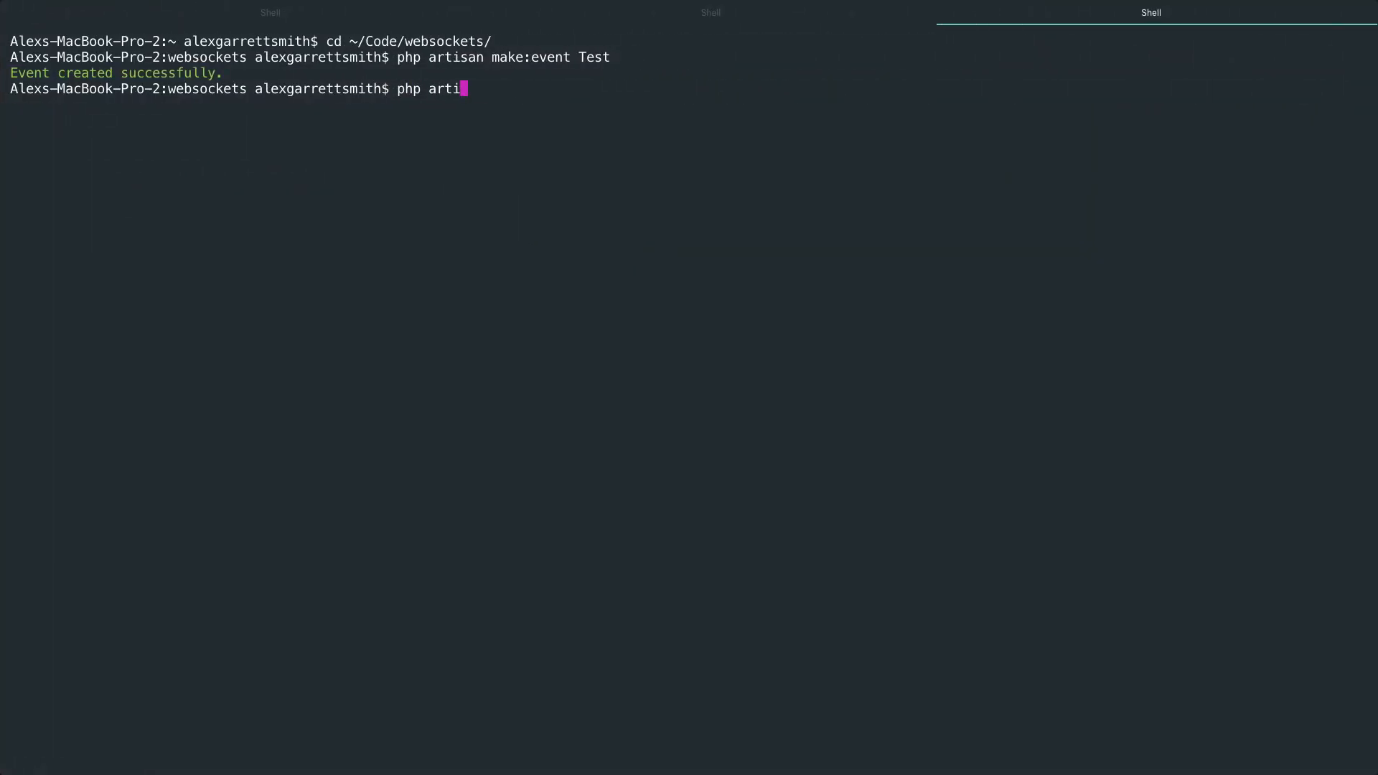
pyautogui.write('npm run dev')
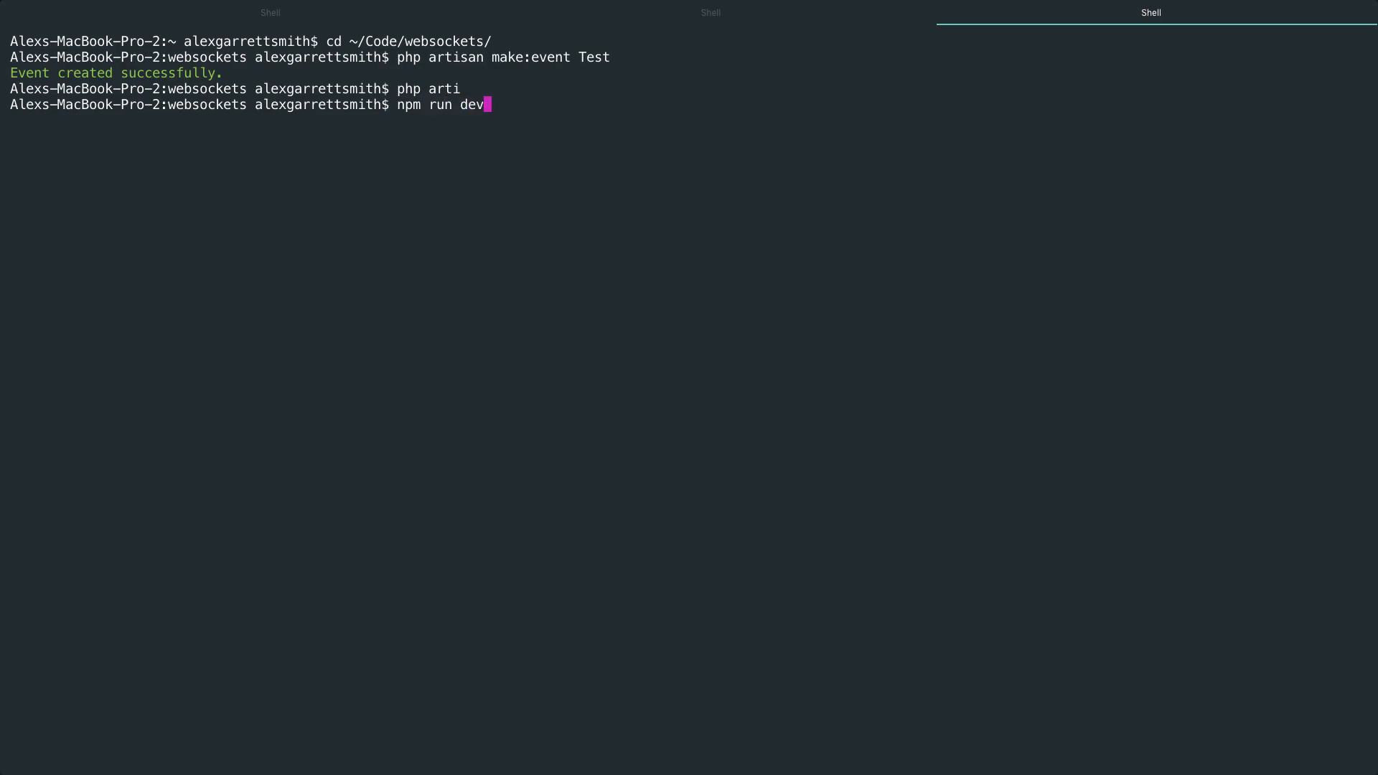
pyautogui.write('watch')
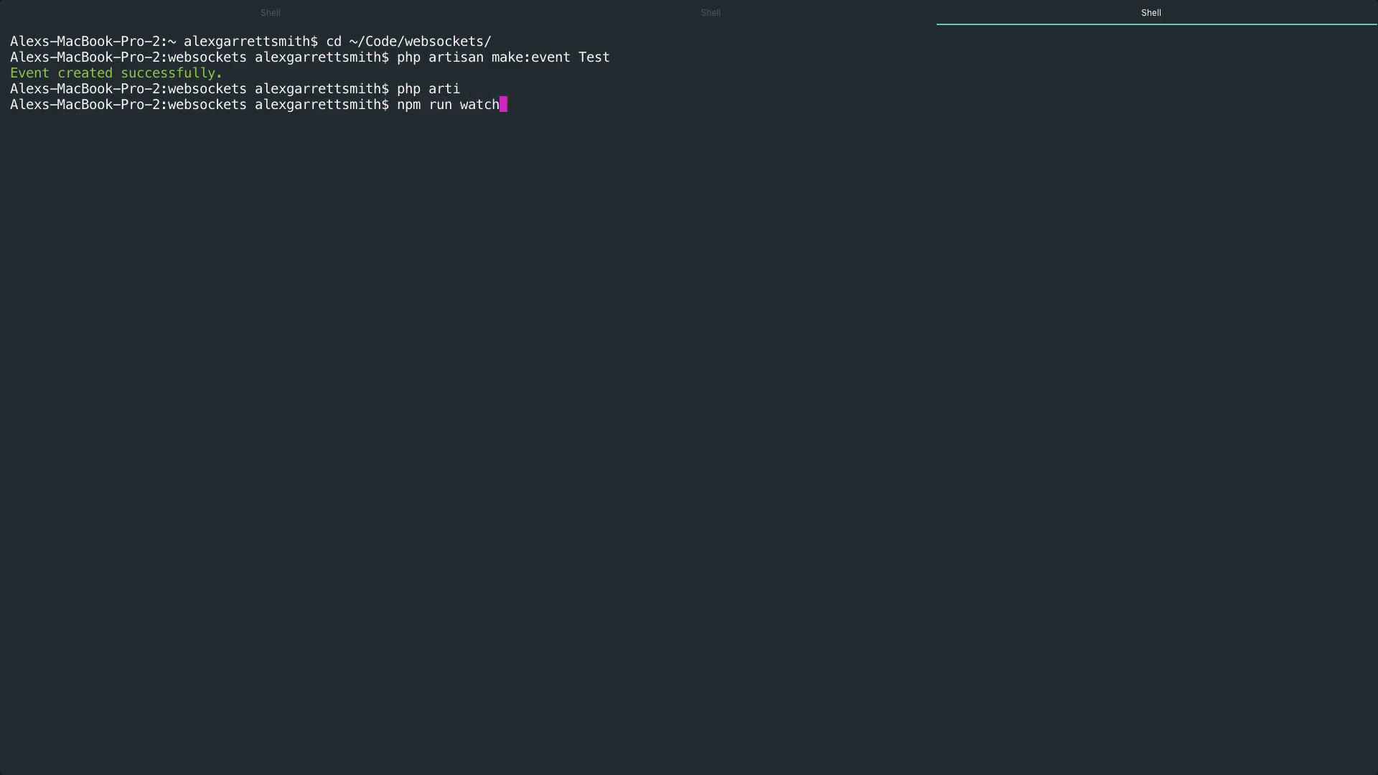
pyautogui.press('Return')
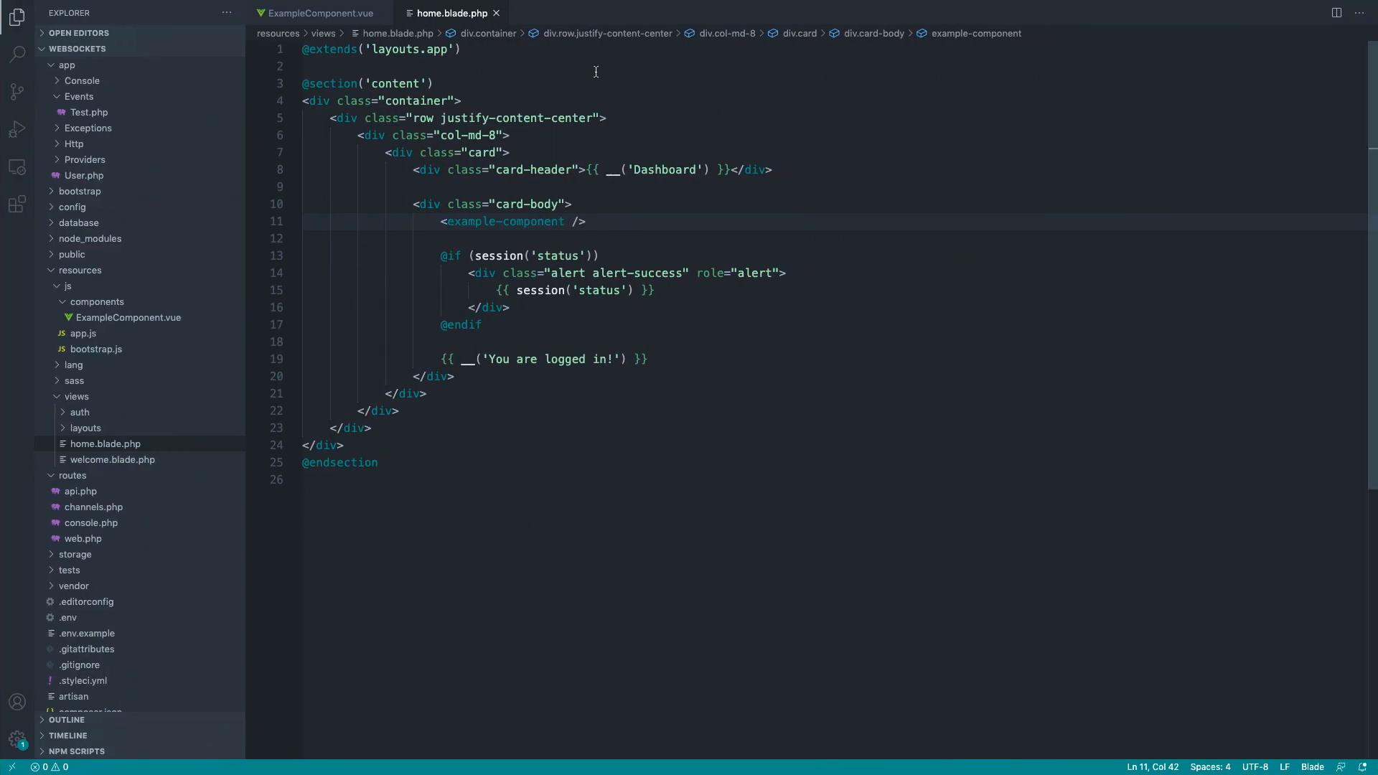
# - Uncomment the Echo import, window.Pusher and new Echo pusher setup in bootstrap.js
pyautogui.click(495, 13)
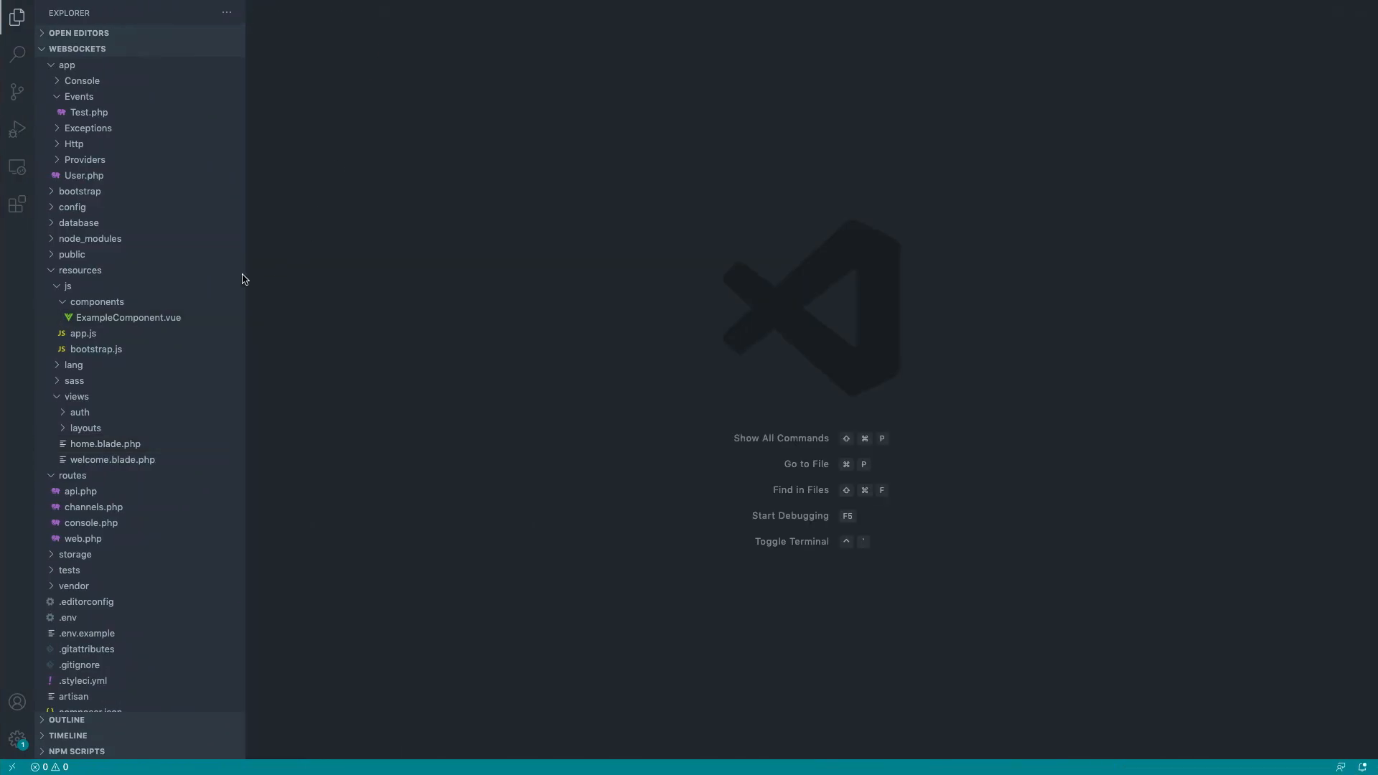
pyautogui.moveTo(506, 330)
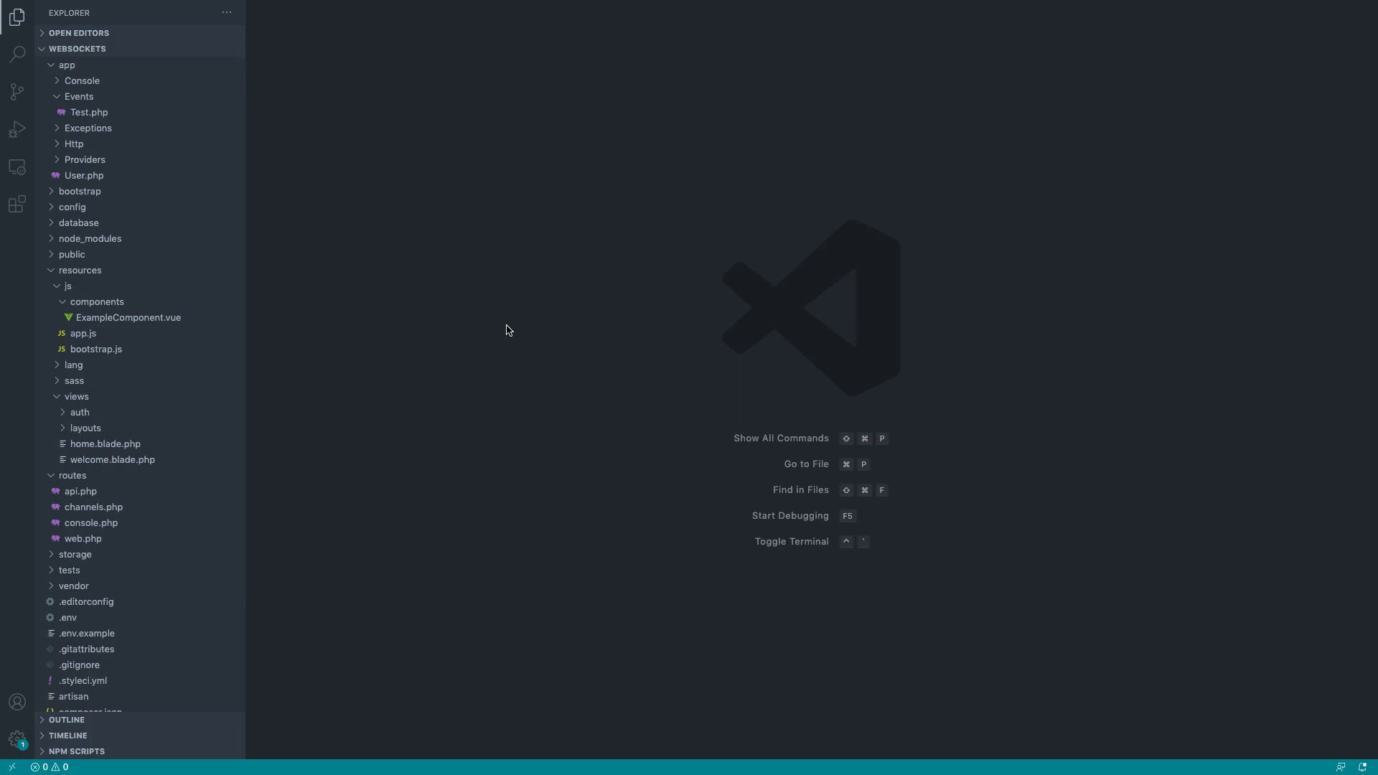
pyautogui.moveTo(459, 328)
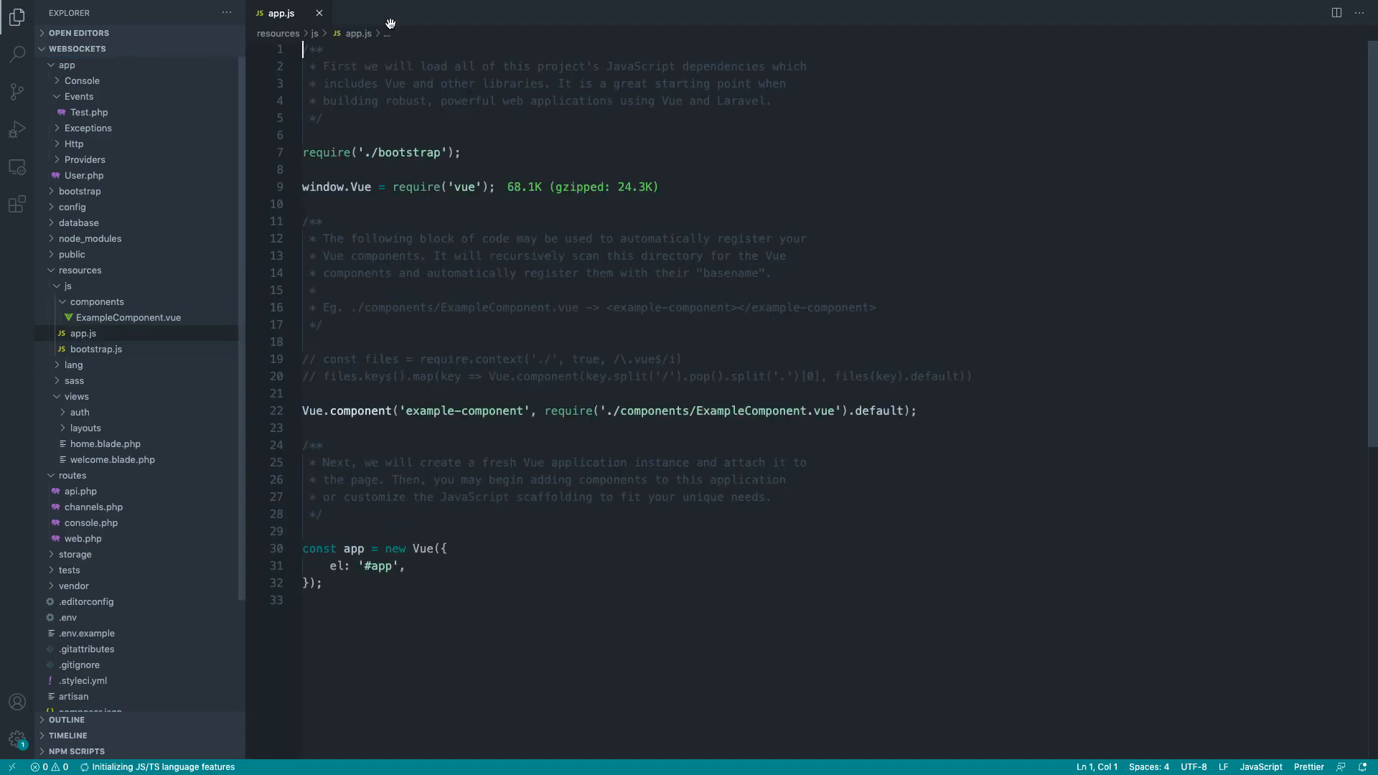
pyautogui.click(96, 349)
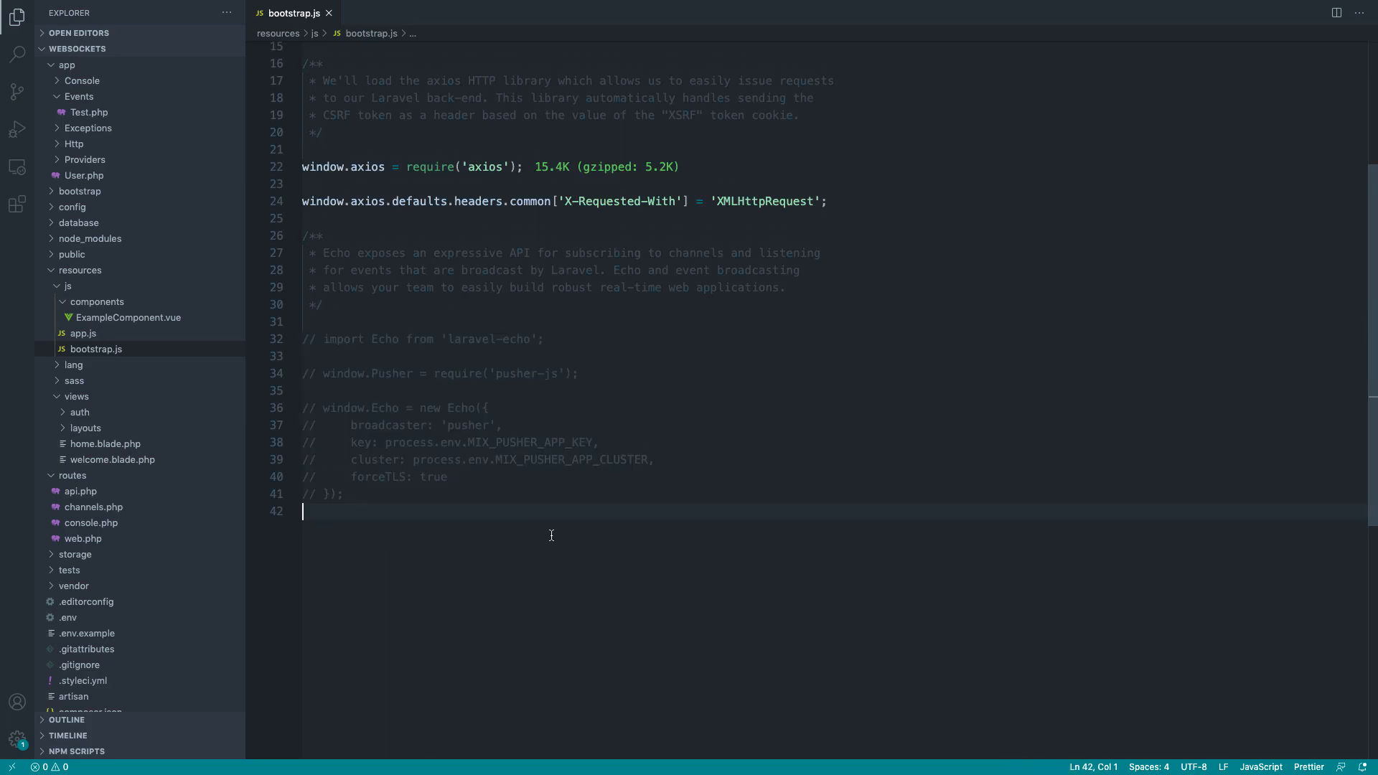
pyautogui.doubleClick(484, 339)
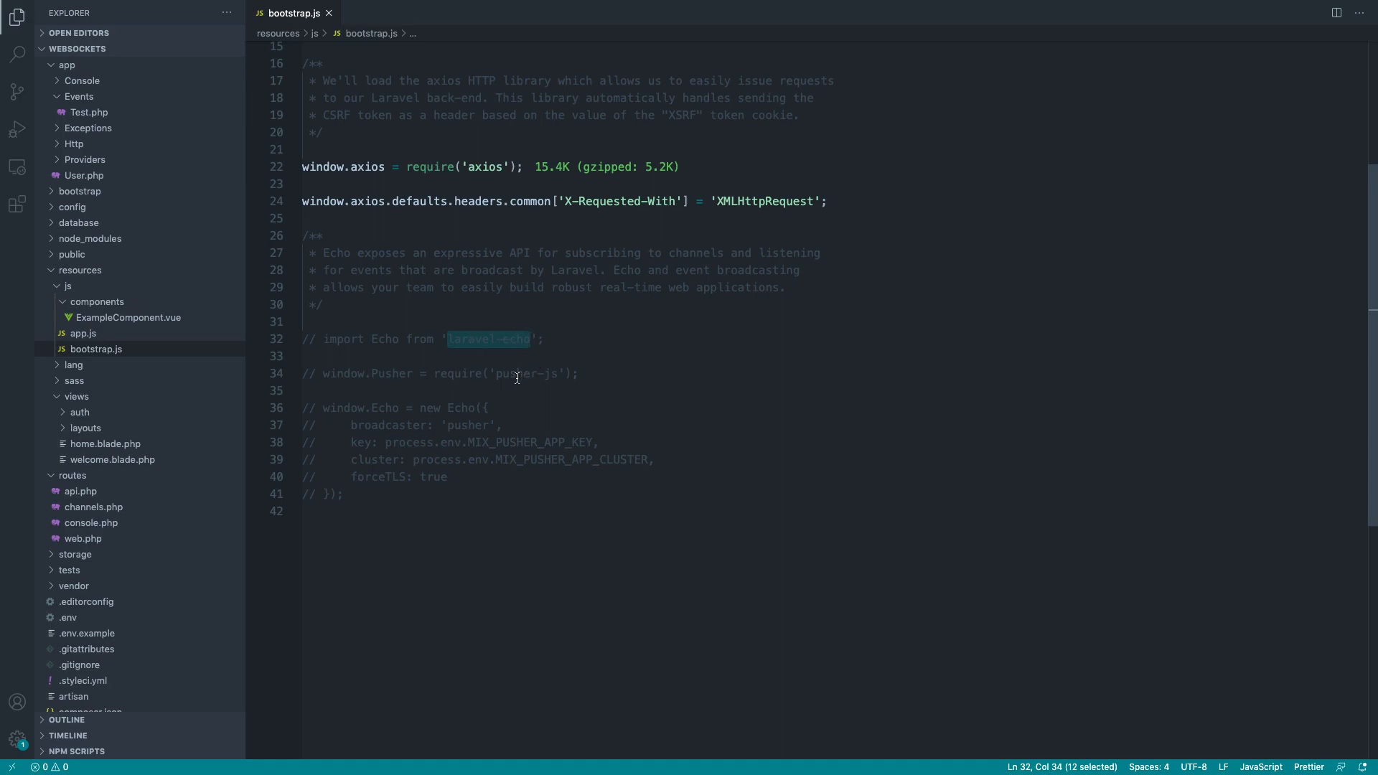
pyautogui.moveTo(492, 600)
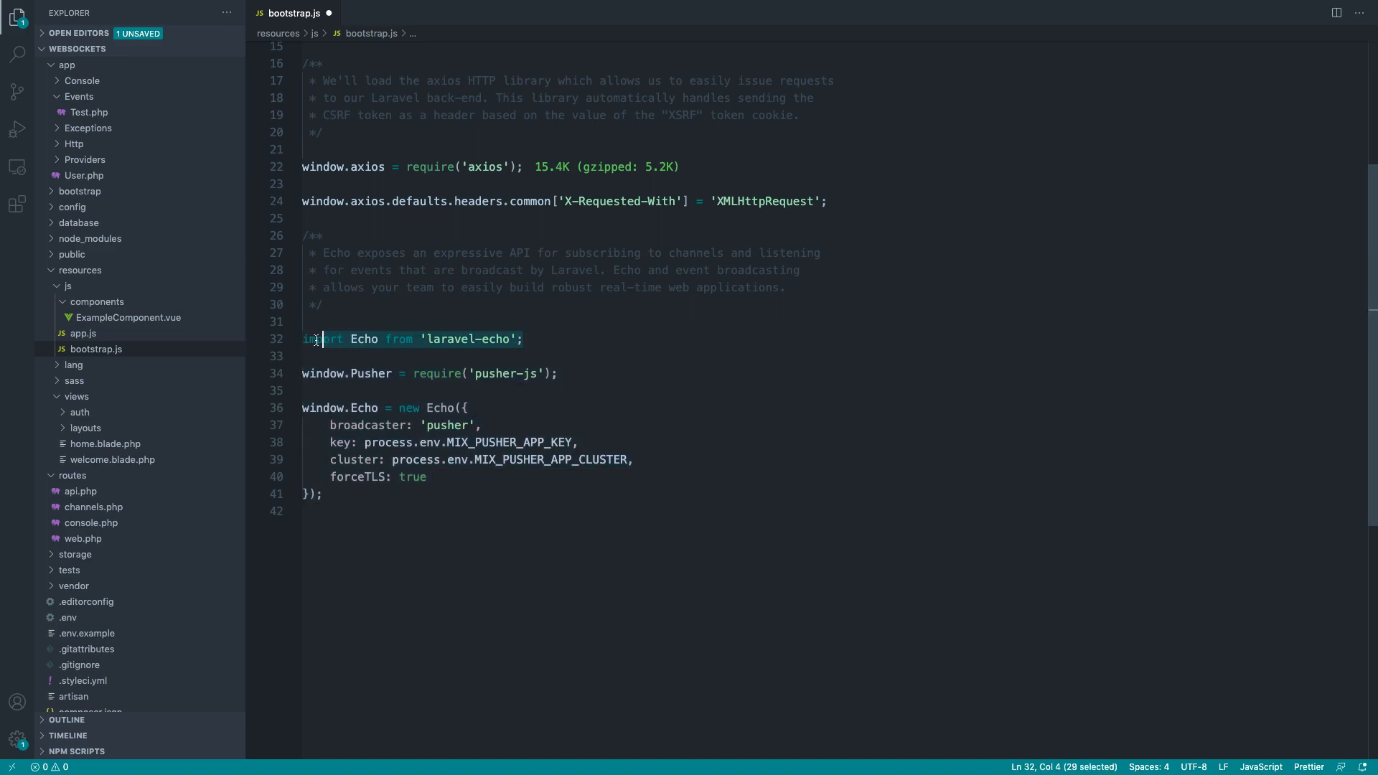
pyautogui.click(557, 373)
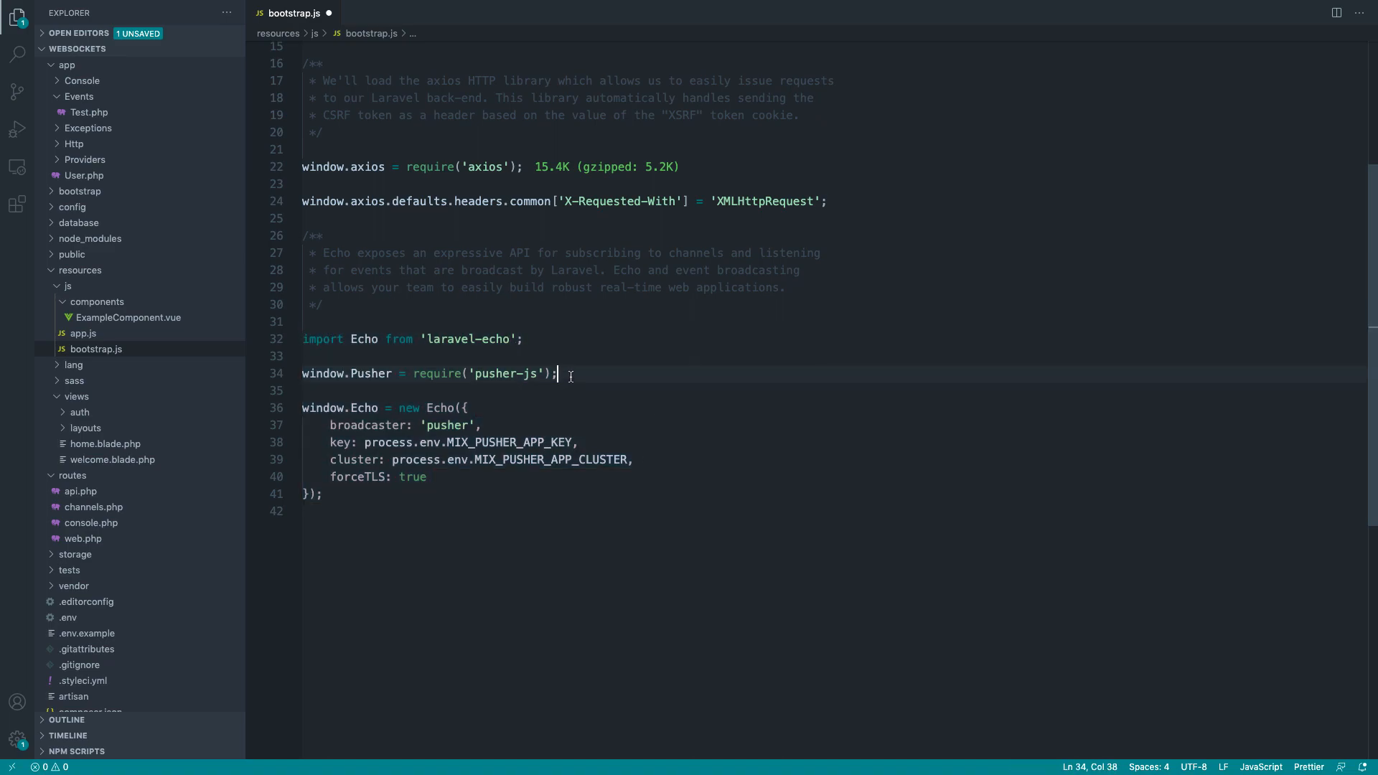
pyautogui.doubleClick(370, 374)
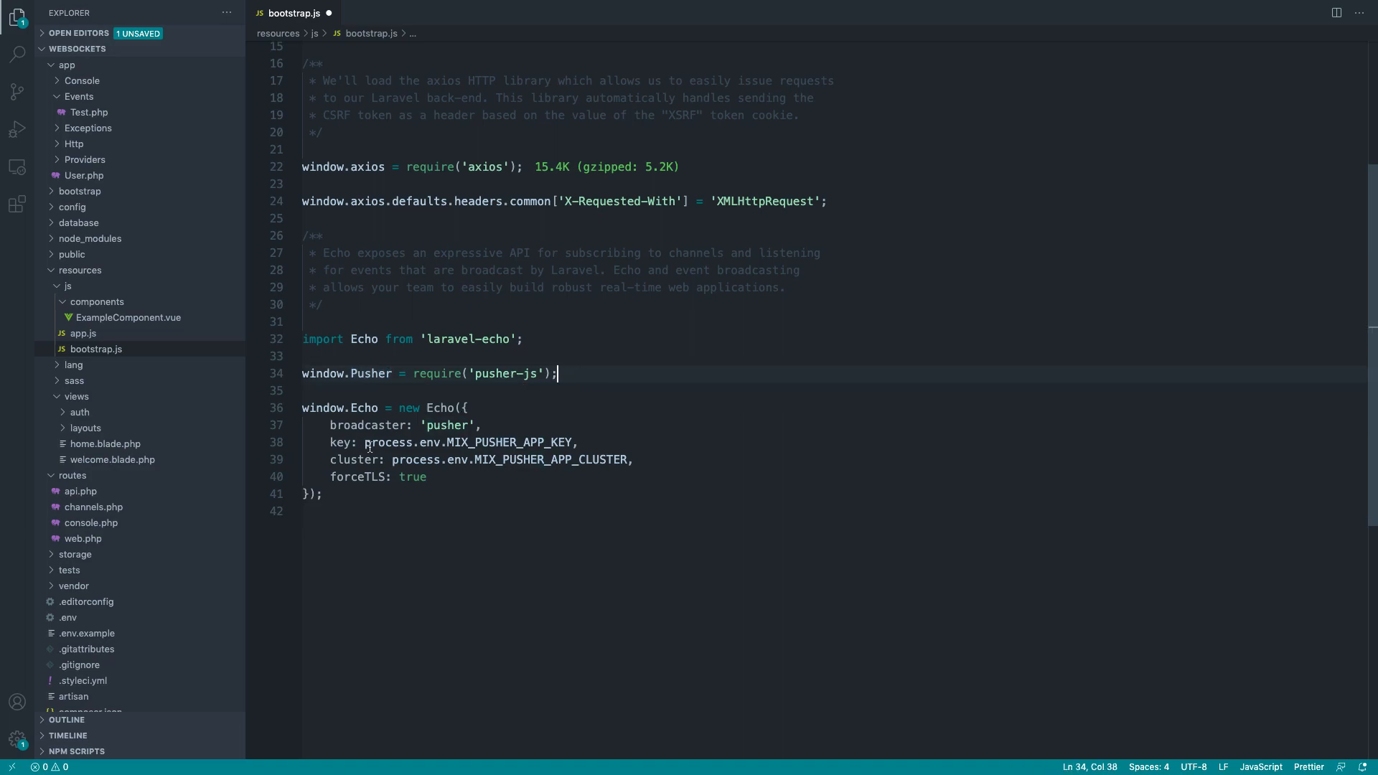
pyautogui.click(316, 511)
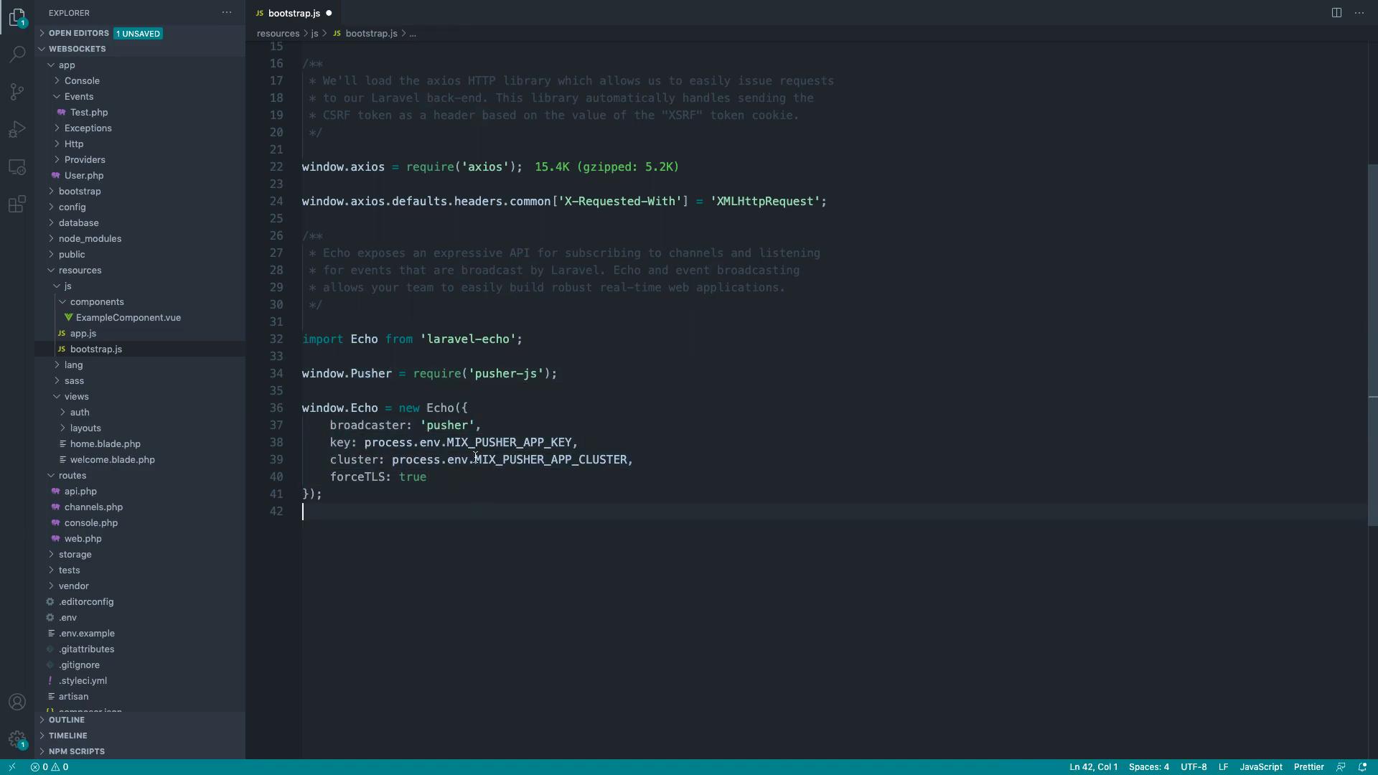
pyautogui.moveTo(472, 459)
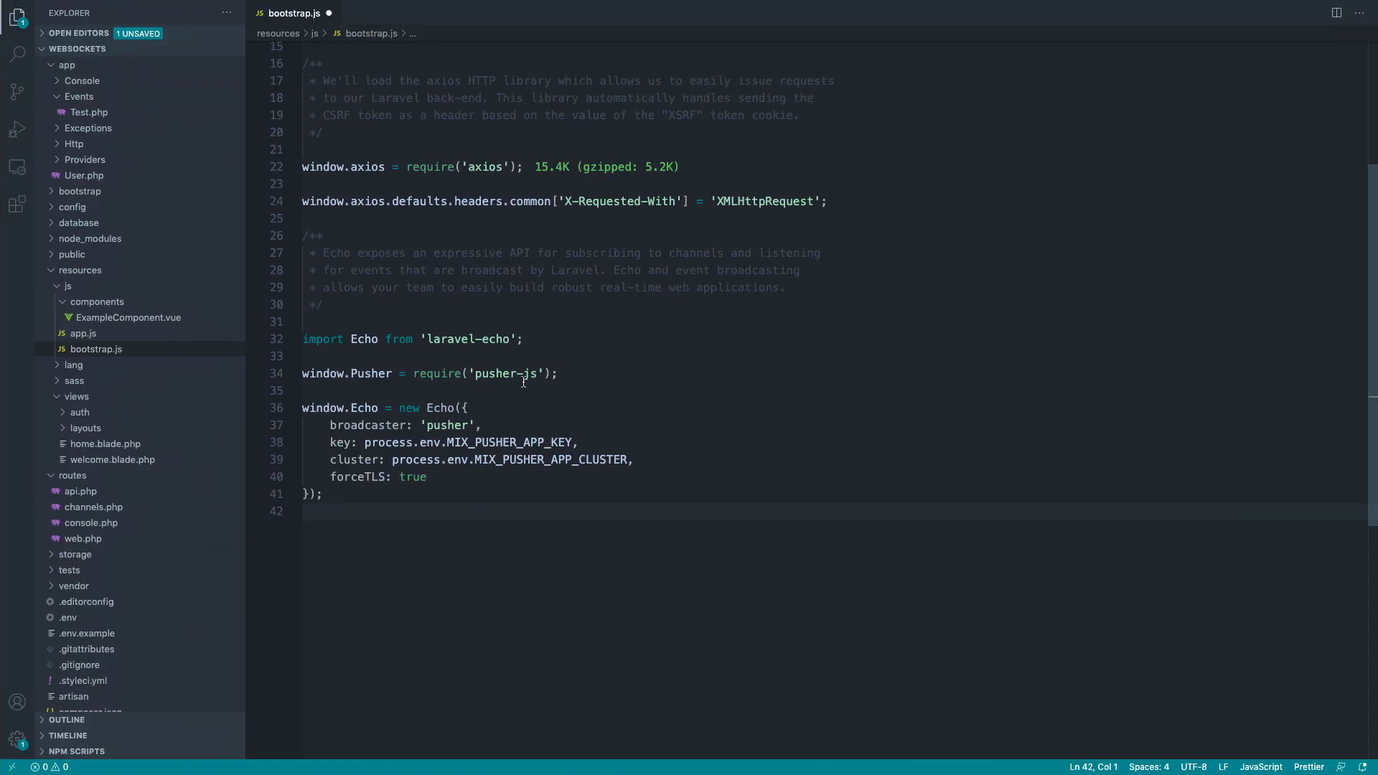
pyautogui.doubleClick(468, 339)
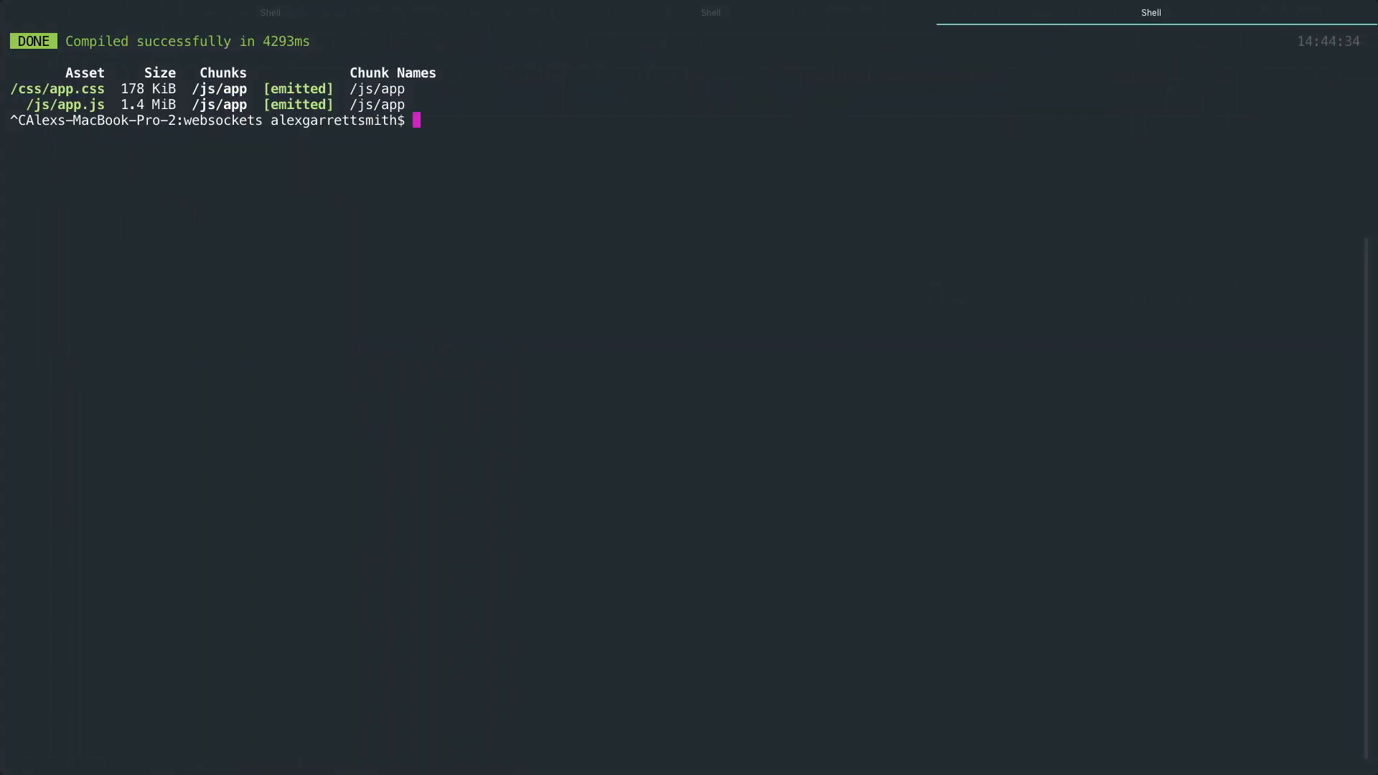
# - Run npm install laravel-echo pusher-js in Terminal so the bootstrap.js imports resolve
pyautogui.write('npm install laravel-echo')
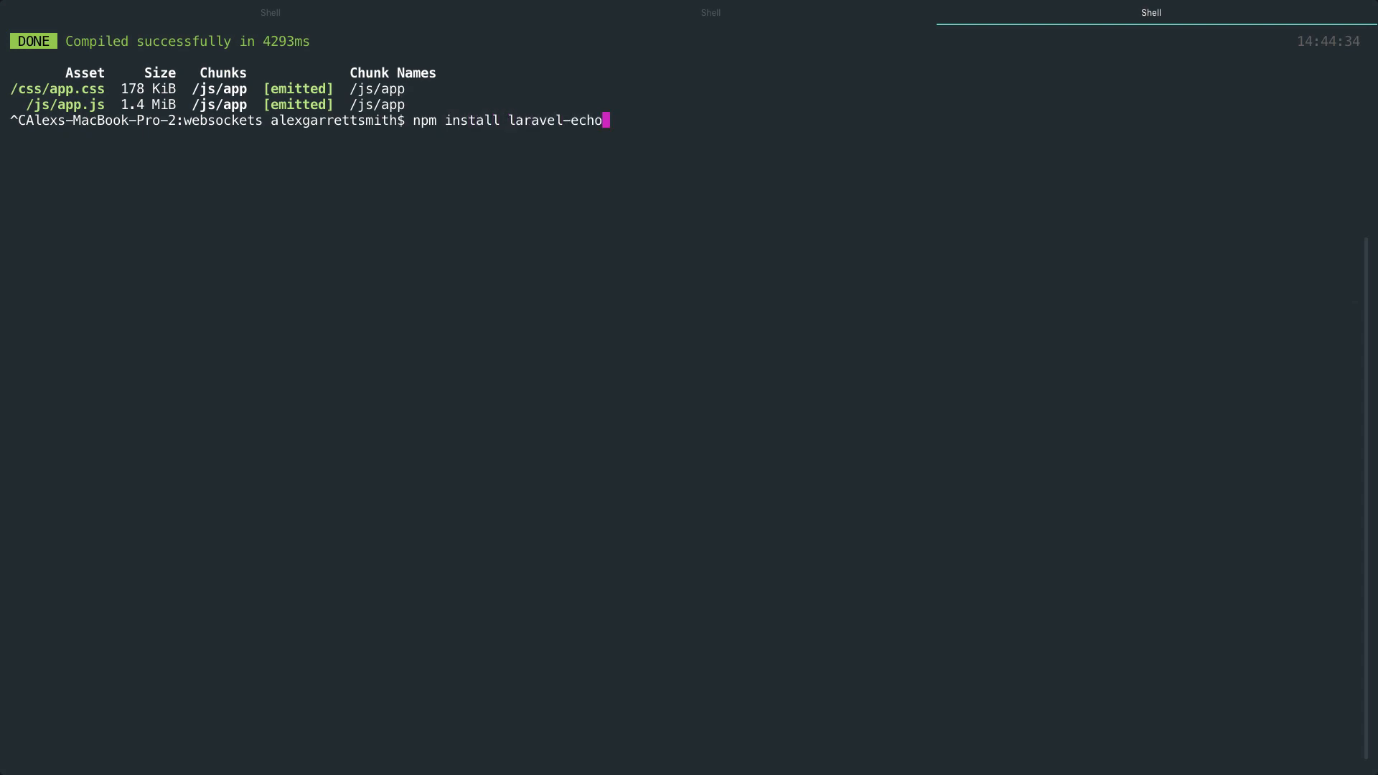
pyautogui.write('pis')
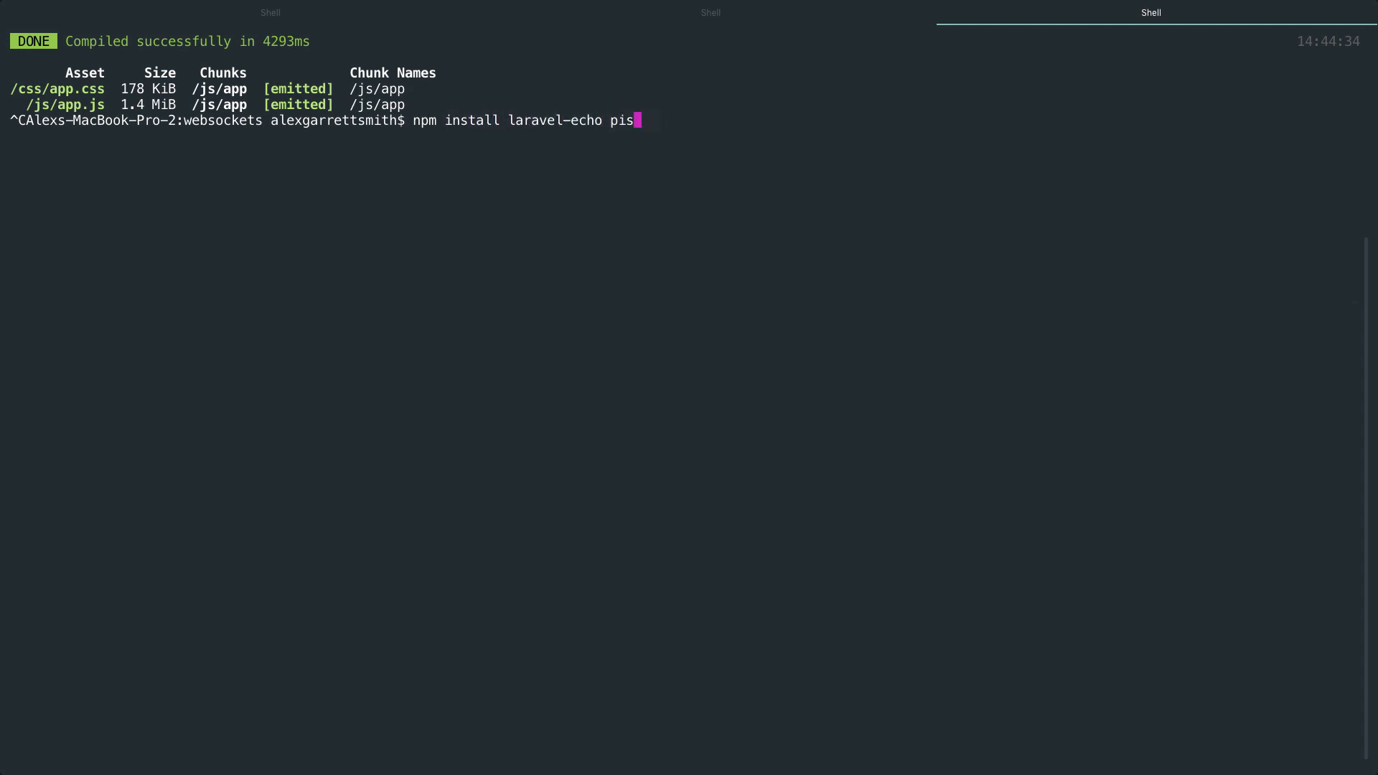
pyautogui.press('Return')
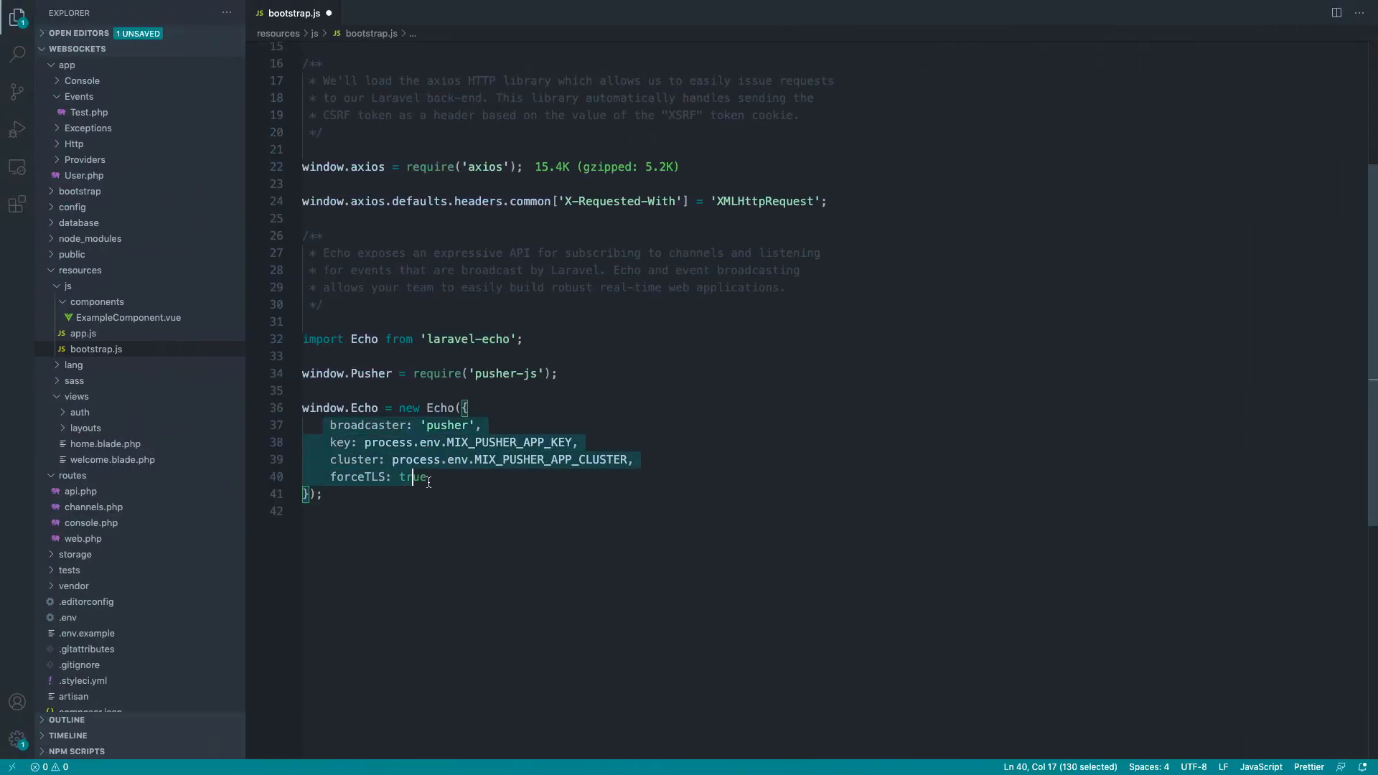
pyautogui.click(1149, 13)
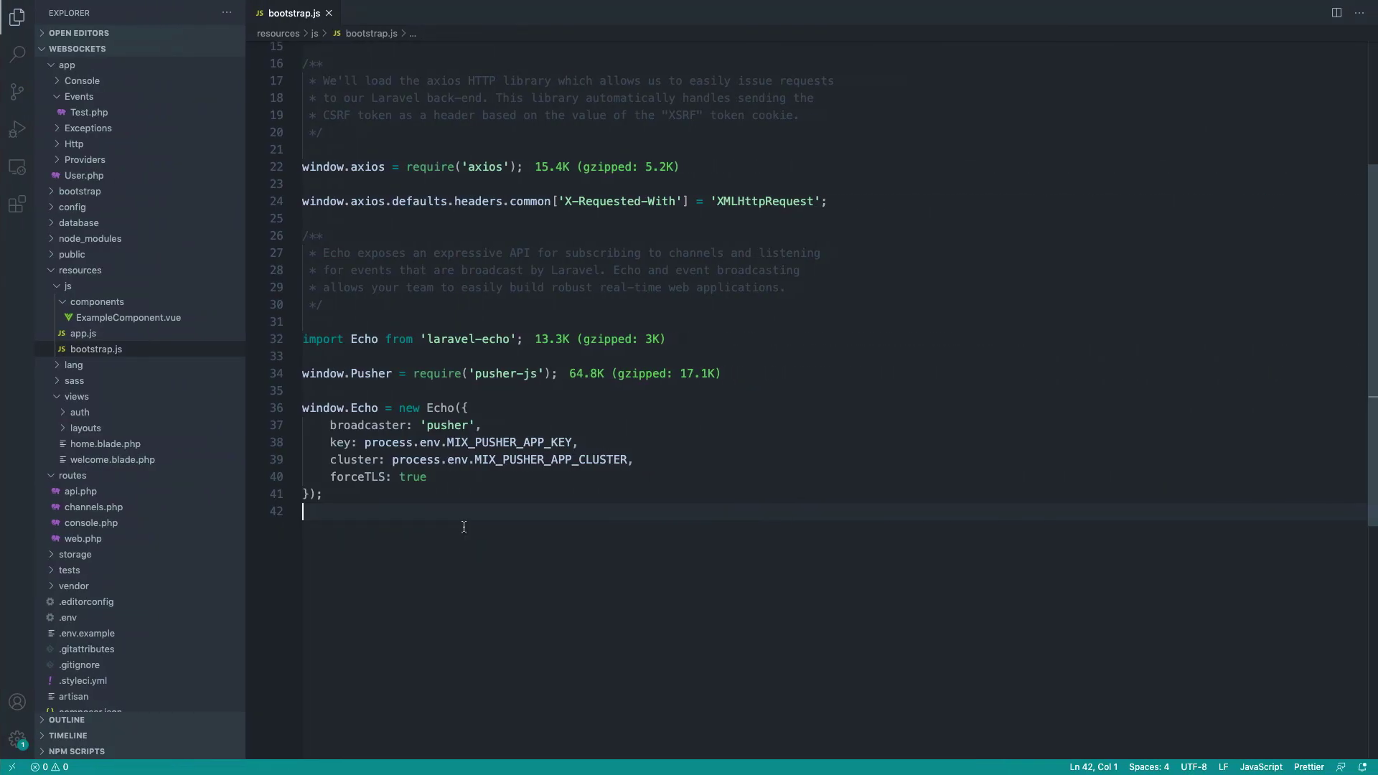
pyautogui.moveTo(320, 420)
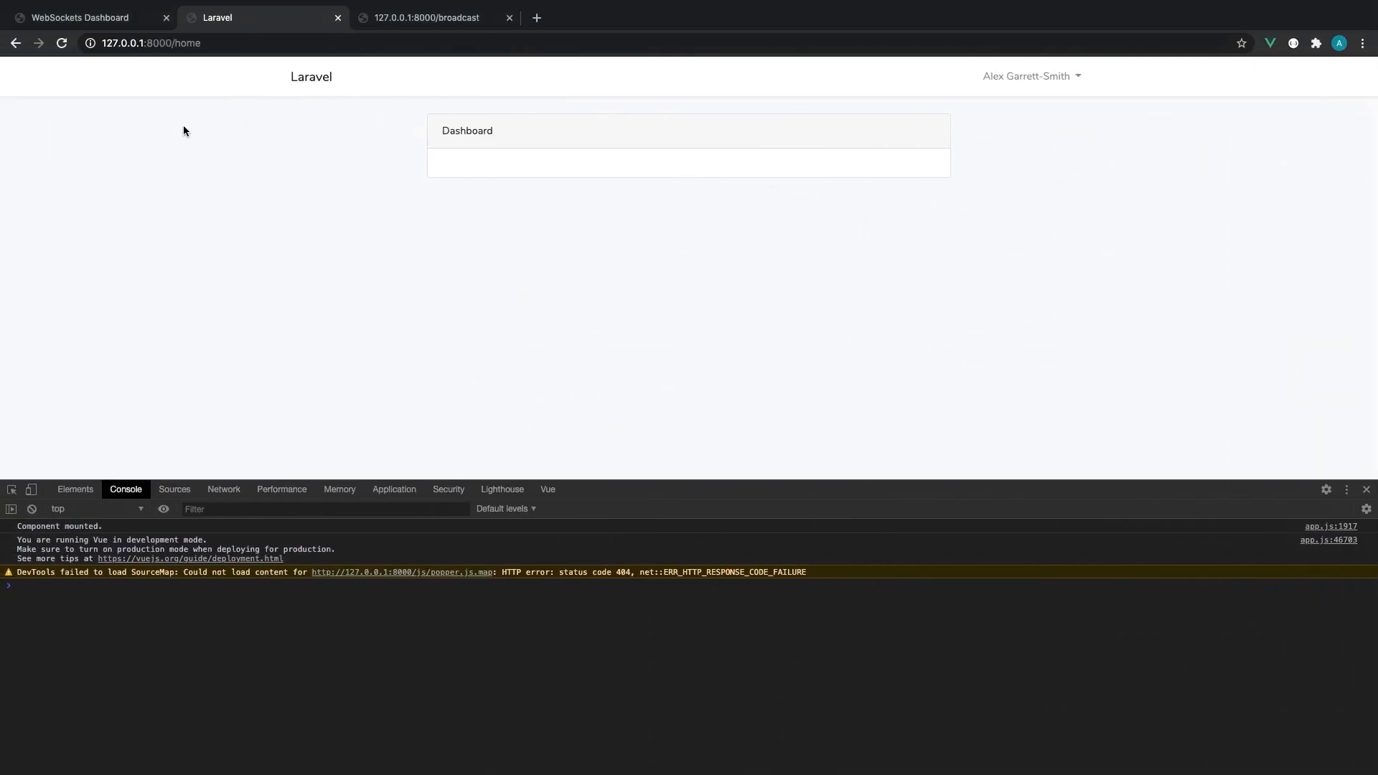
# - Set forceTLS to false and start a wsHost option in the Echo config
pyautogui.click(88, 17)
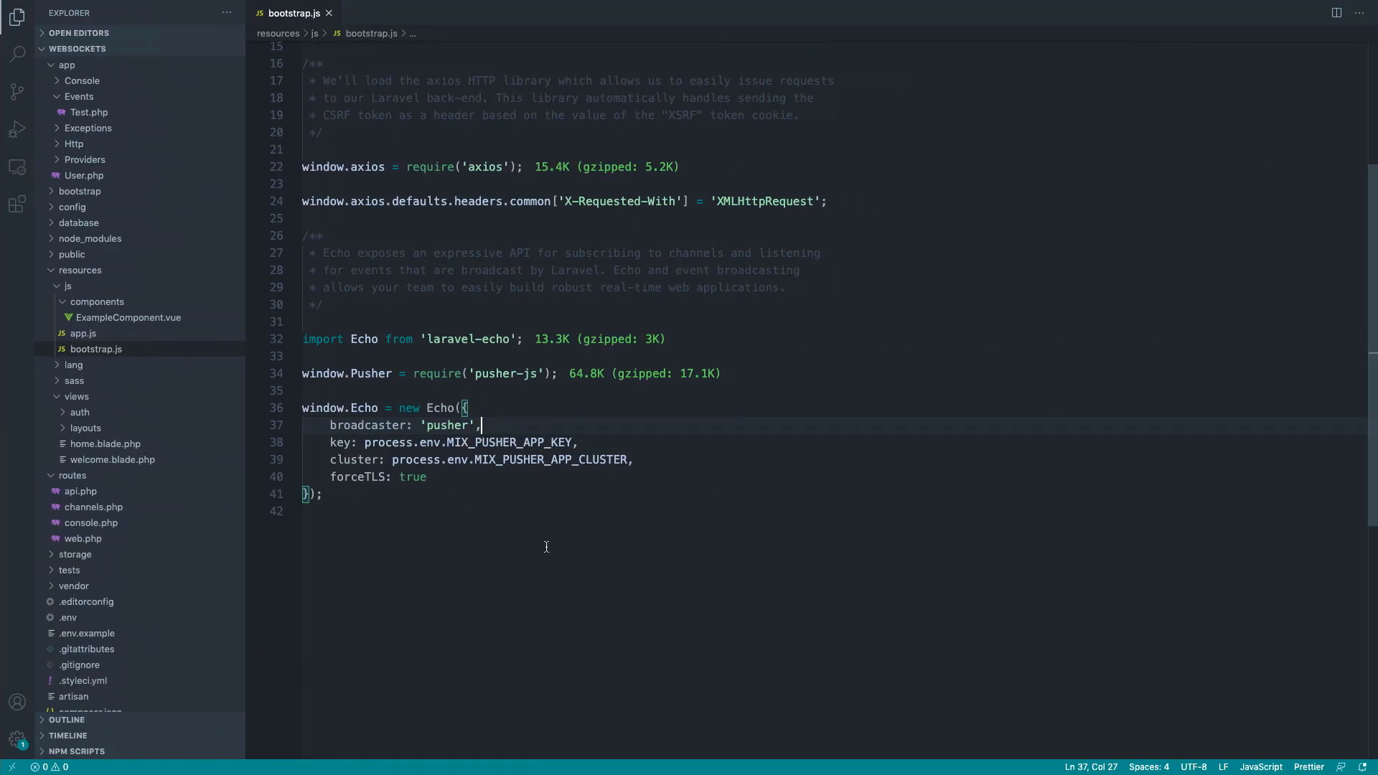
pyautogui.doubleClick(339, 442)
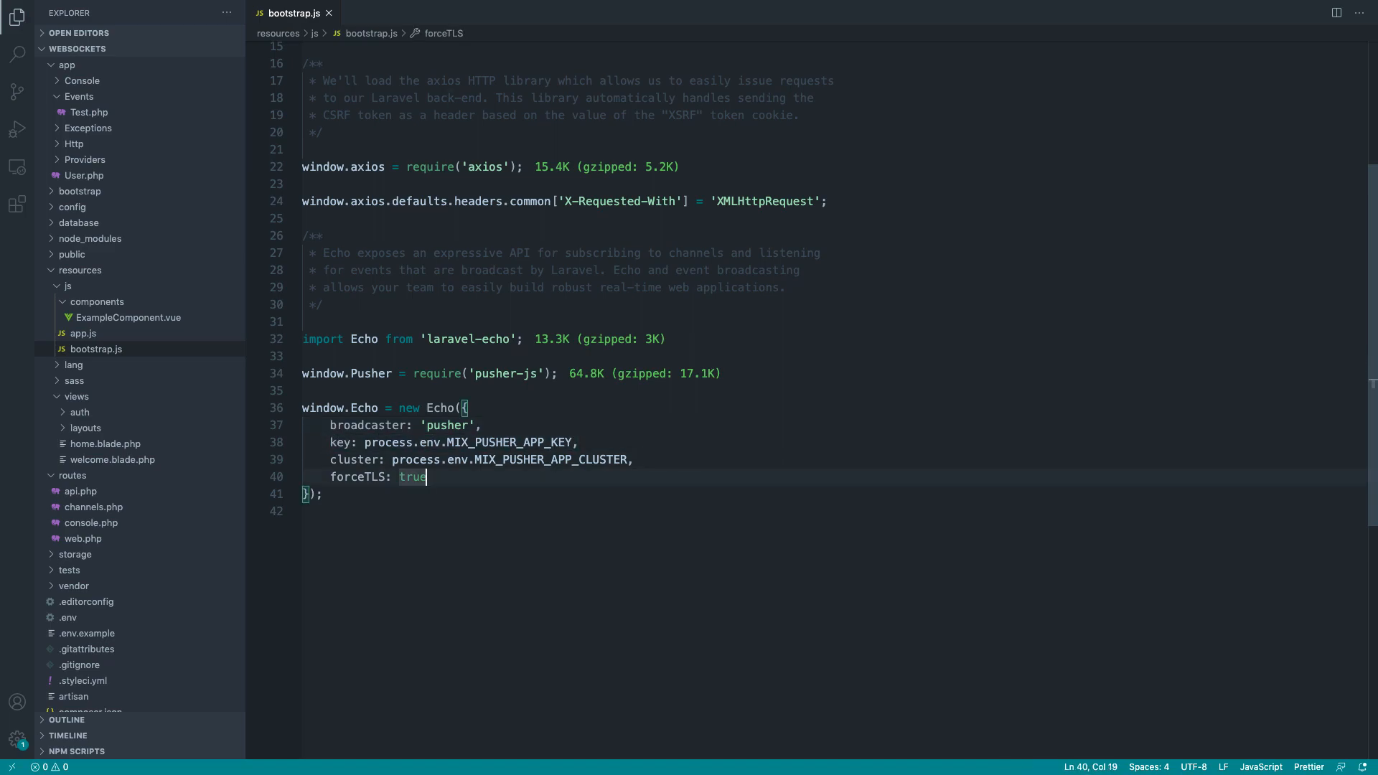
pyautogui.write(',')
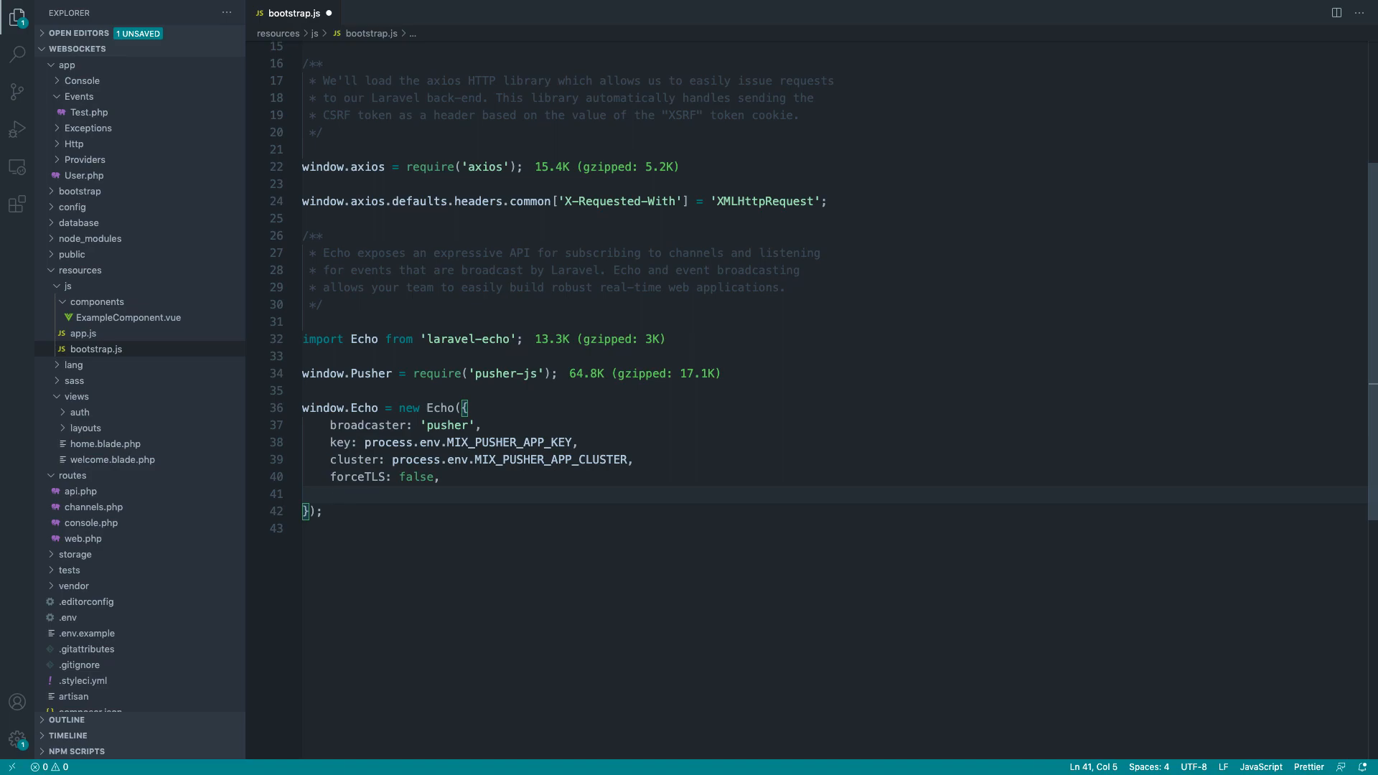
pyautogui.write('wsH')
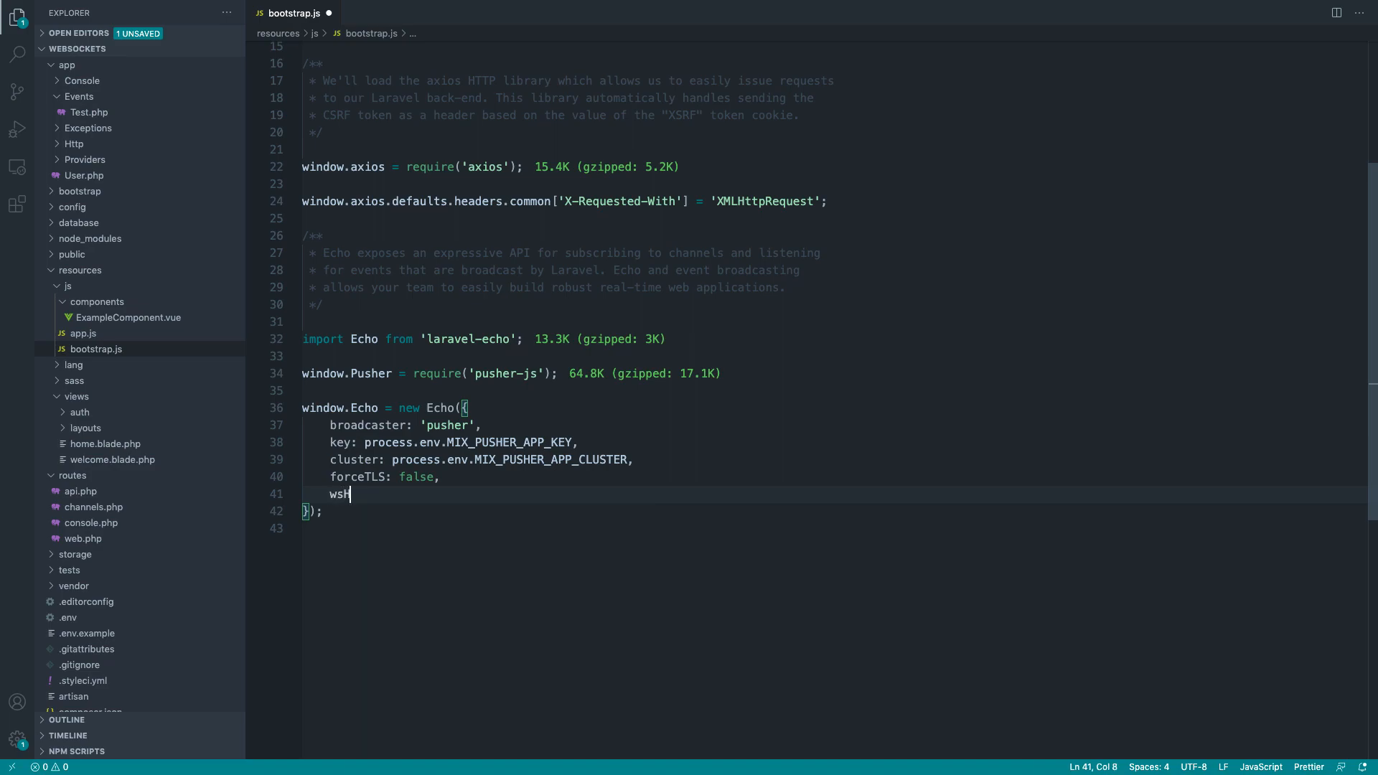
pyautogui.write('Host:')
pyautogui.write('e')
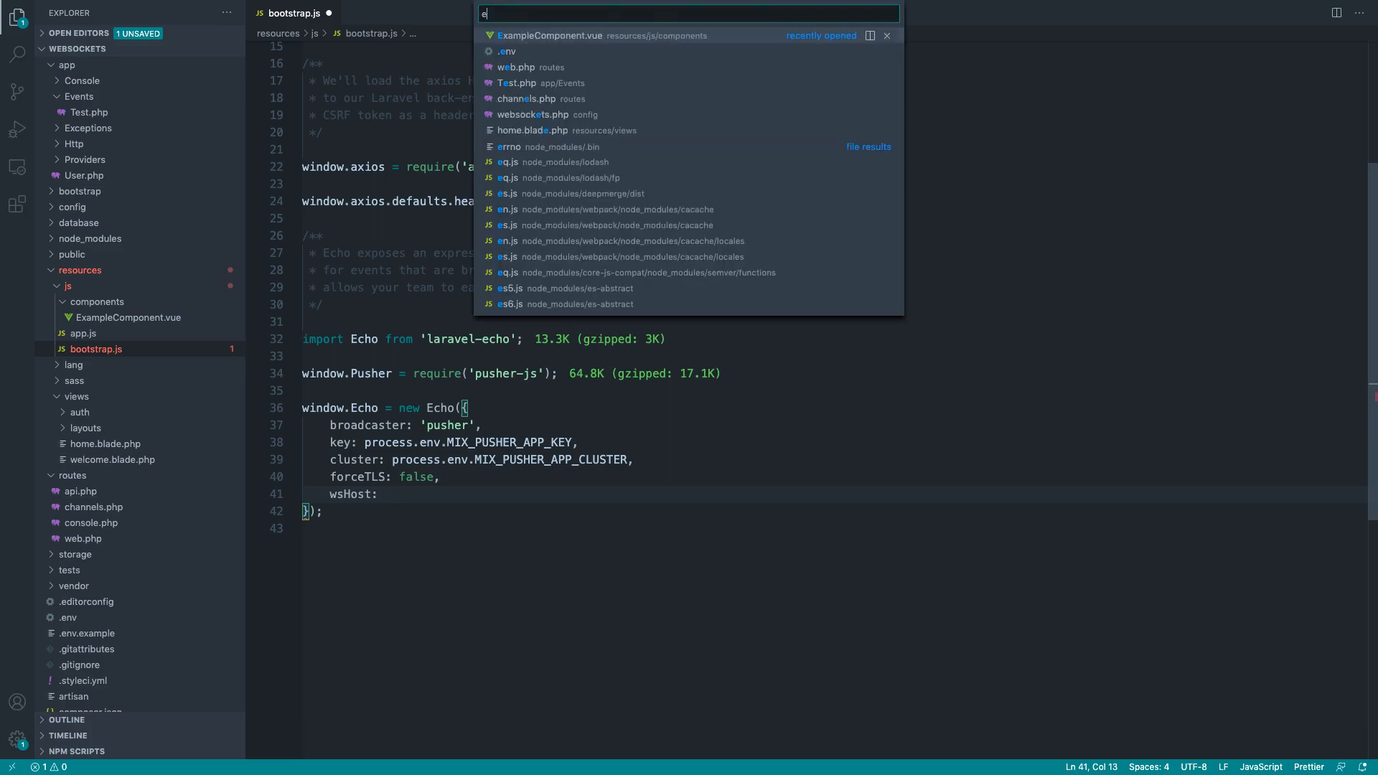
# - Add MIX_PUSHER_HOST=127.0.0.1 to the .env file
pyautogui.click(507, 52)
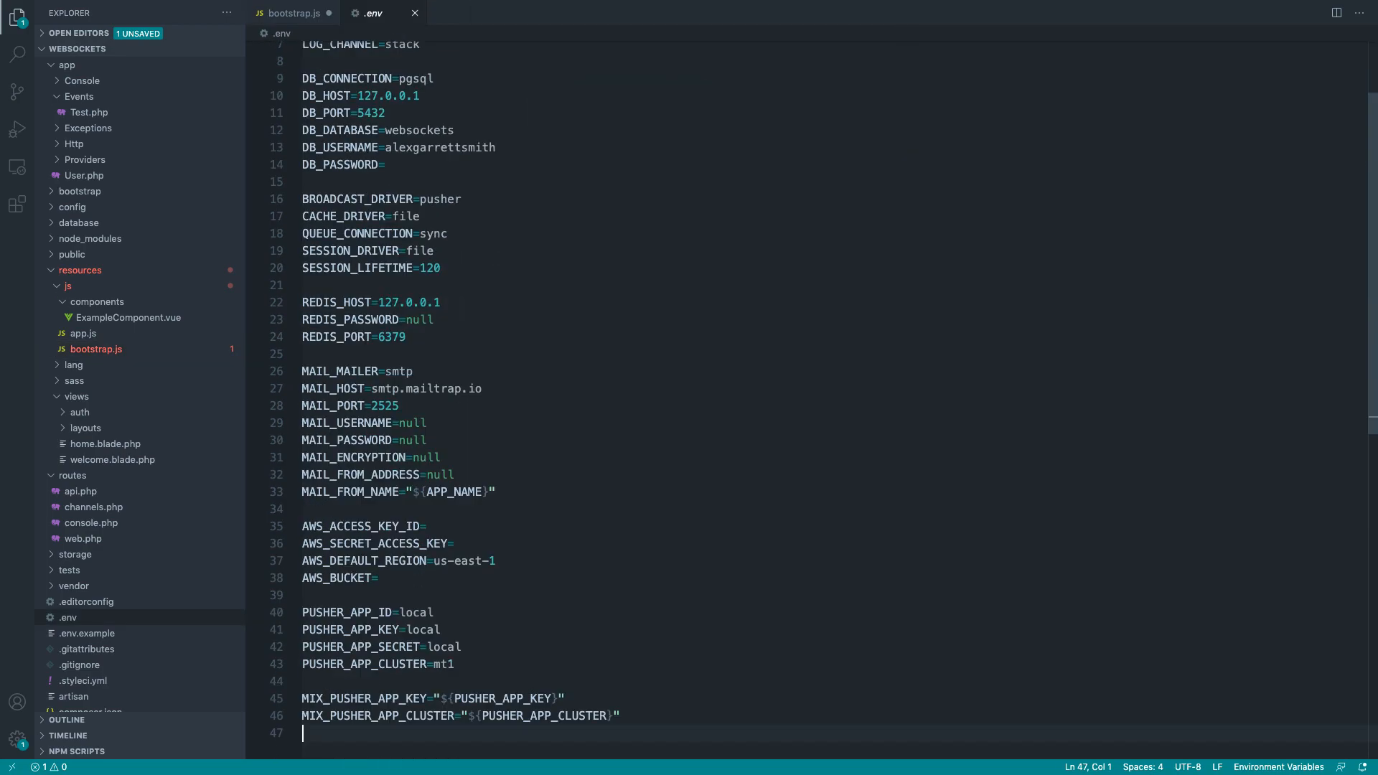
pyautogui.press('Backspace')
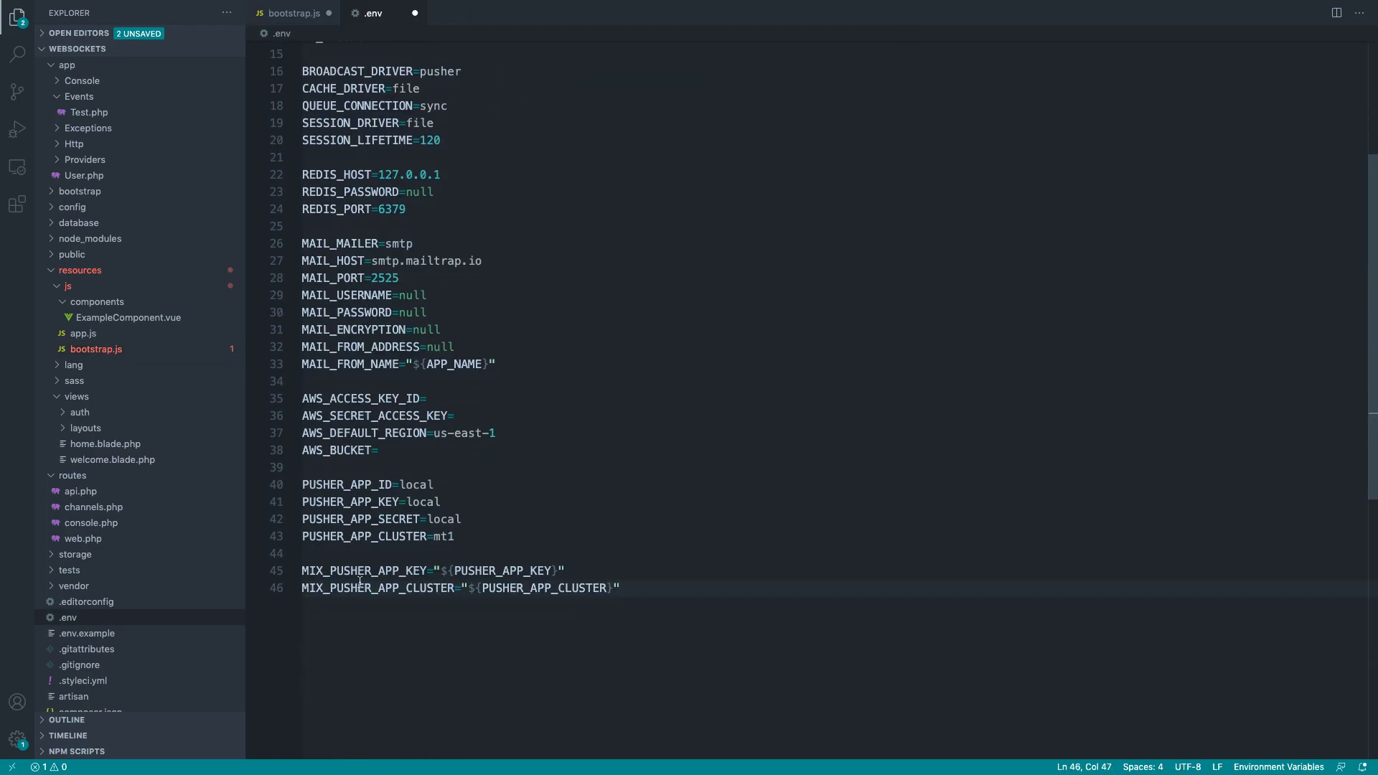
pyautogui.click(293, 13)
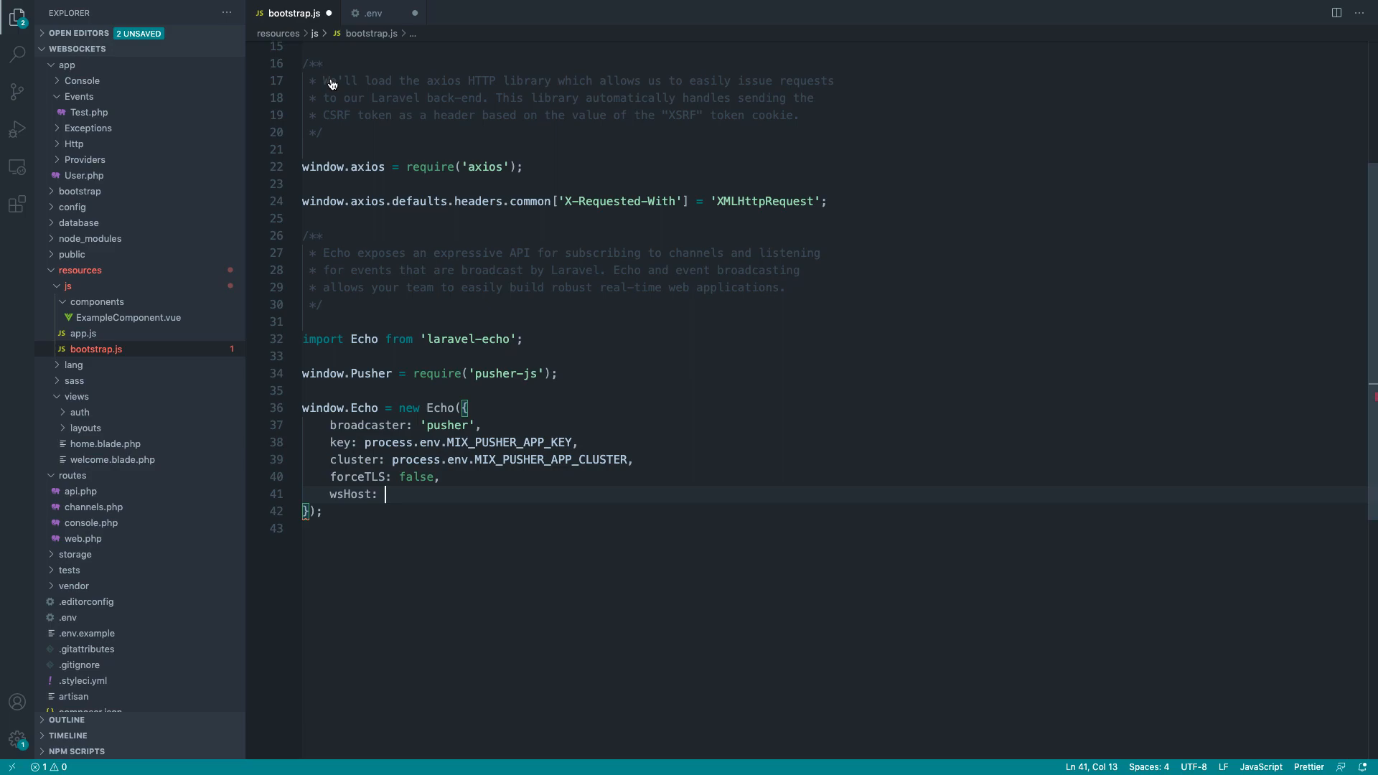
pyautogui.click(373, 13)
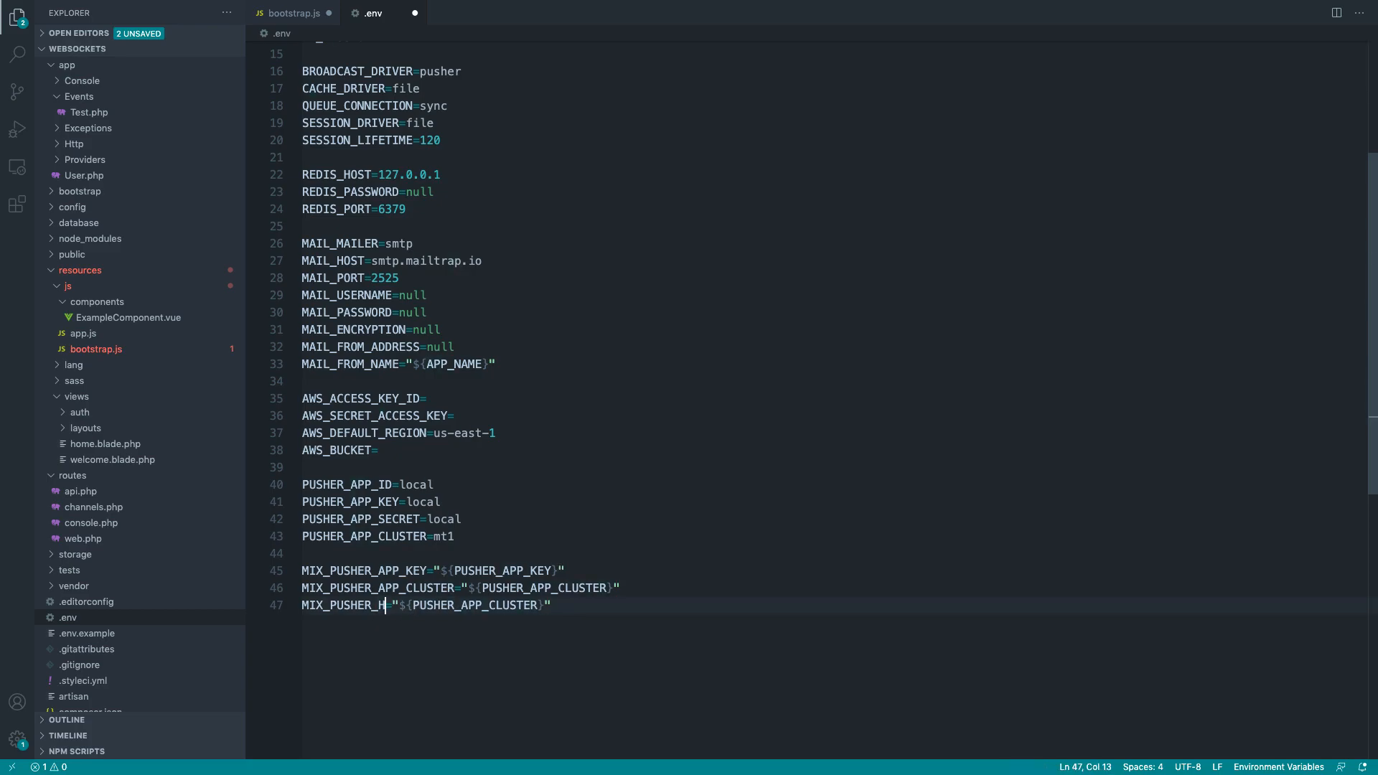
pyautogui.write('OST')
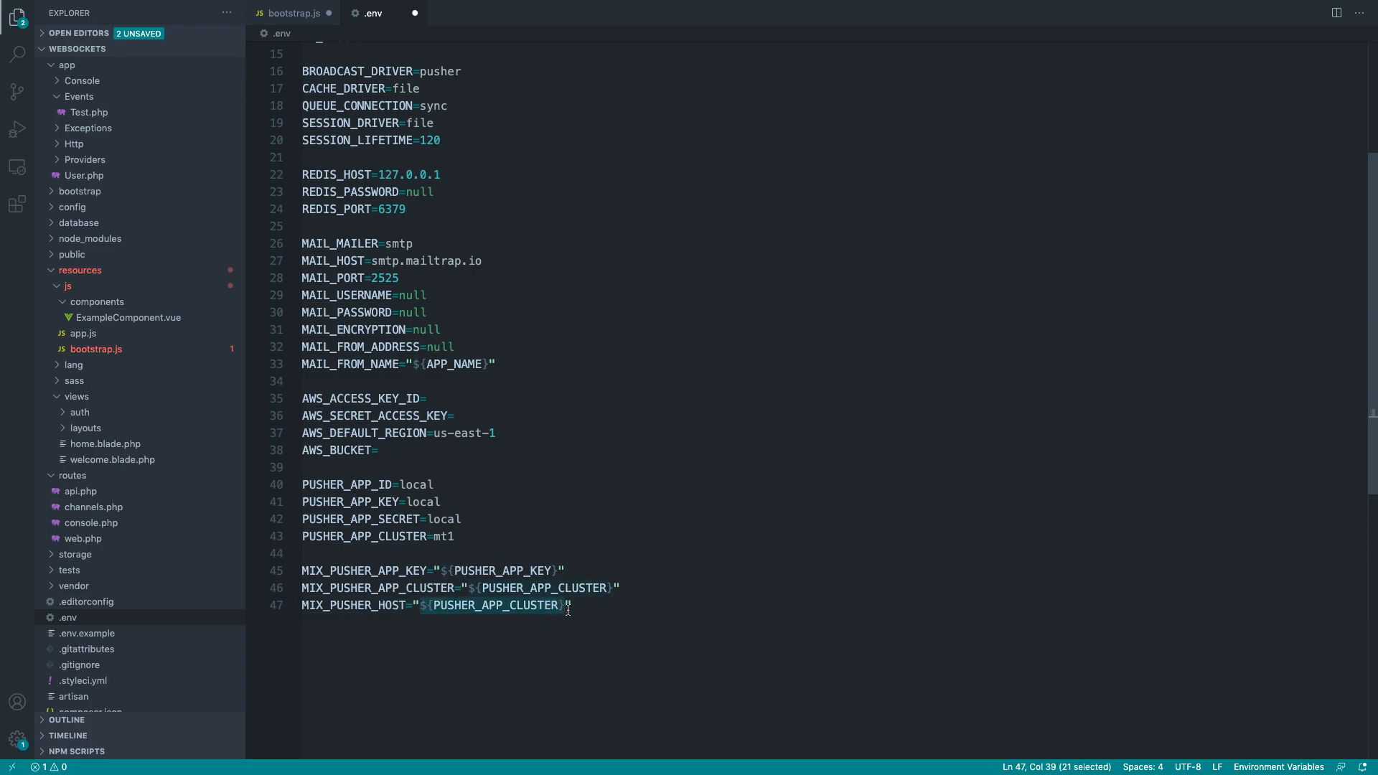
pyautogui.write('127.0.')
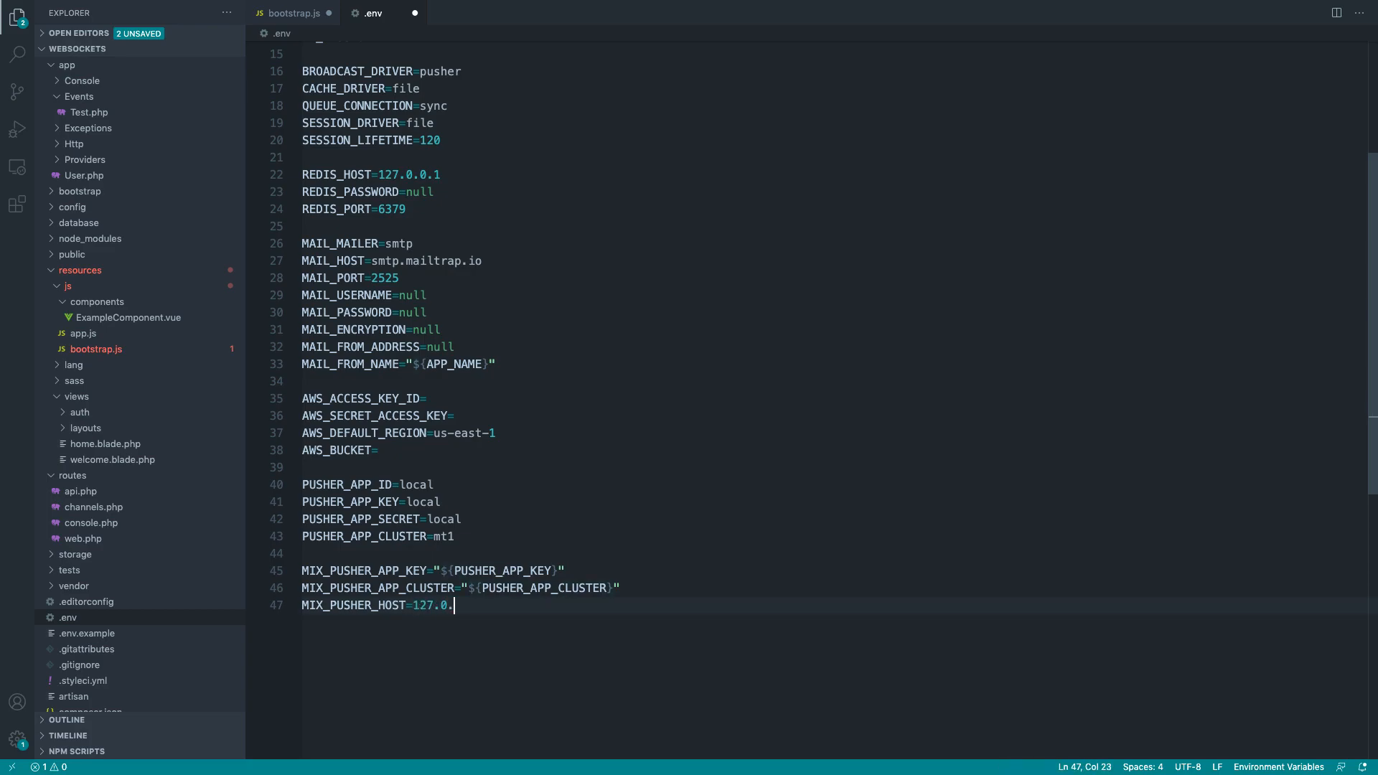
pyautogui.write('0.1')
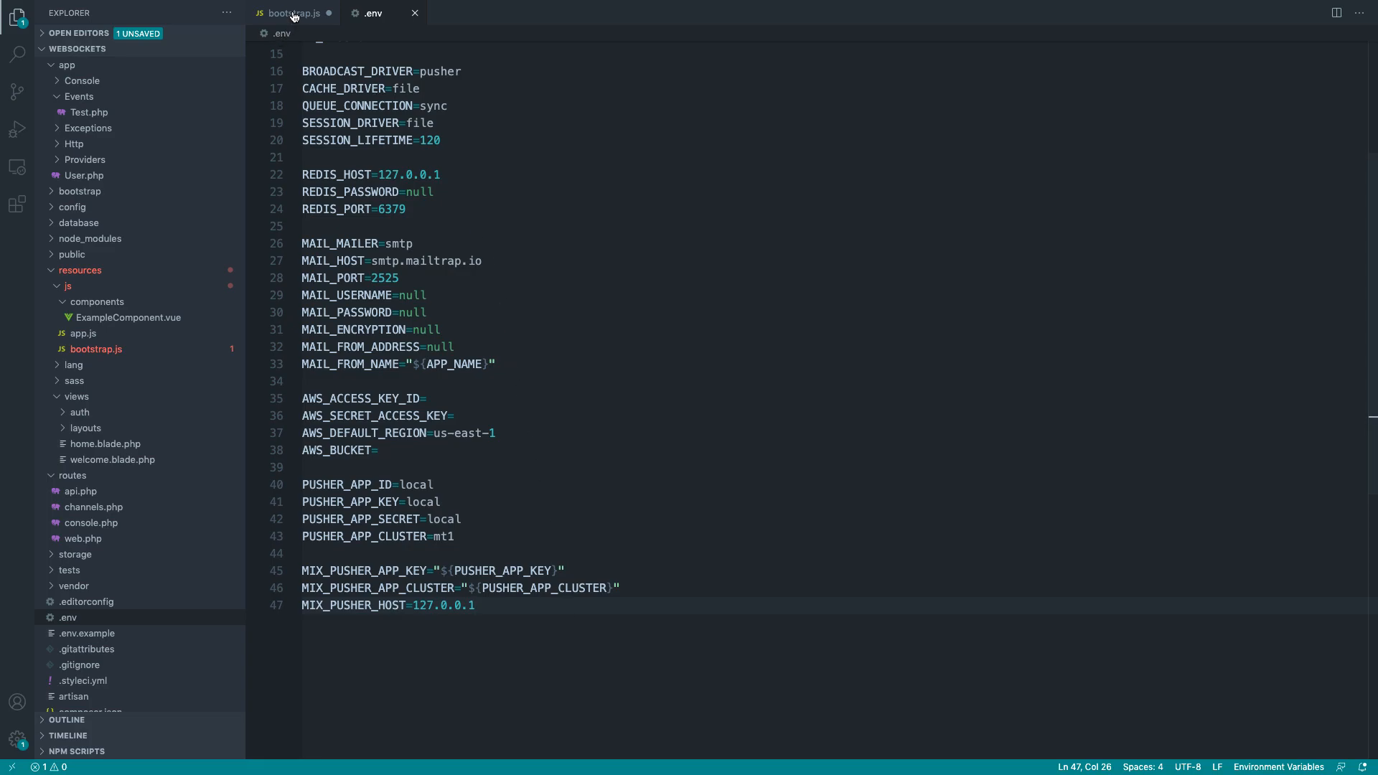
# - Make wsHost read process.env.MIX_PUSHER_HOST in bootstrap.js
pyautogui.doubleClick(353, 605)
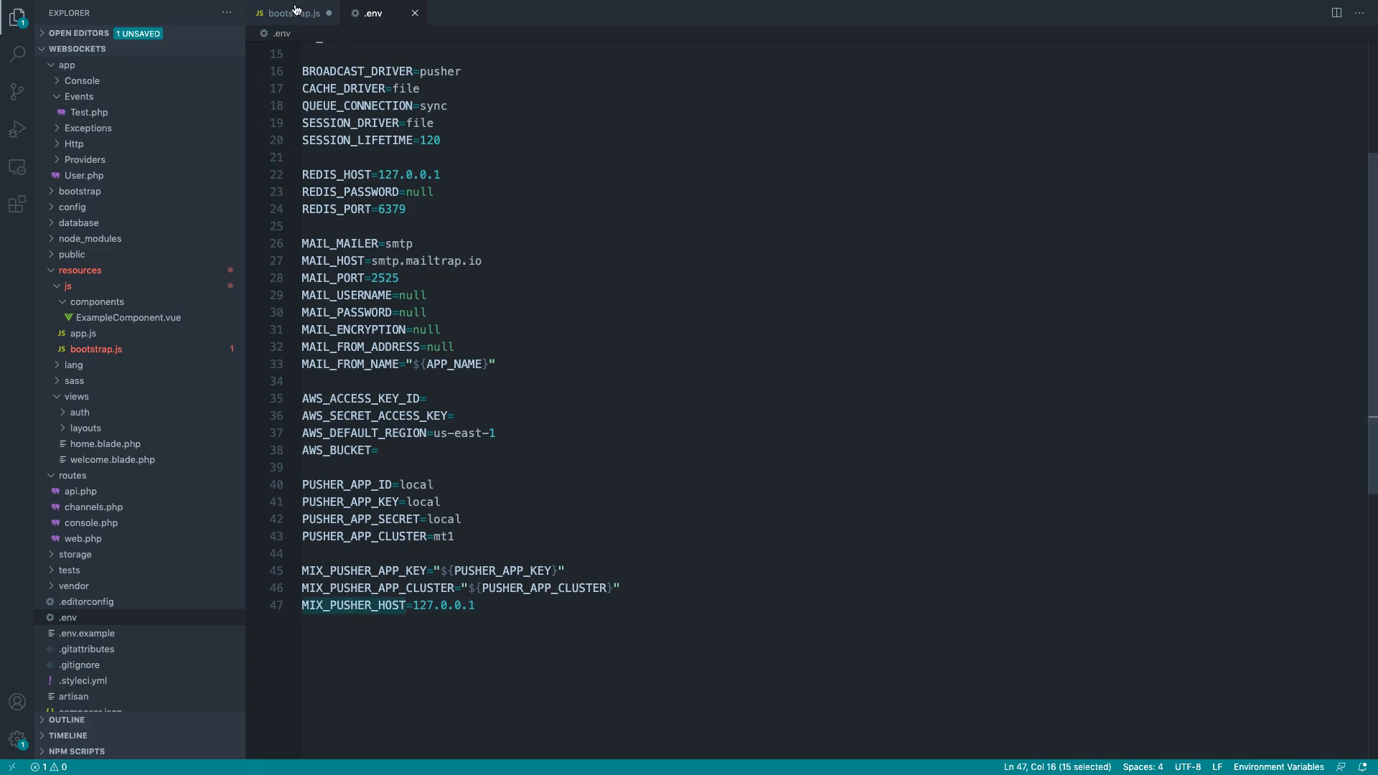
pyautogui.click(288, 13)
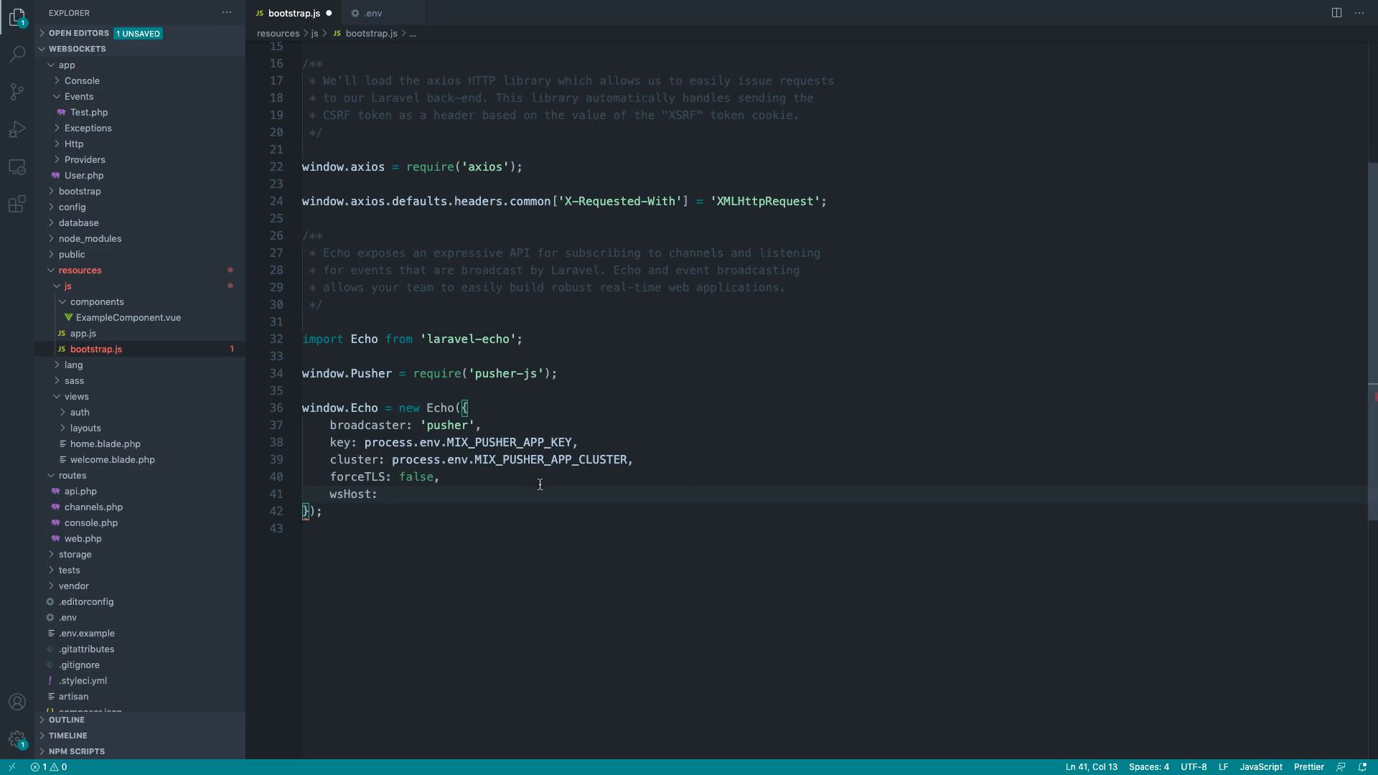
pyautogui.write('process.env.MIX_PUSHER_HOST,')
pyautogui.write('broa')
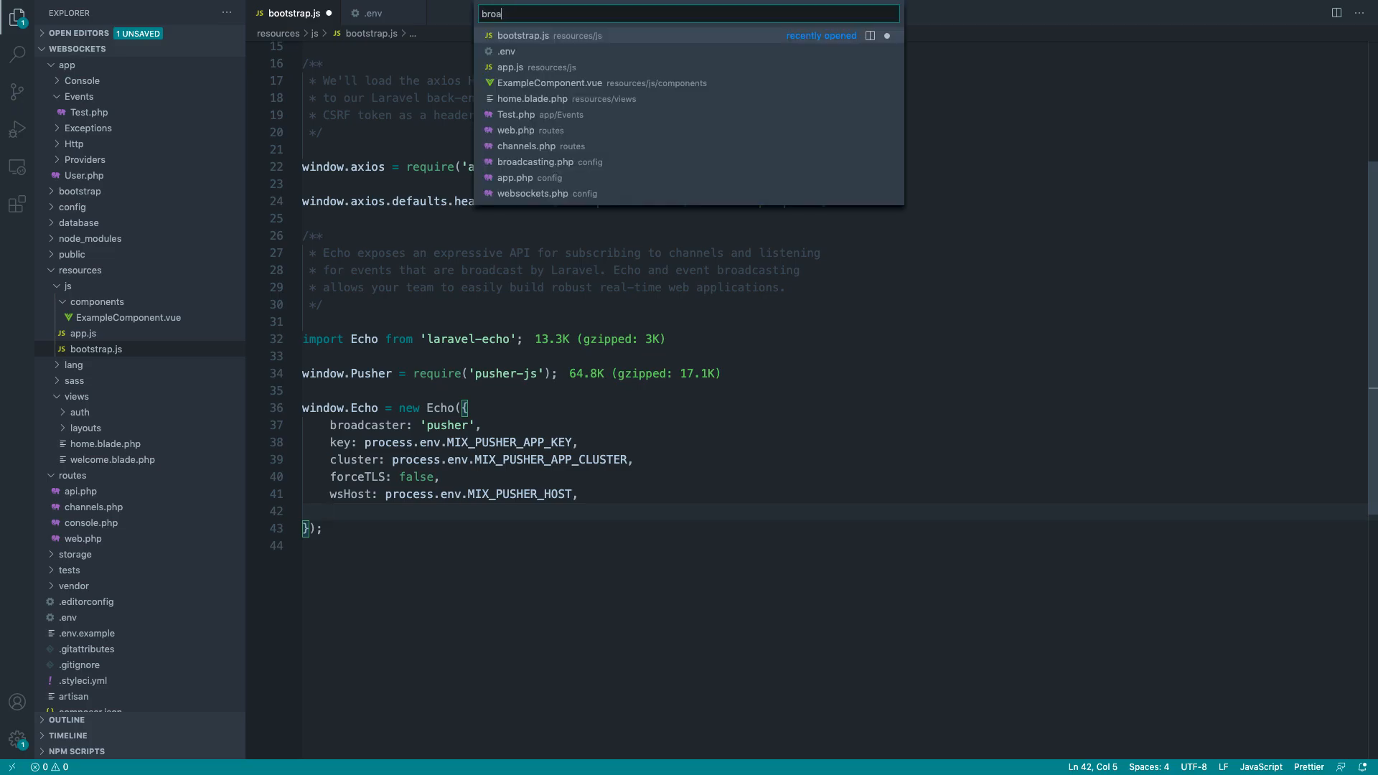
# - Add wsPort: 6001 and disableStats: true to the Echo options in bootstrap.js
pyautogui.click(535, 163)
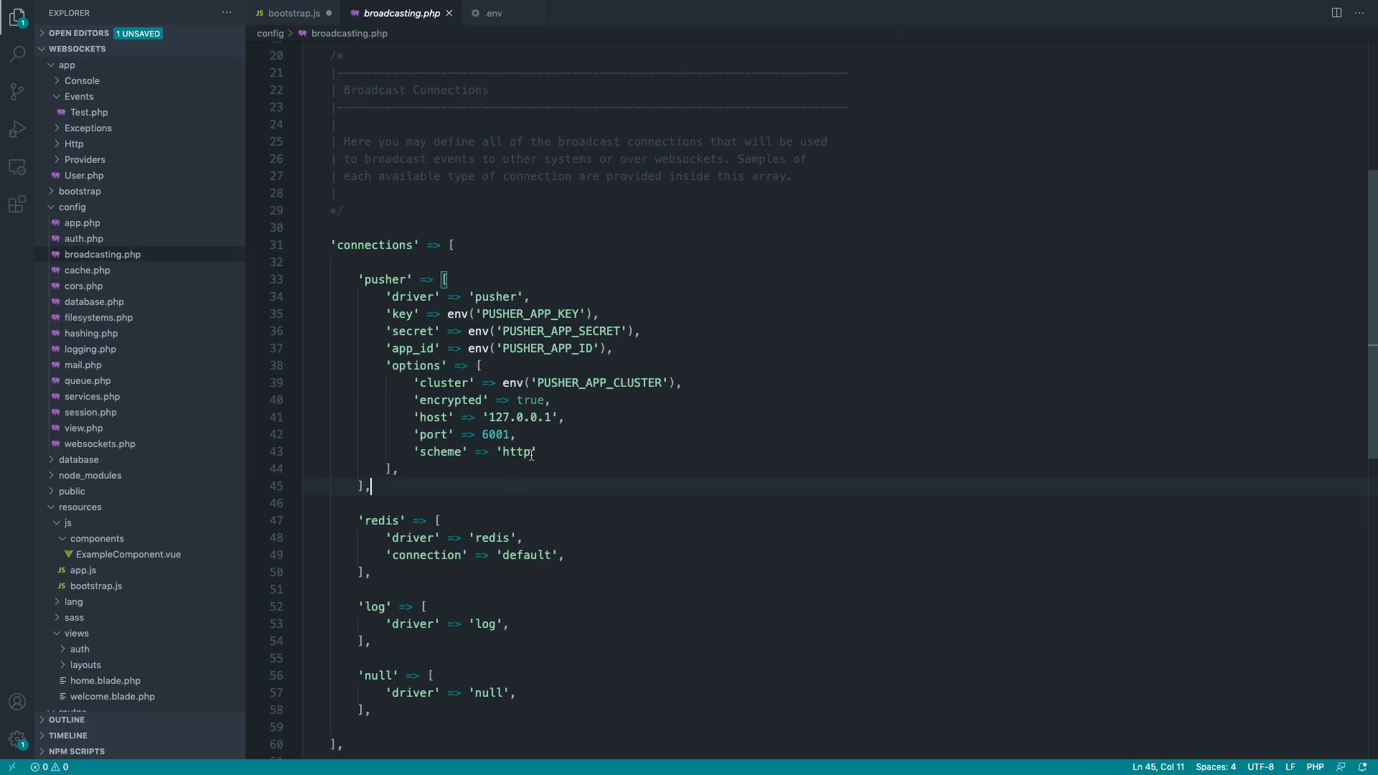
pyautogui.click(294, 13)
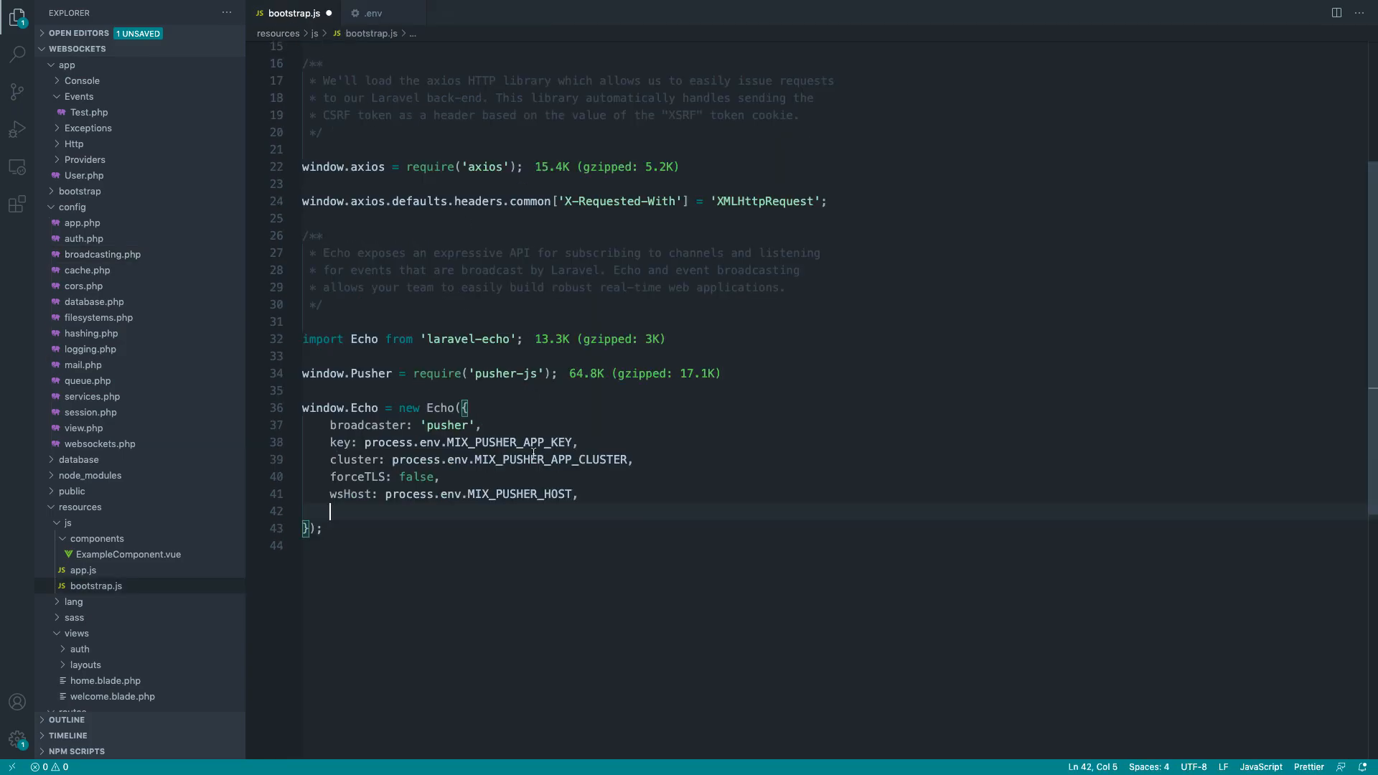
pyautogui.write('wsPort: 6001,')
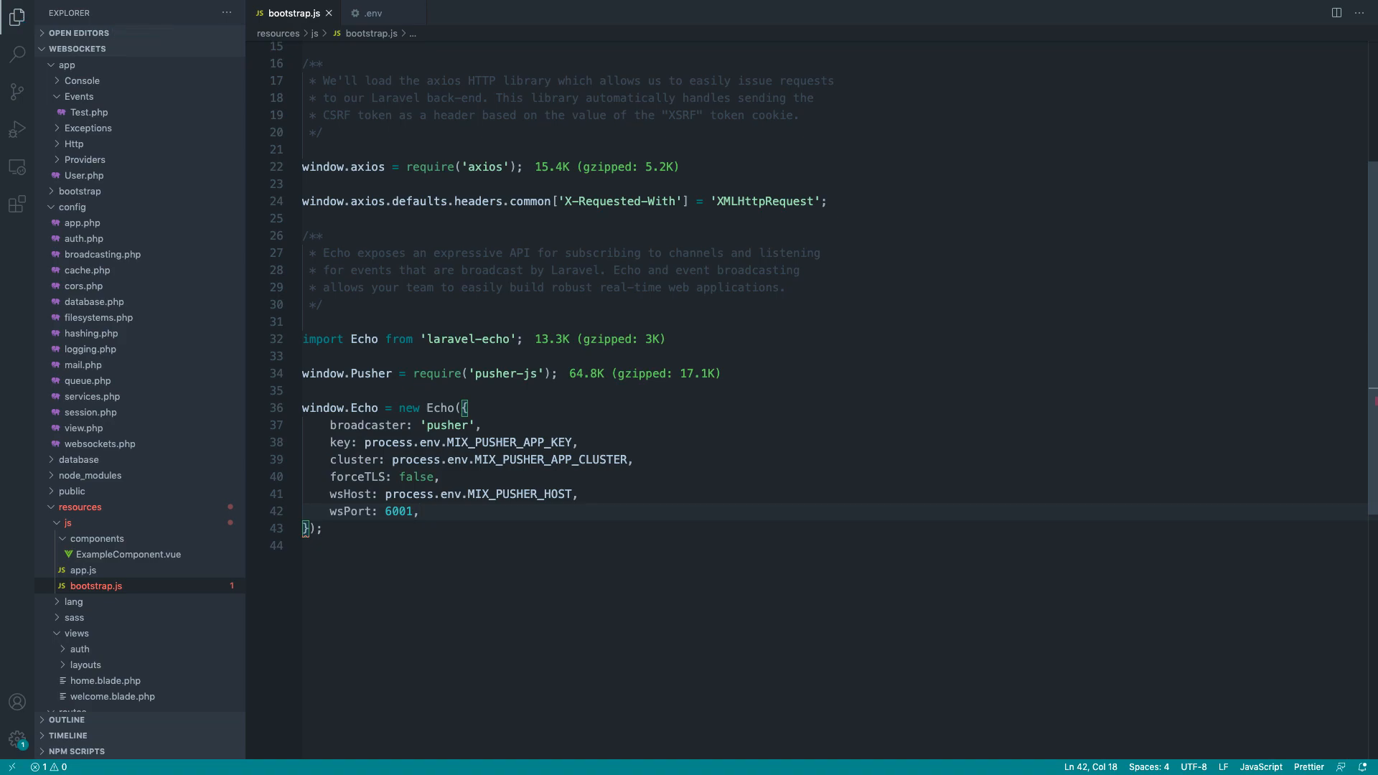
pyautogui.press('Enter')
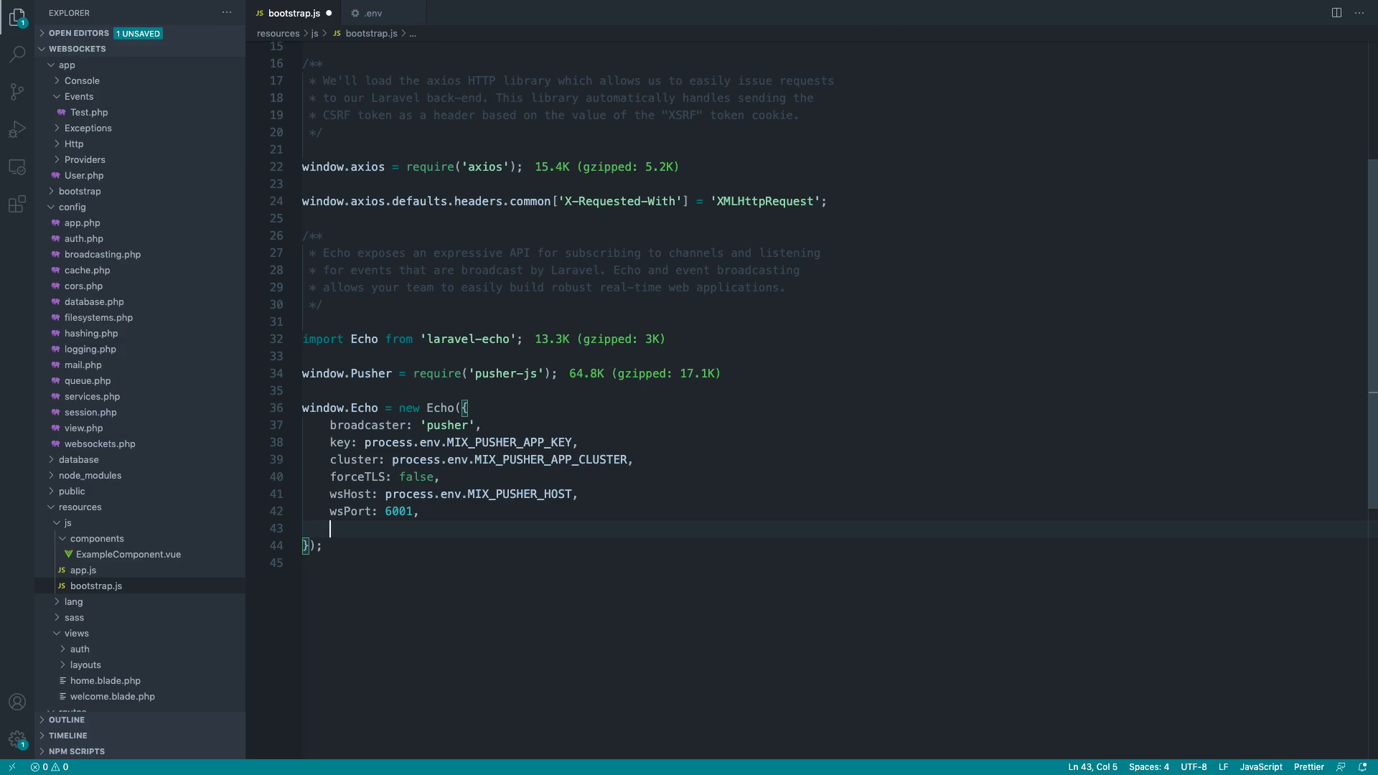
pyautogui.write('disableStat')
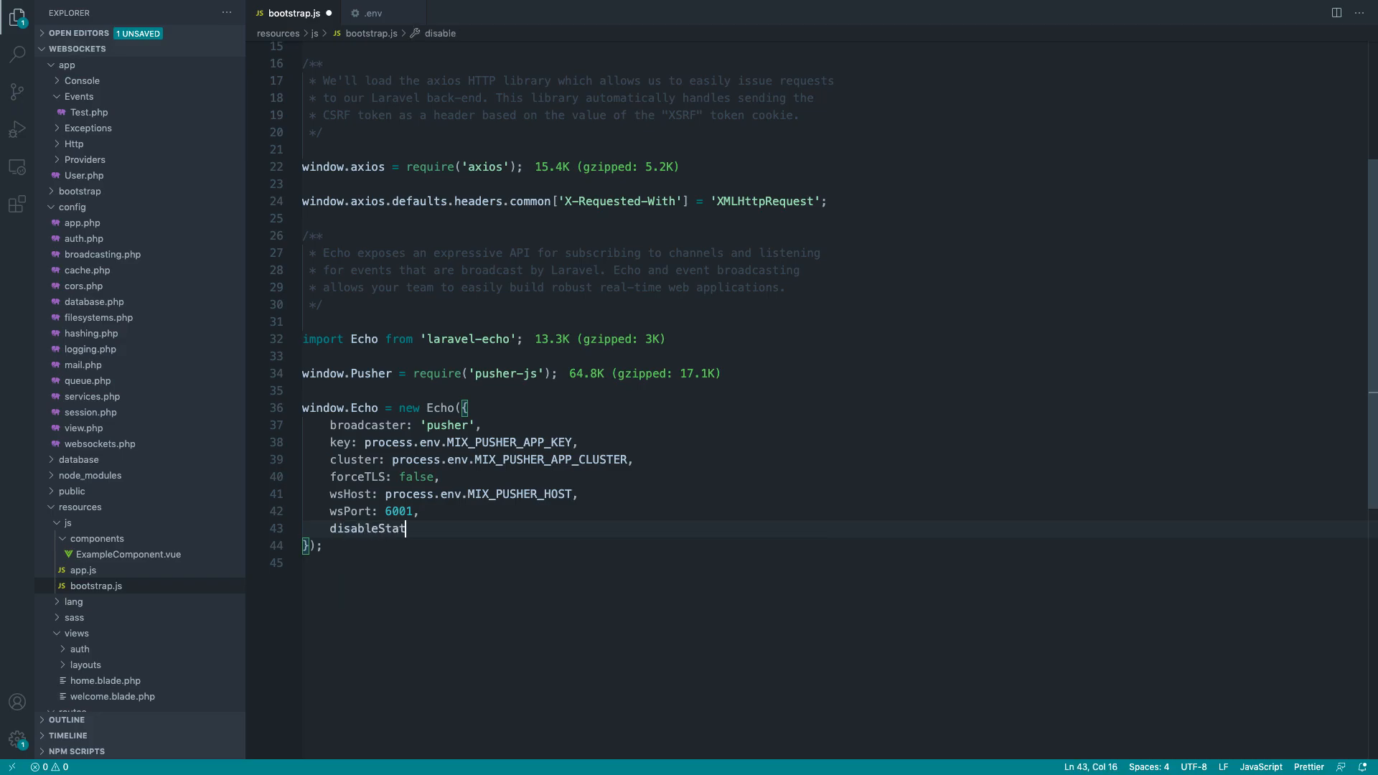
pyautogui.write('s: true')
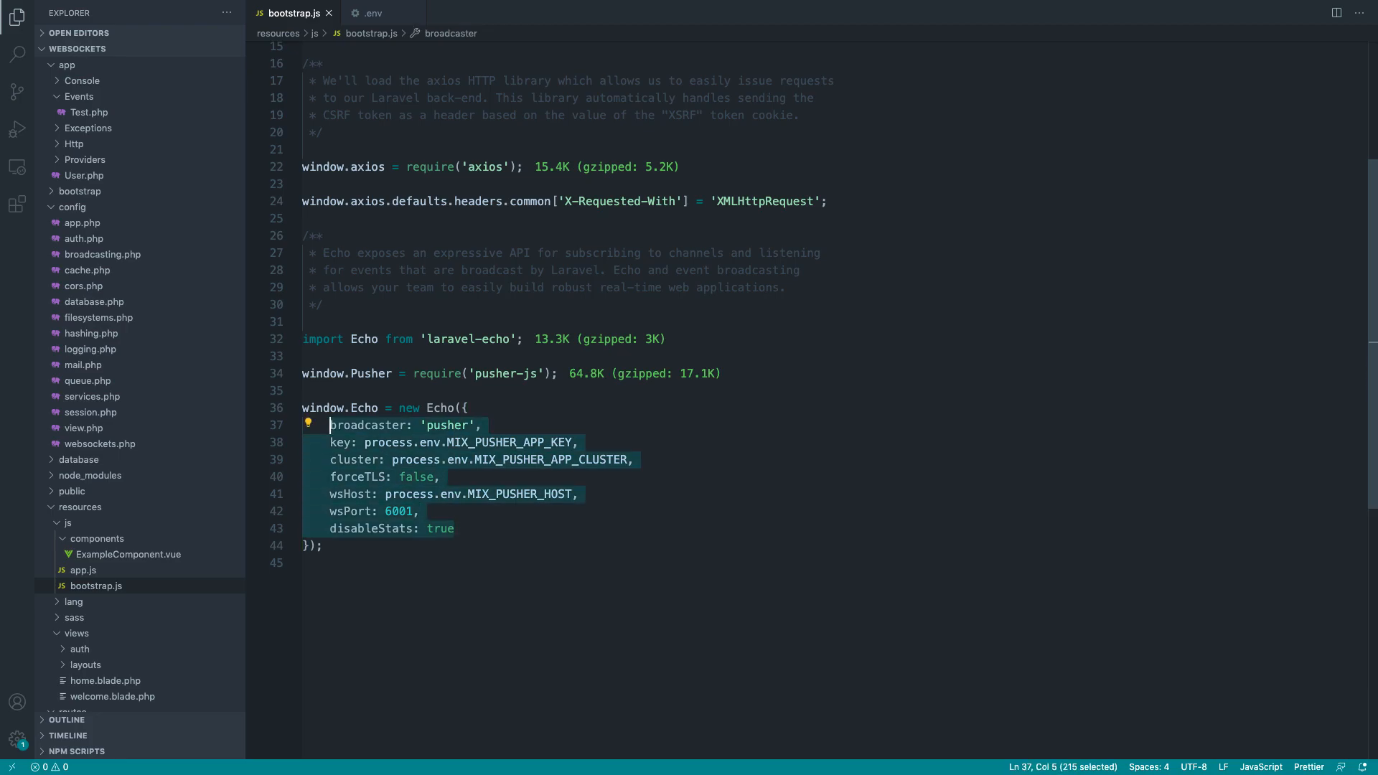
# - Save bootstrap.js and move over to ExampleComponent.vue
pyautogui.click(454, 528)
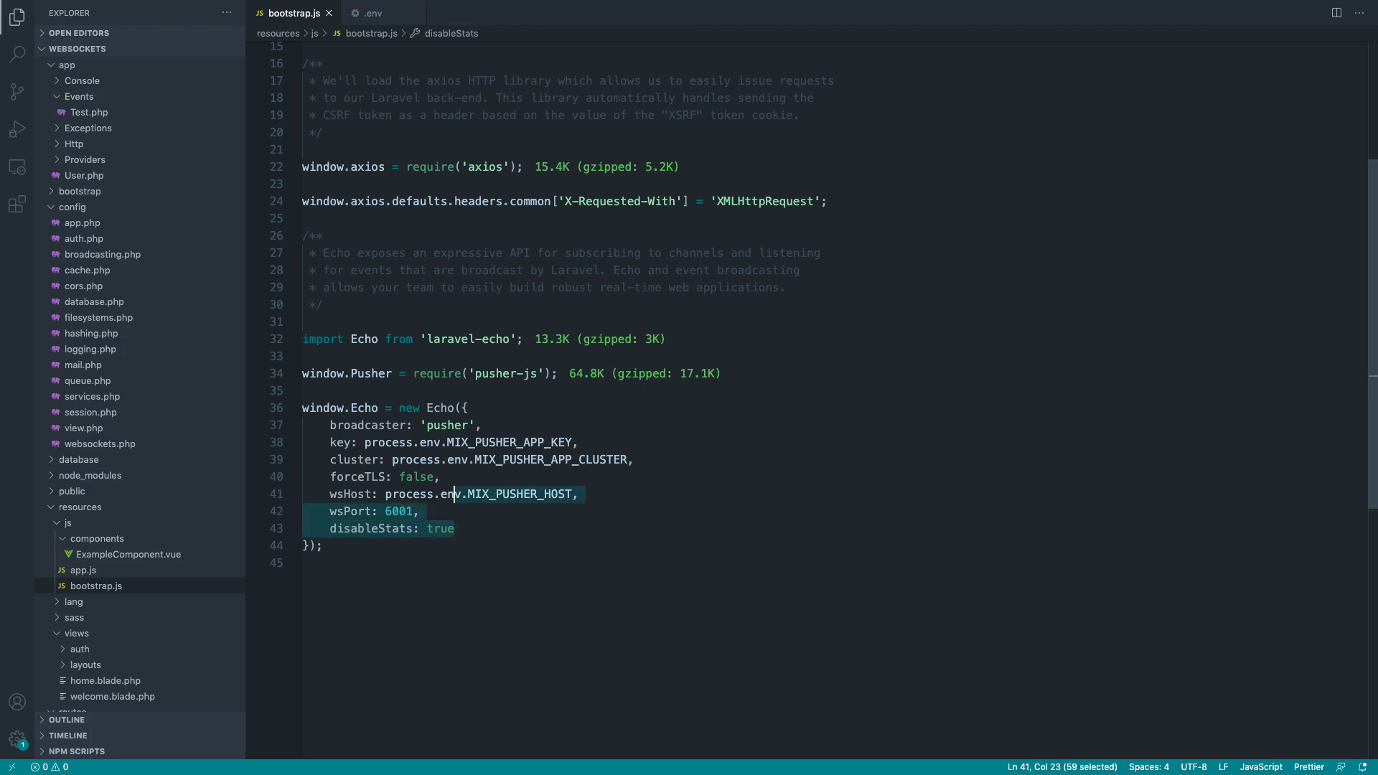
pyautogui.click(453, 529)
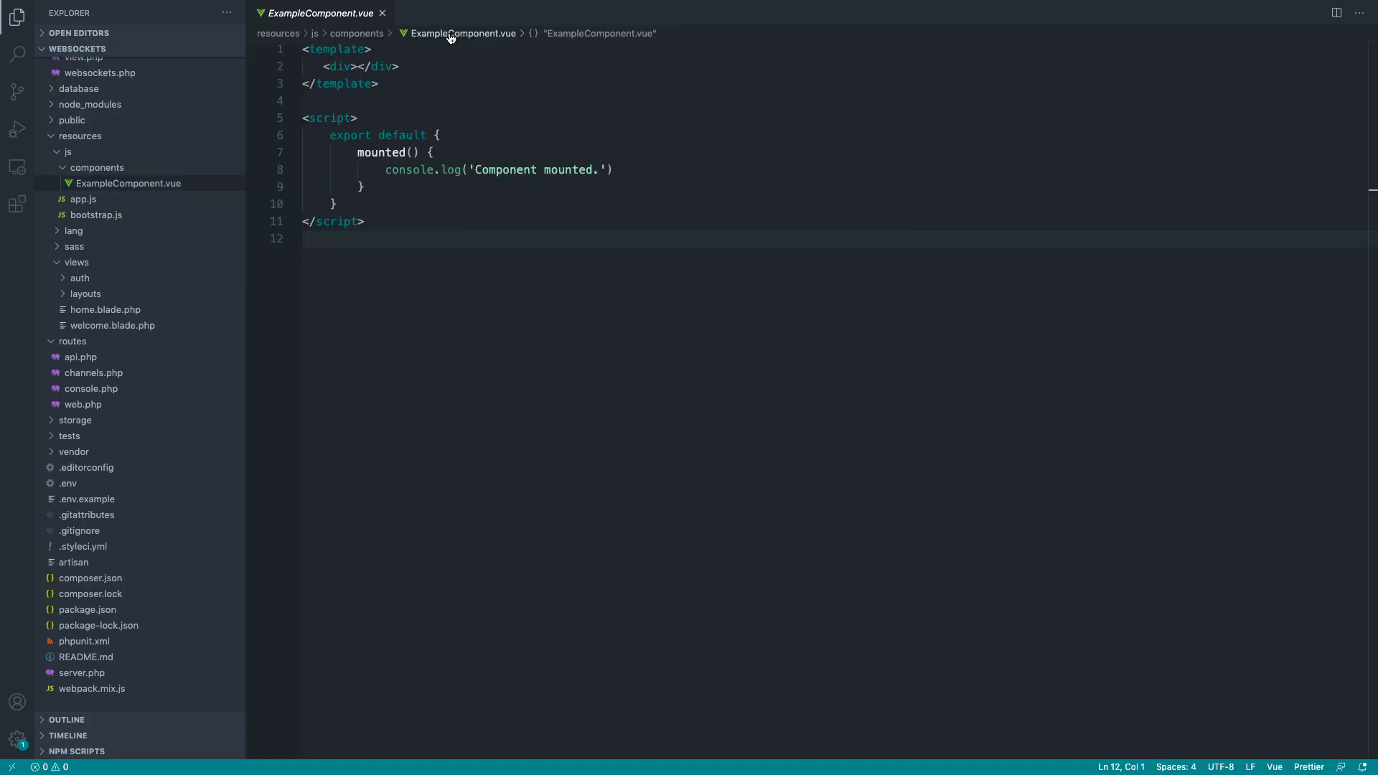
# - Add Echo.channel('test').listen('') at the top of ExampleComponent.vue's mounted hook
pyautogui.press('Enter')
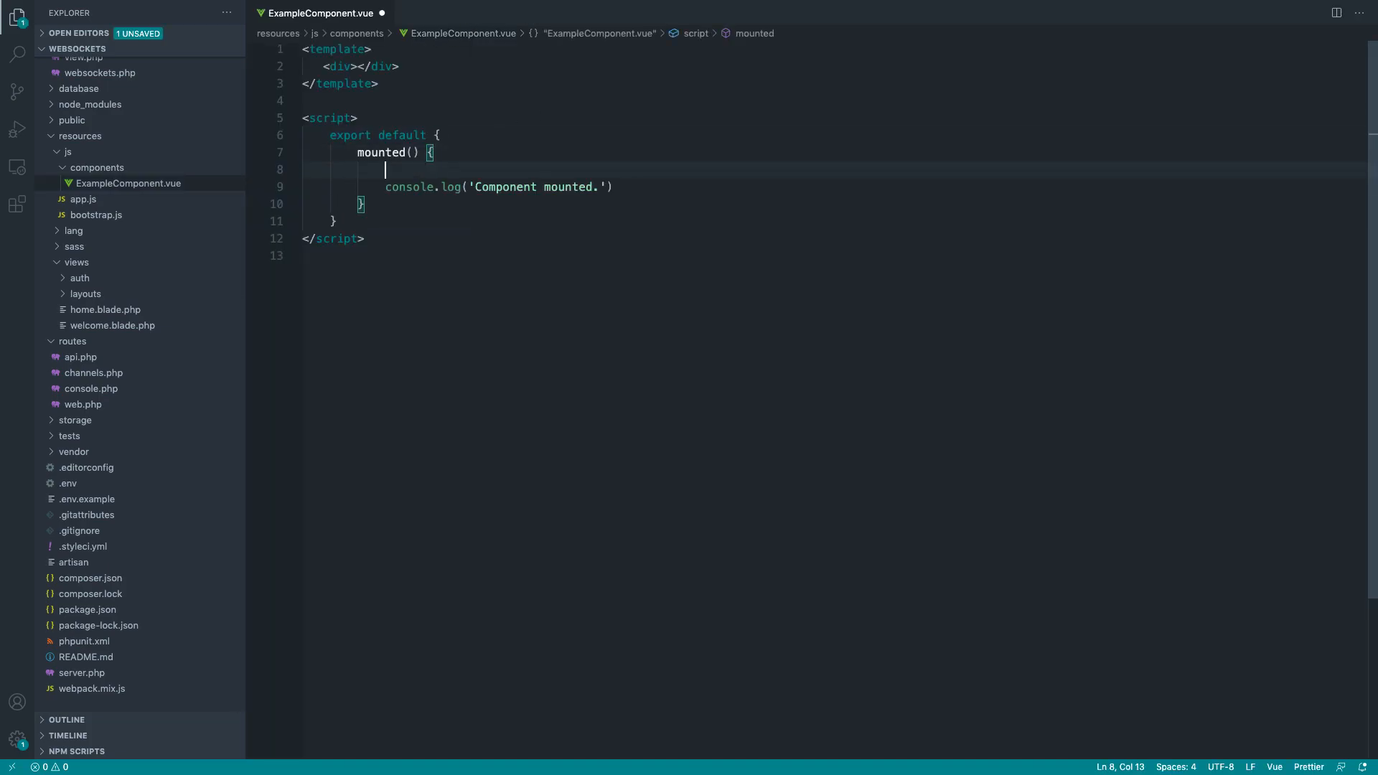
pyautogui.press('Enter')
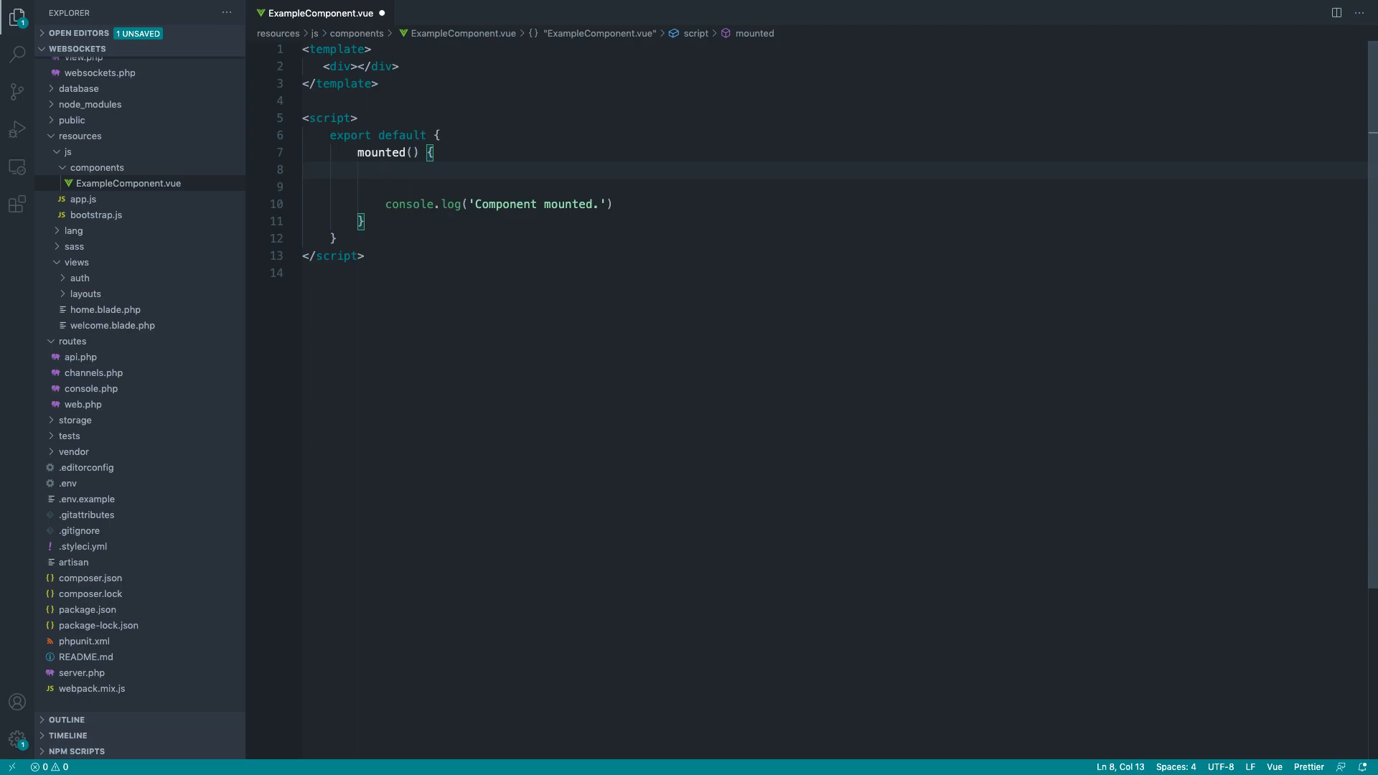
pyautogui.write('Echo.')
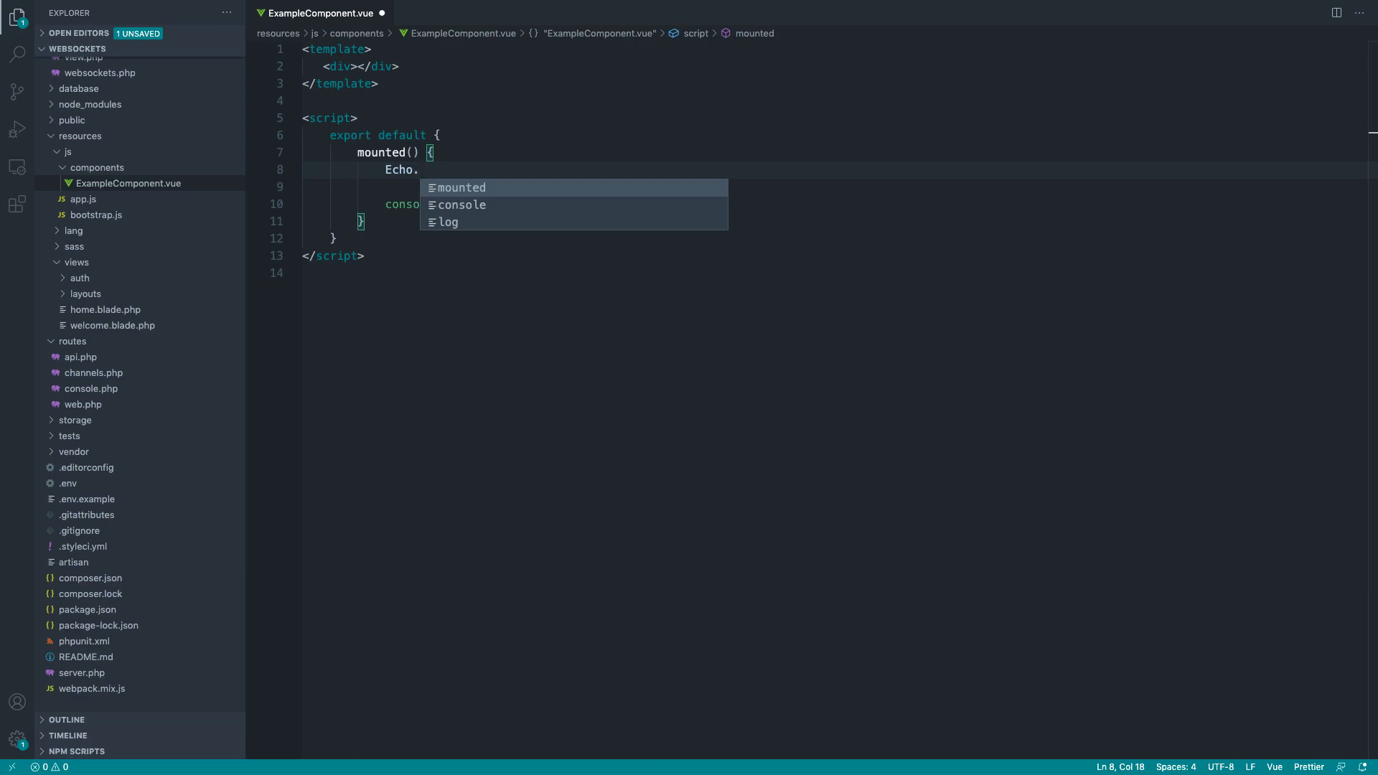
pyautogui.moveTo(457, 167)
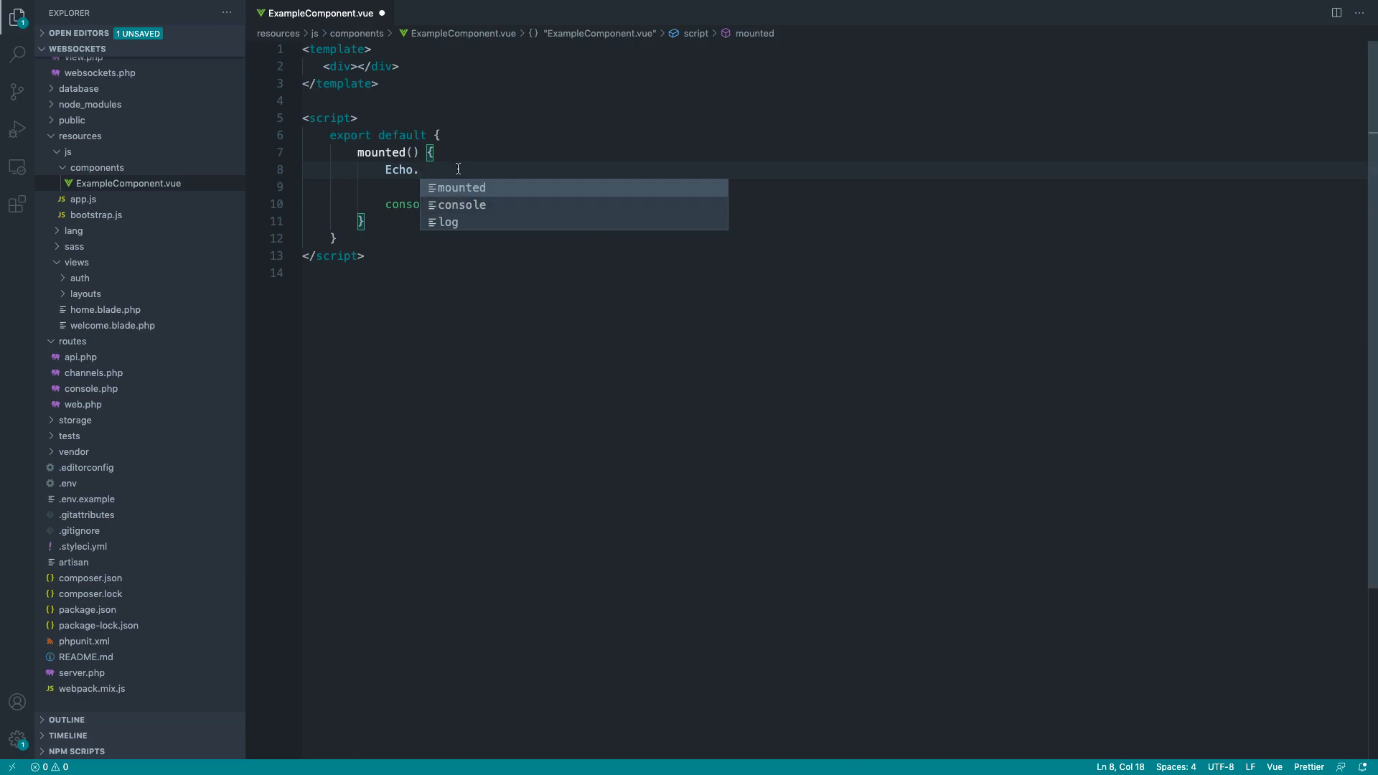
pyautogui.write("channel('')")
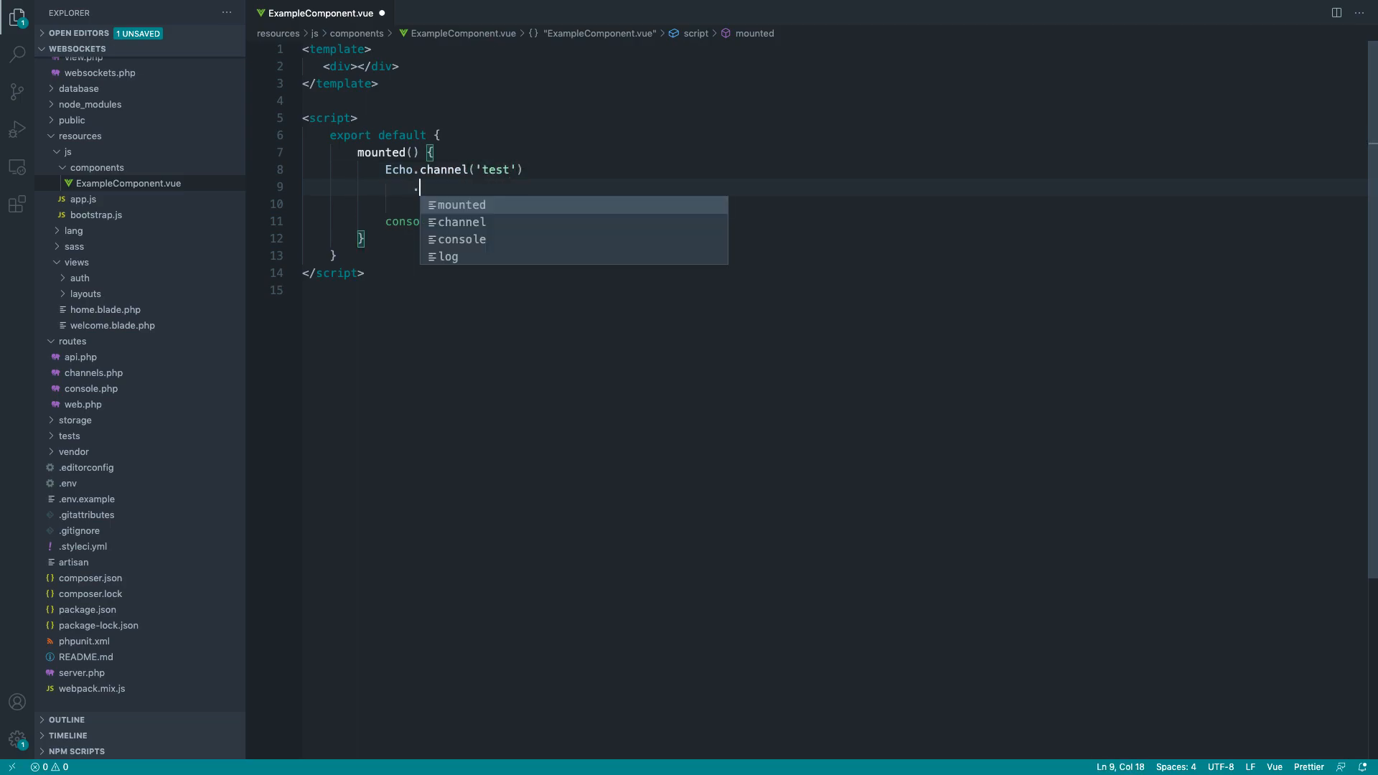
pyautogui.write(".listen('')")
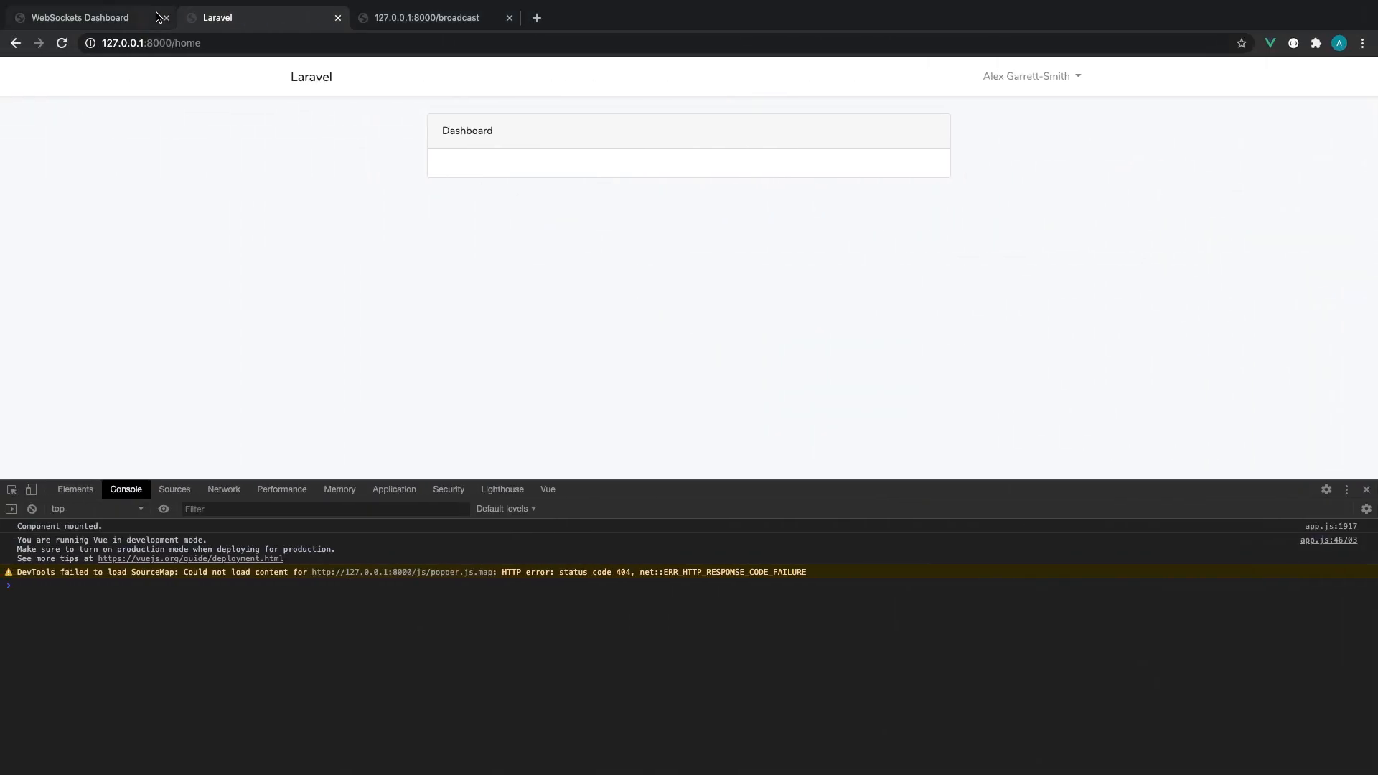
# - Scroll the WebSockets Dashboard to the Events table showing App\Events\Test
pyautogui.click(75, 17)
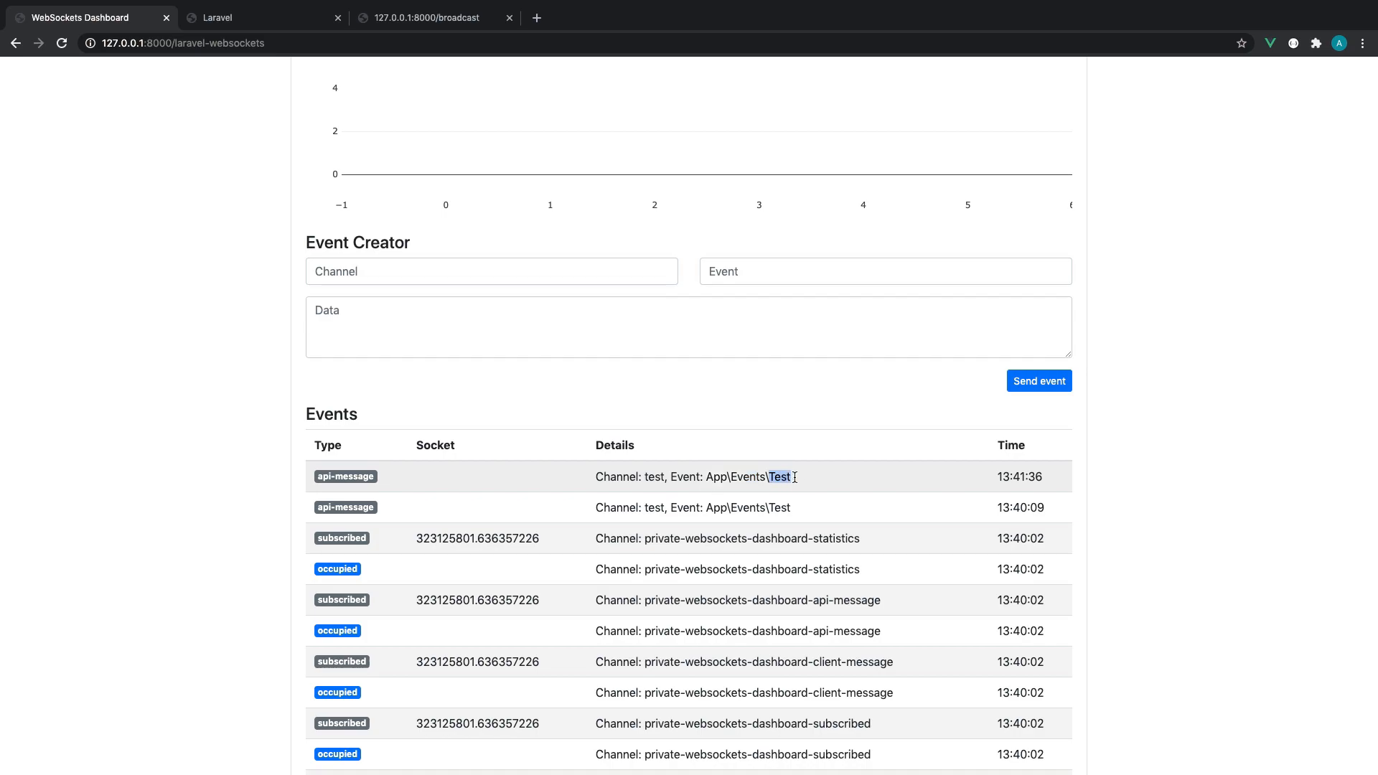
pyautogui.scroll(3)
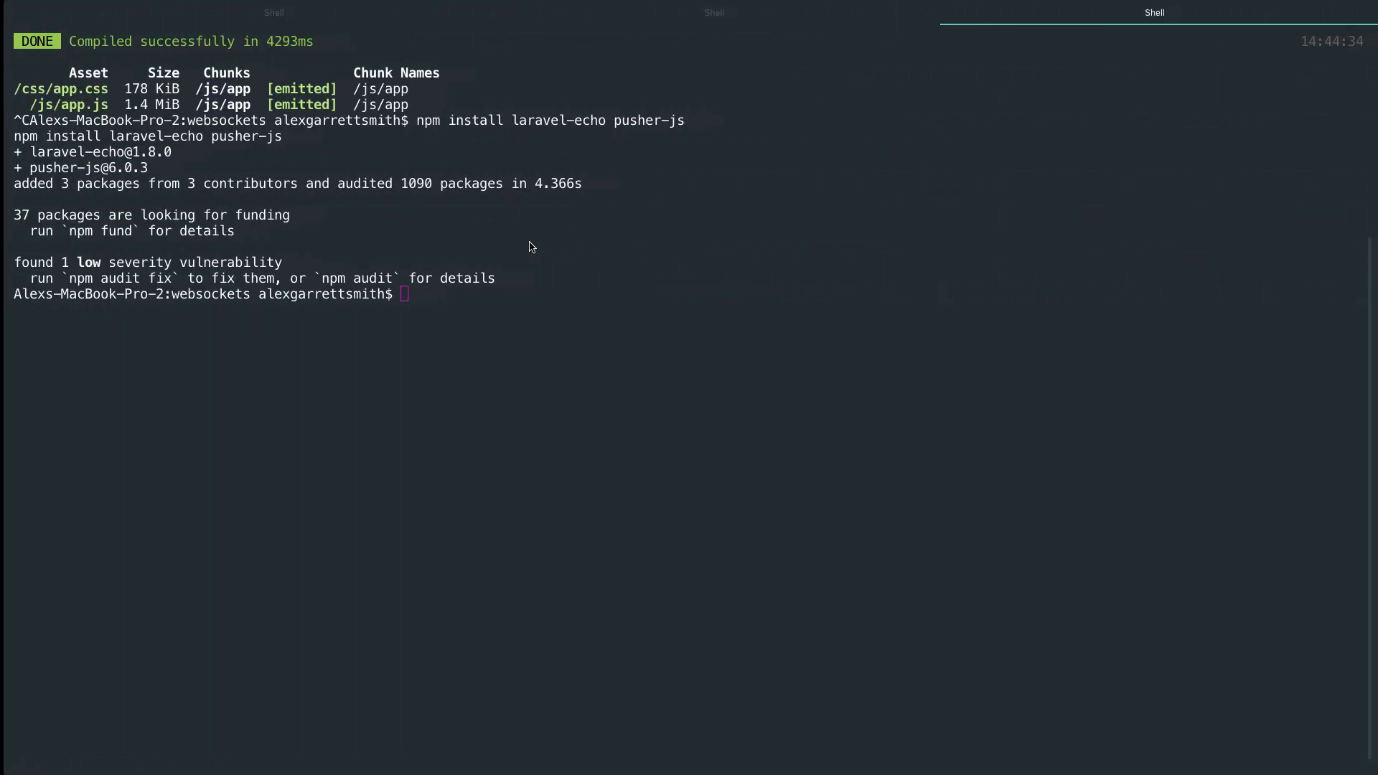
# - Run the npm build command in Terminal to compile the new component code
pyautogui.write('npm ru')
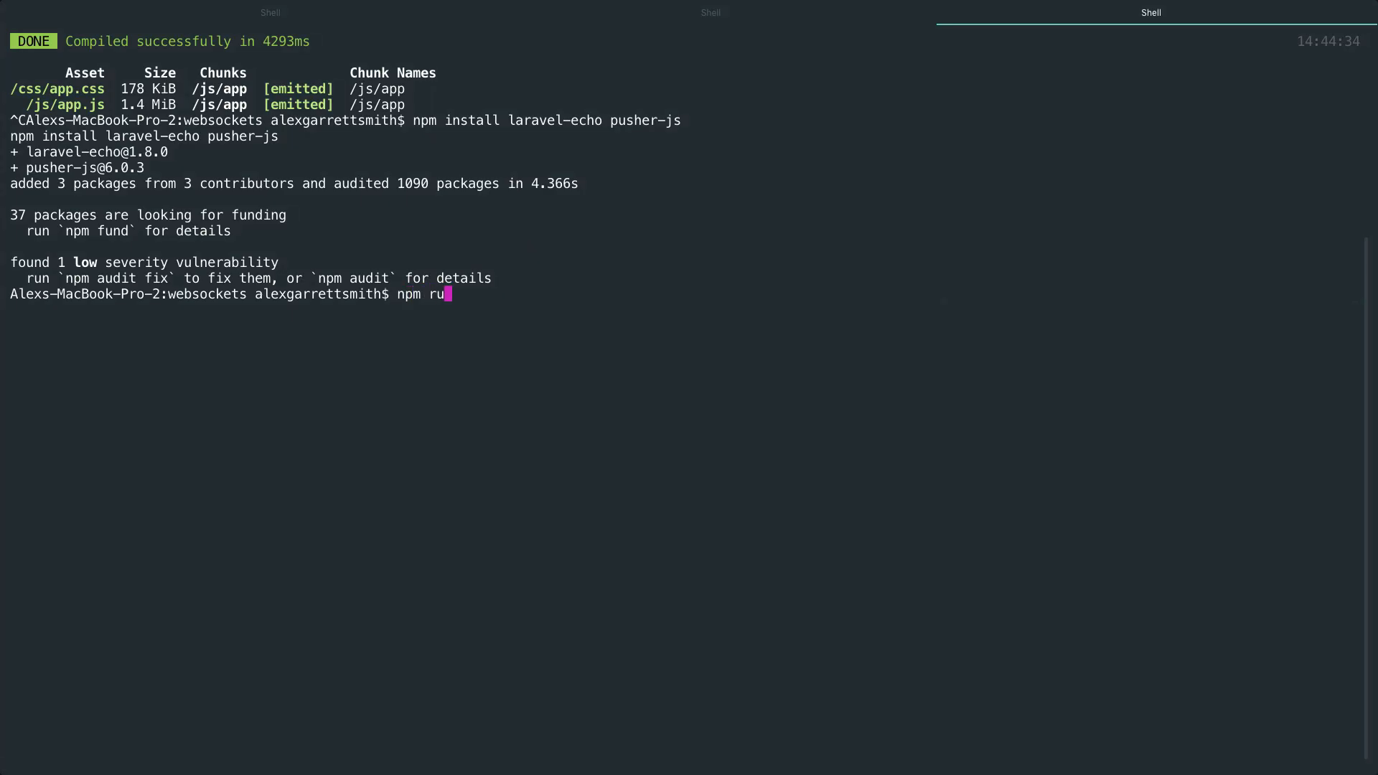
pyautogui.press('Return')
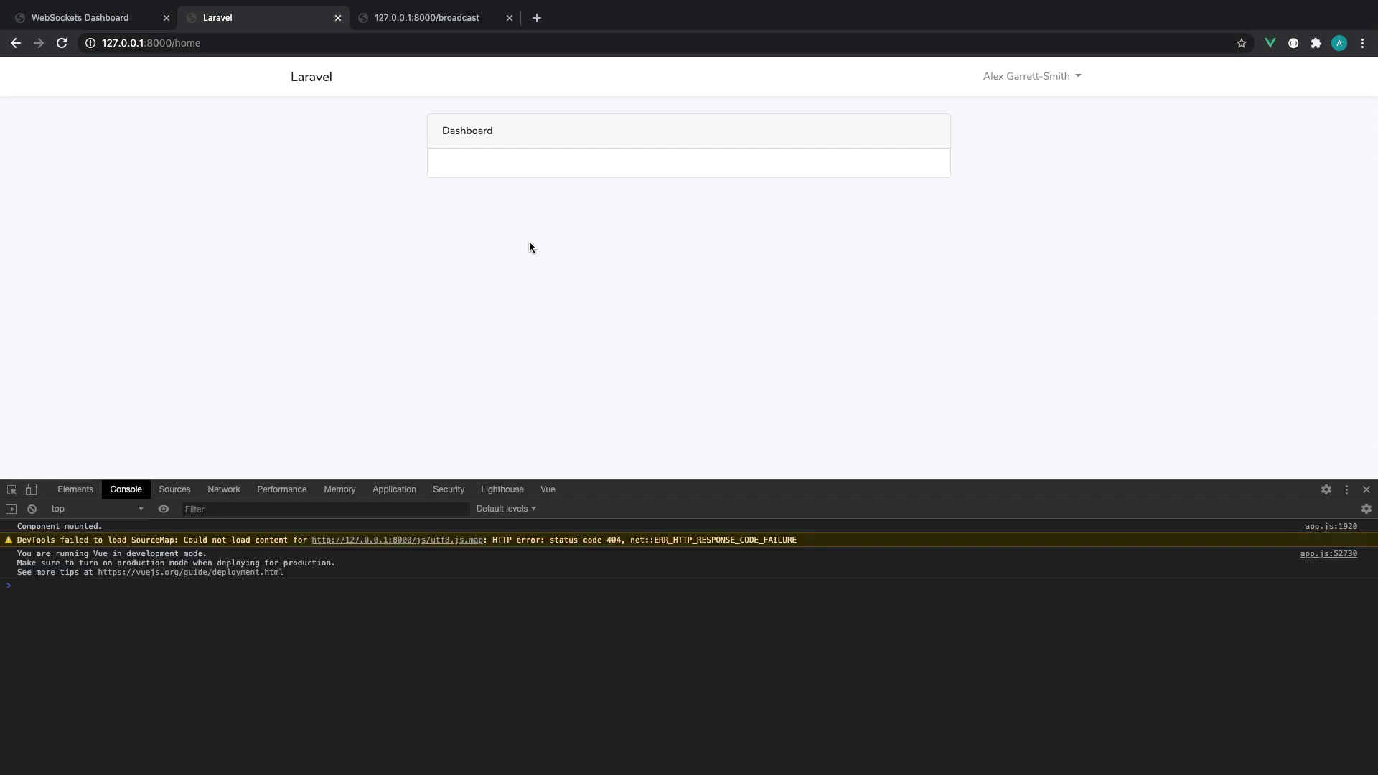
# - Inspect the page's network requests, then check the WebSockets Dashboard events list for the test channel subscription
pyautogui.click(224, 489)
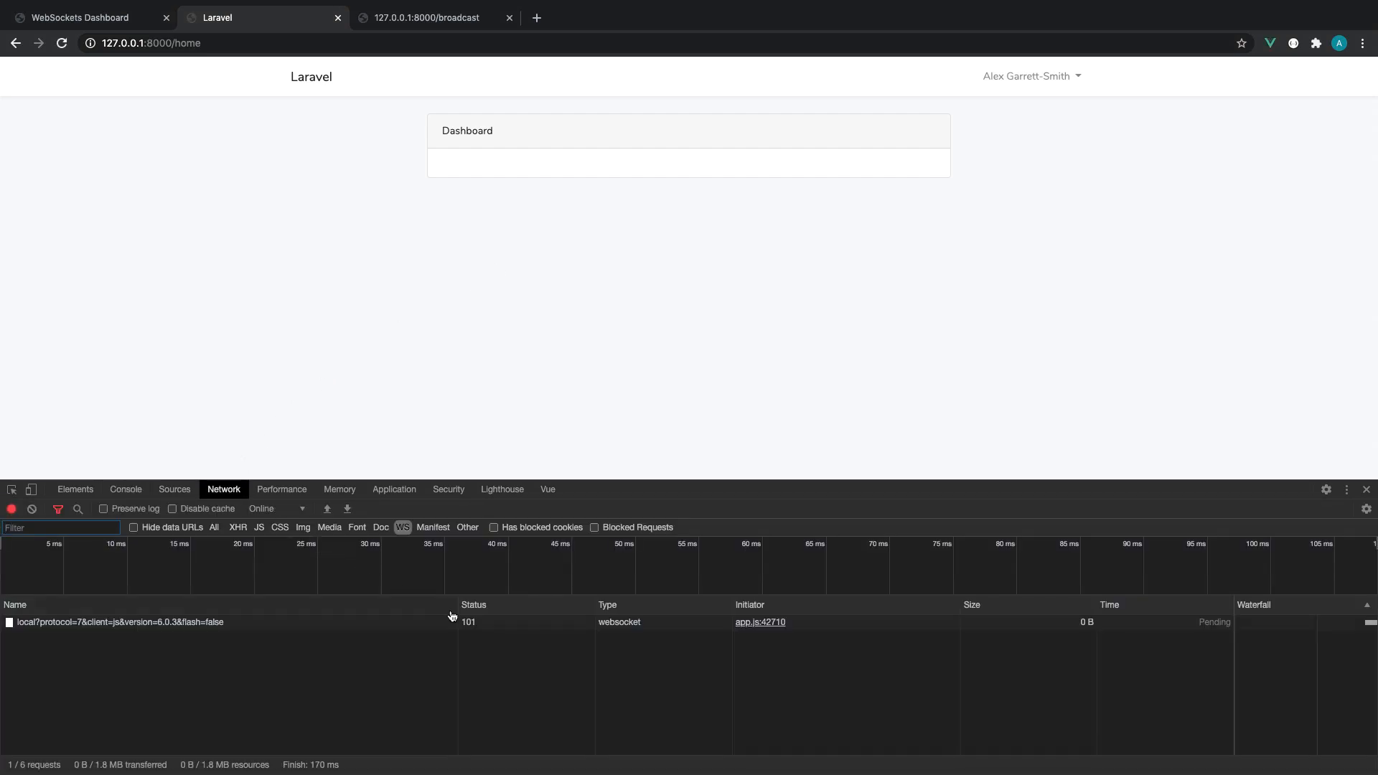
pyautogui.moveTo(119, 622)
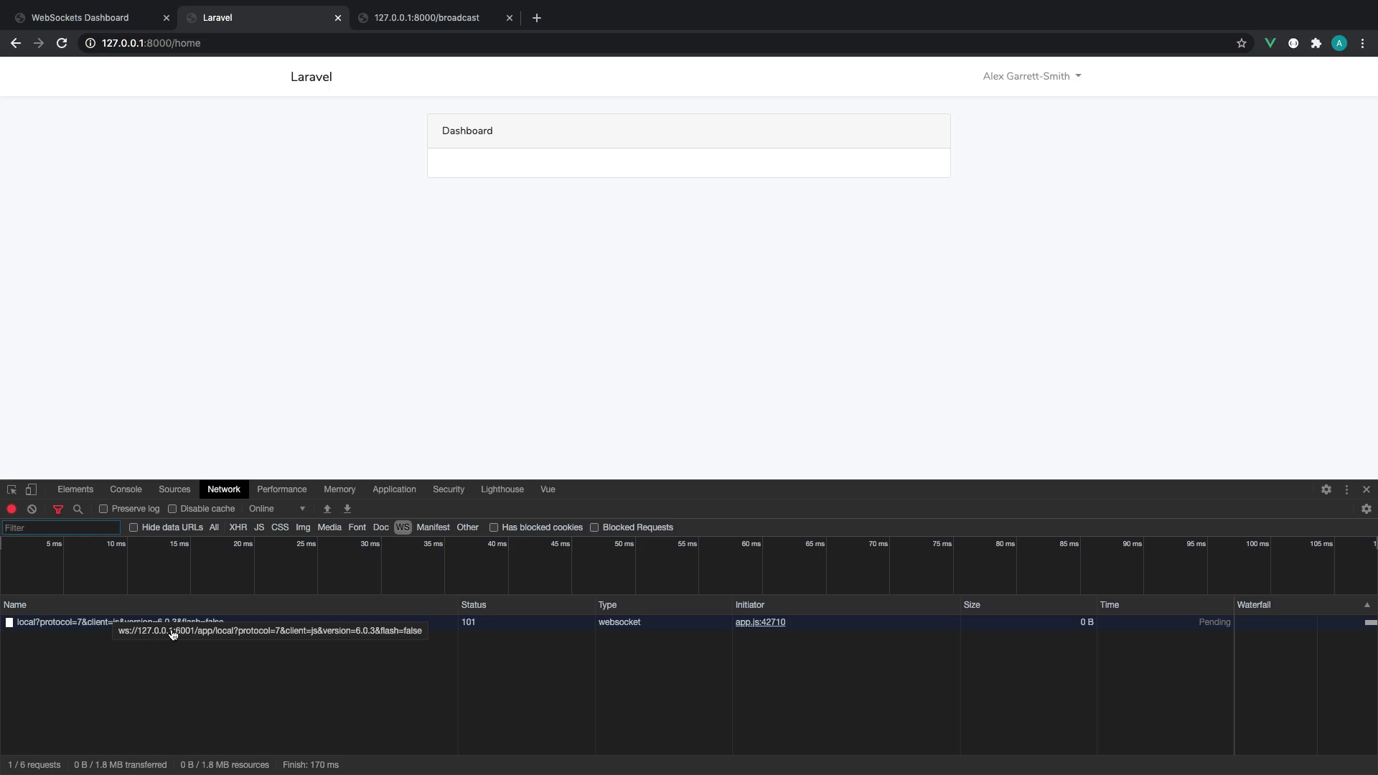
pyautogui.moveTo(167, 627)
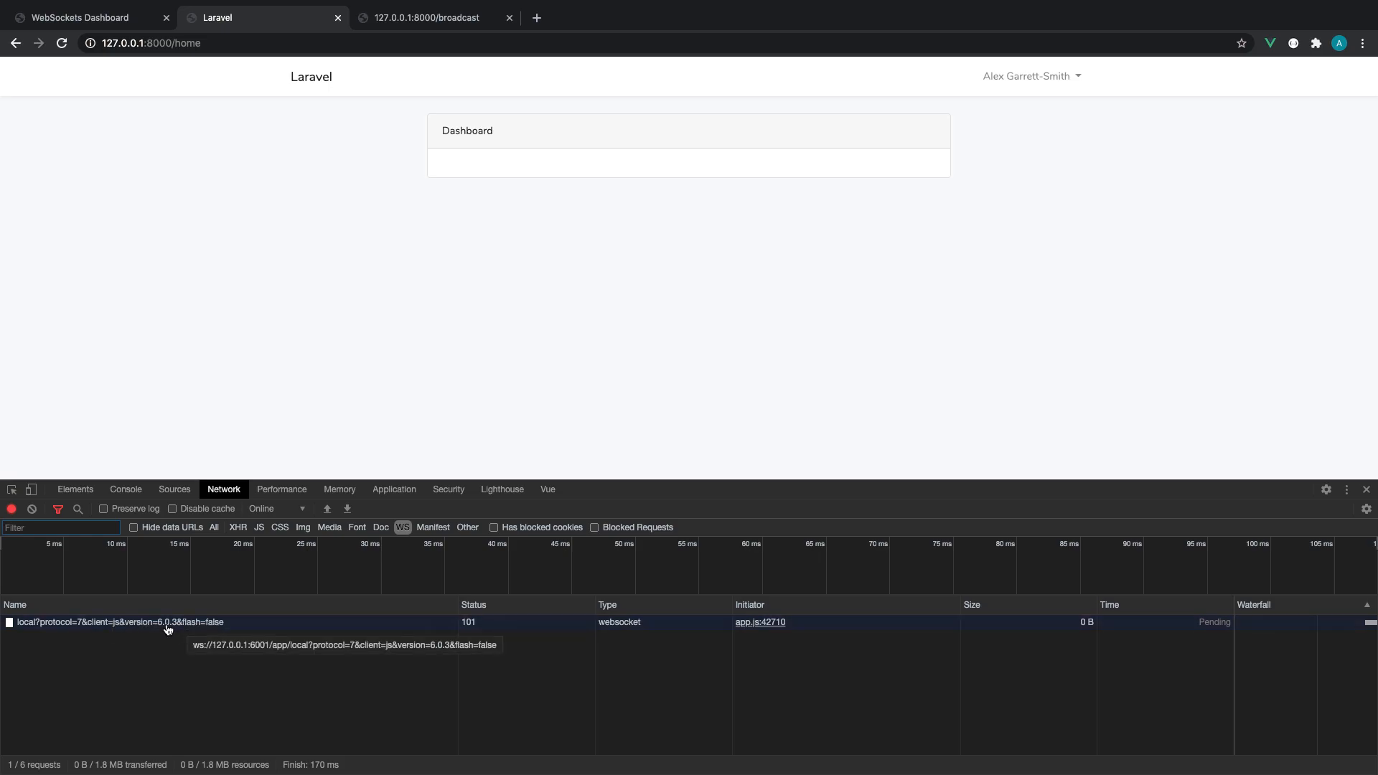
pyautogui.moveTo(195, 632)
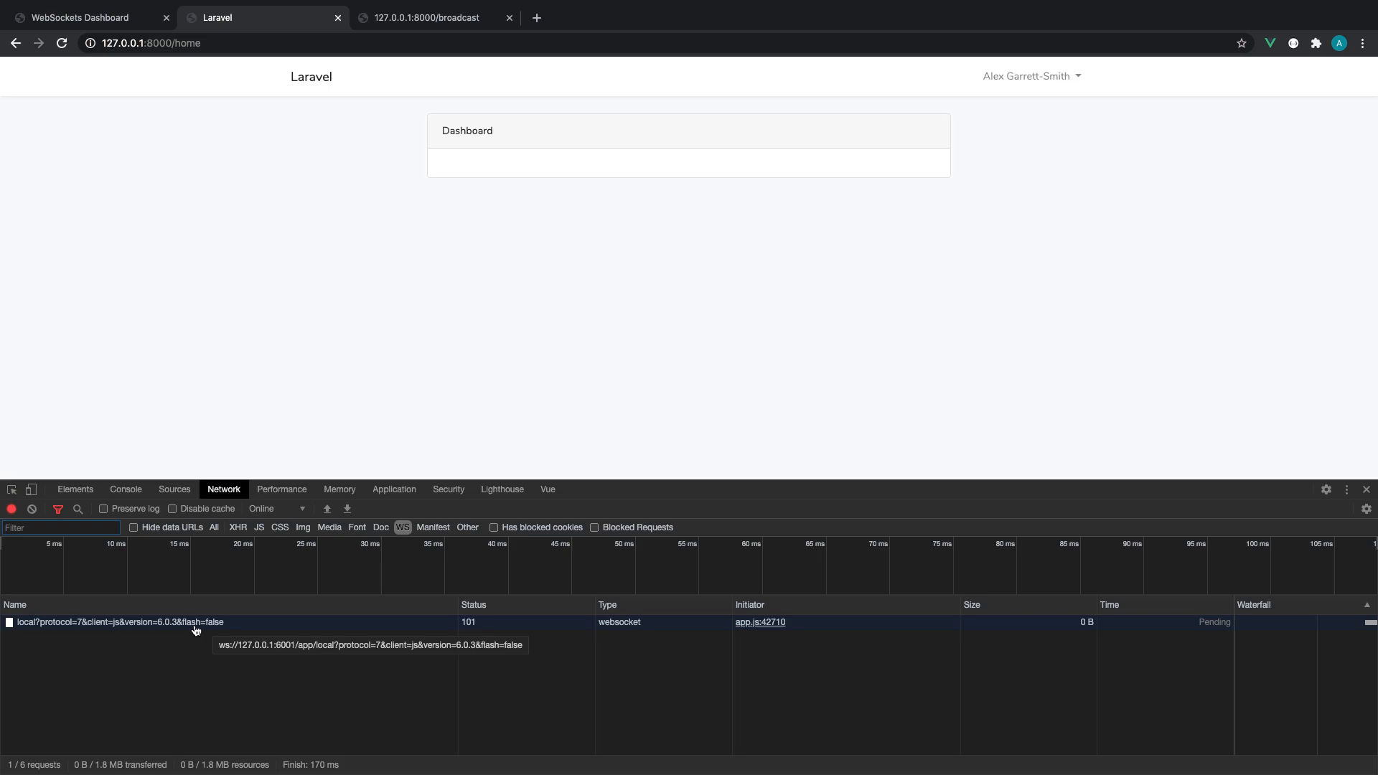
pyautogui.moveTo(472, 624)
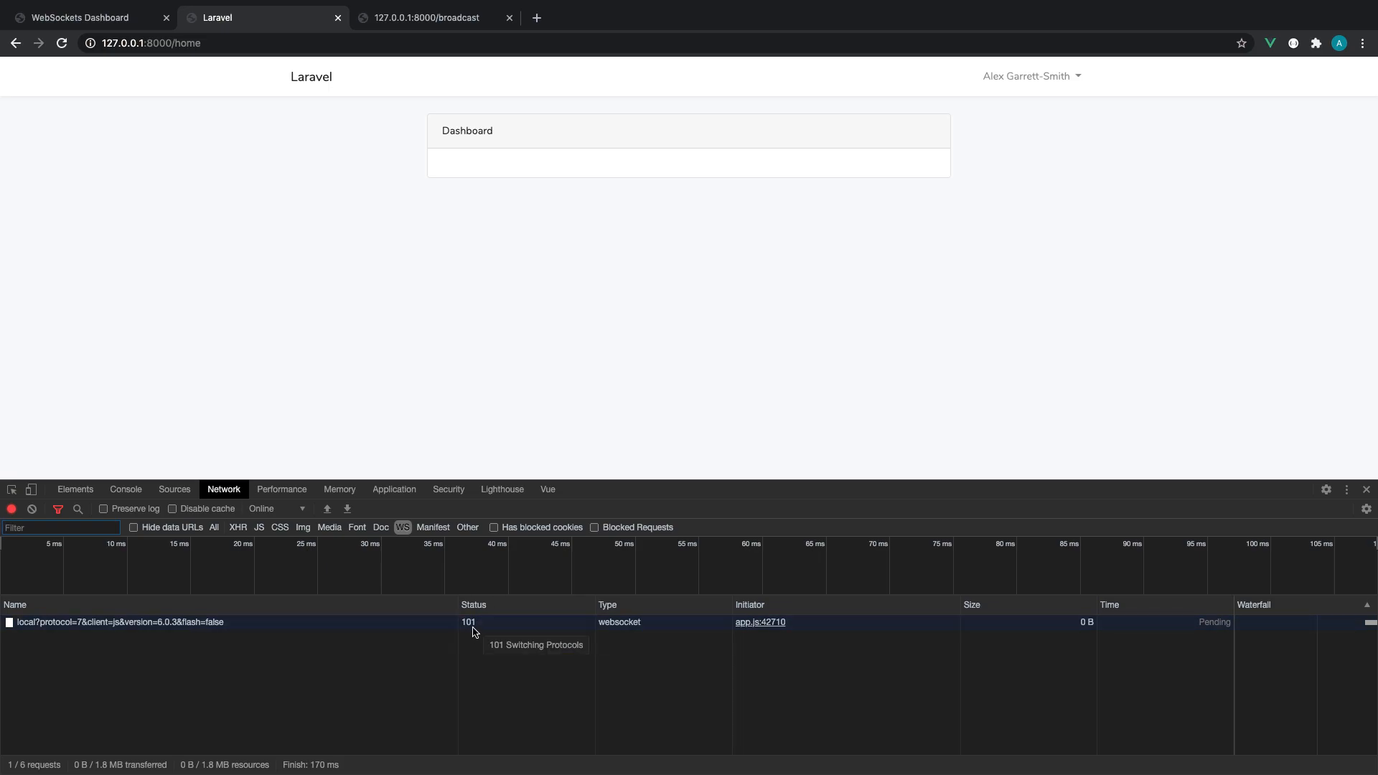
pyautogui.moveTo(540, 334)
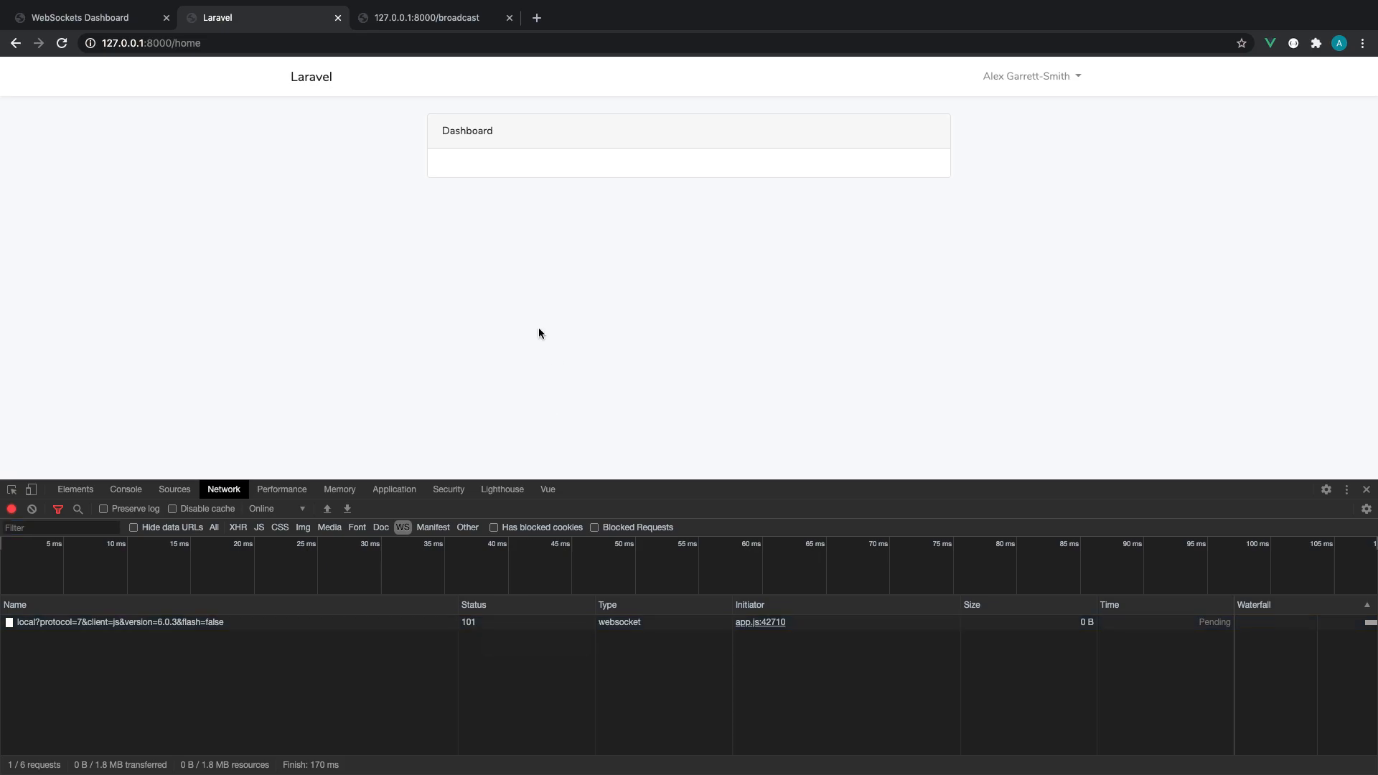
pyautogui.click(79, 17)
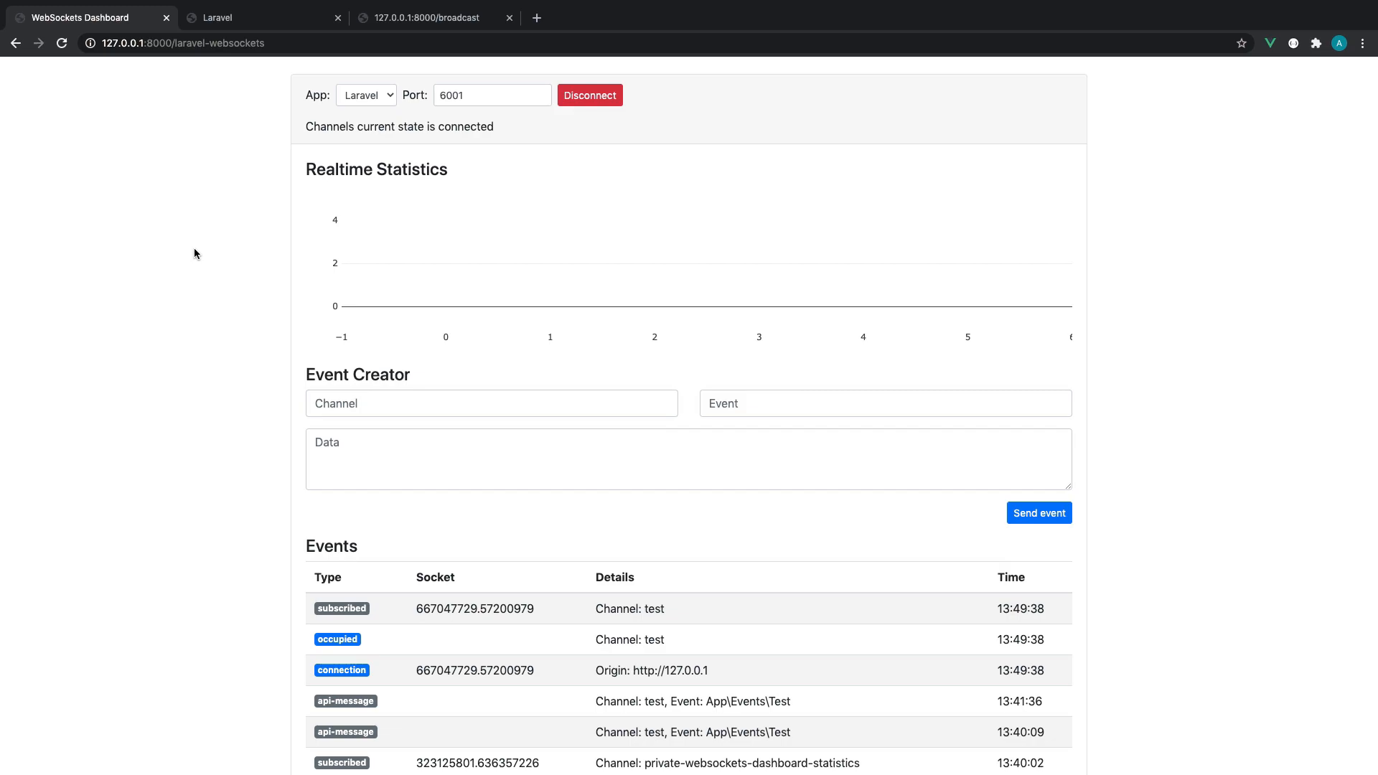
pyautogui.scroll(-3)
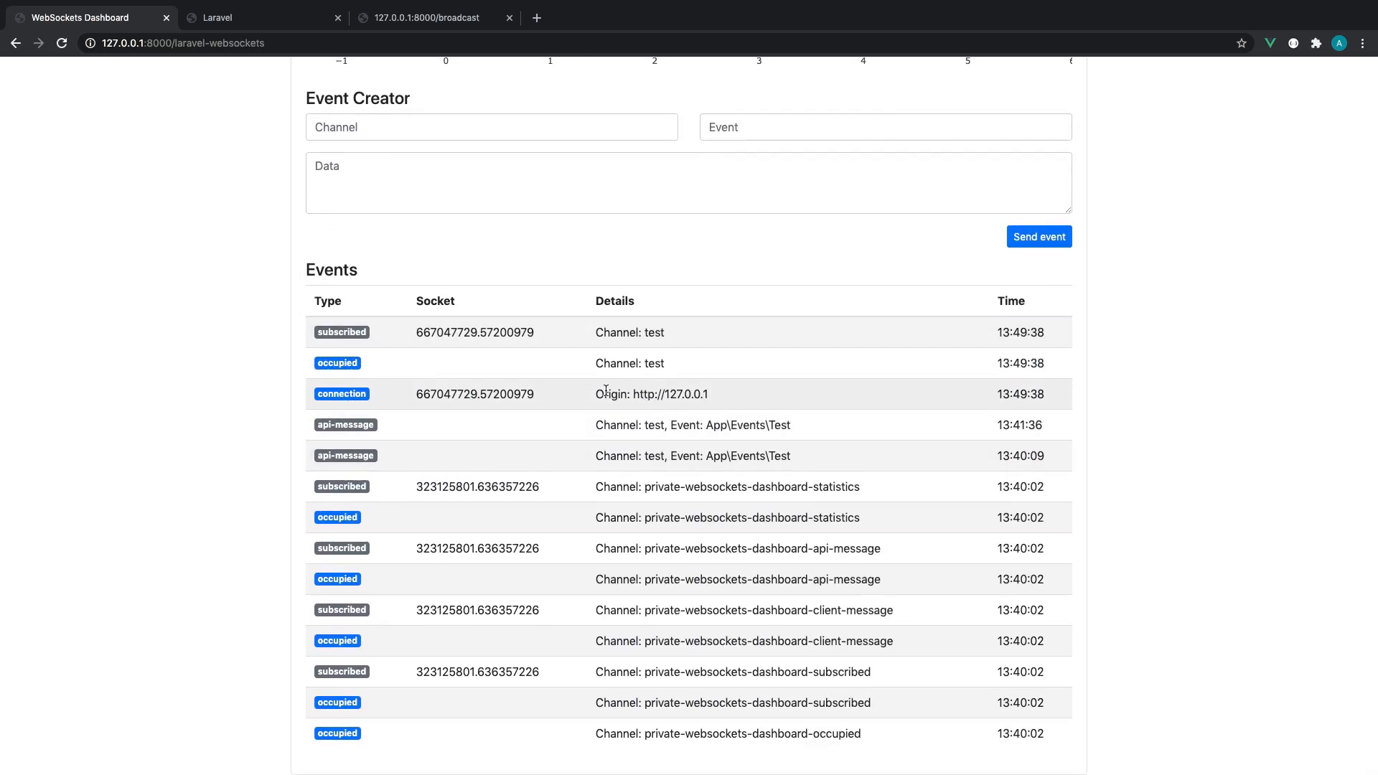
pyautogui.doubleClick(473, 394)
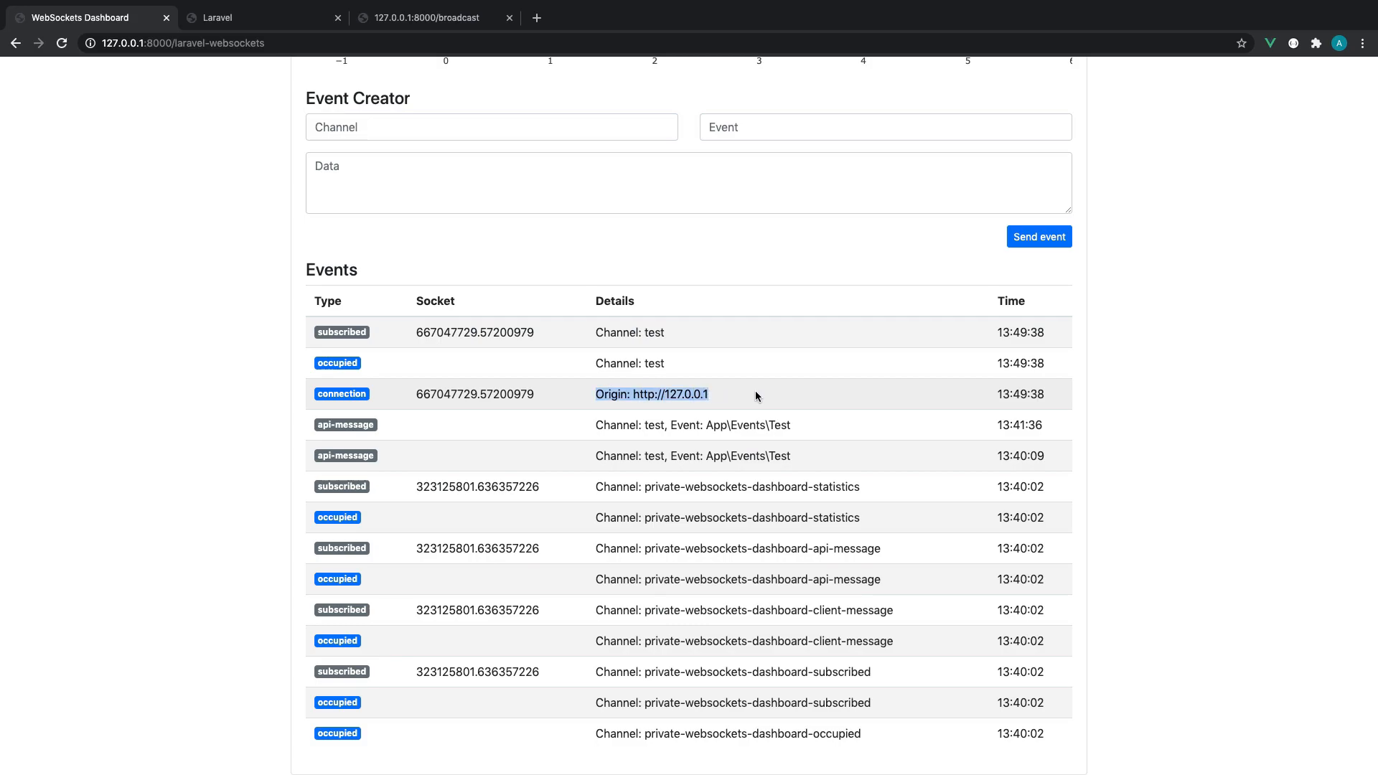
pyautogui.moveTo(749, 397)
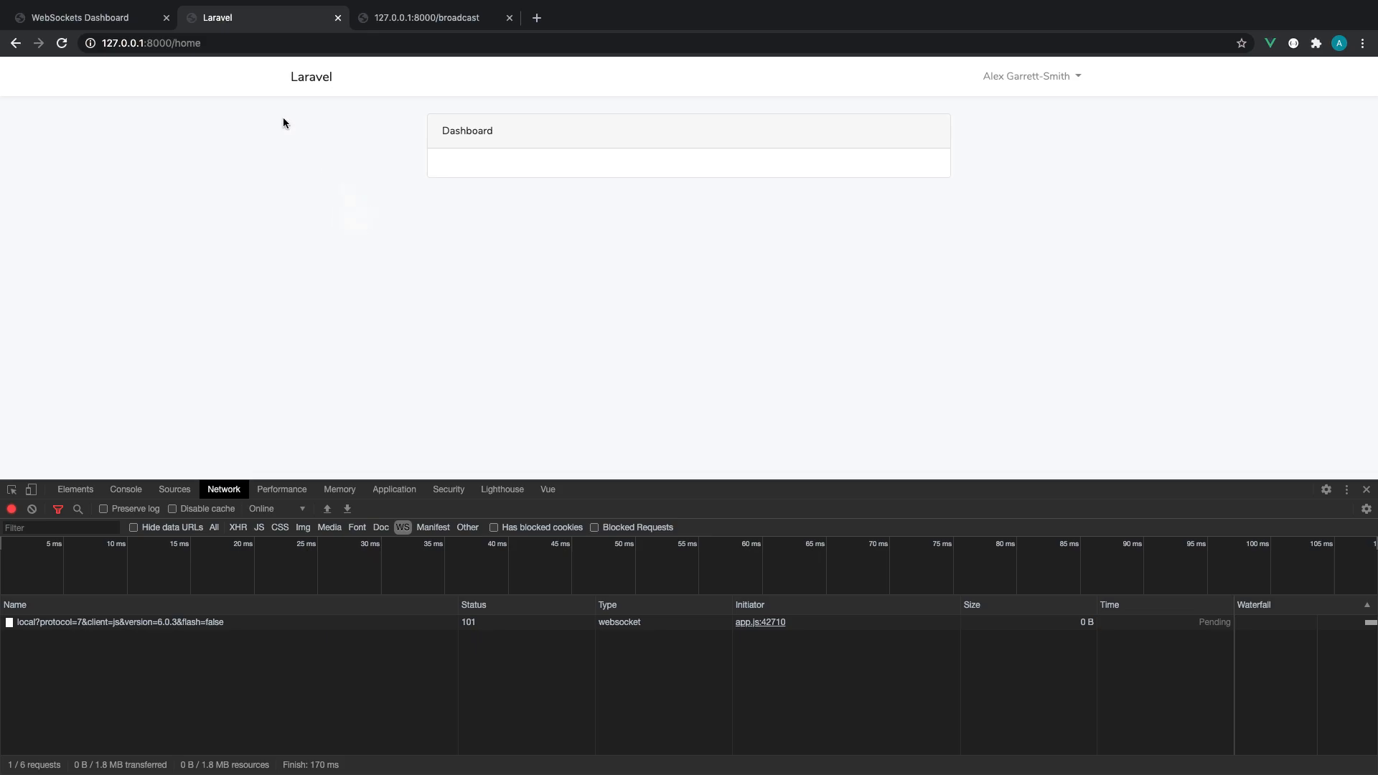
pyautogui.moveTo(550, 346)
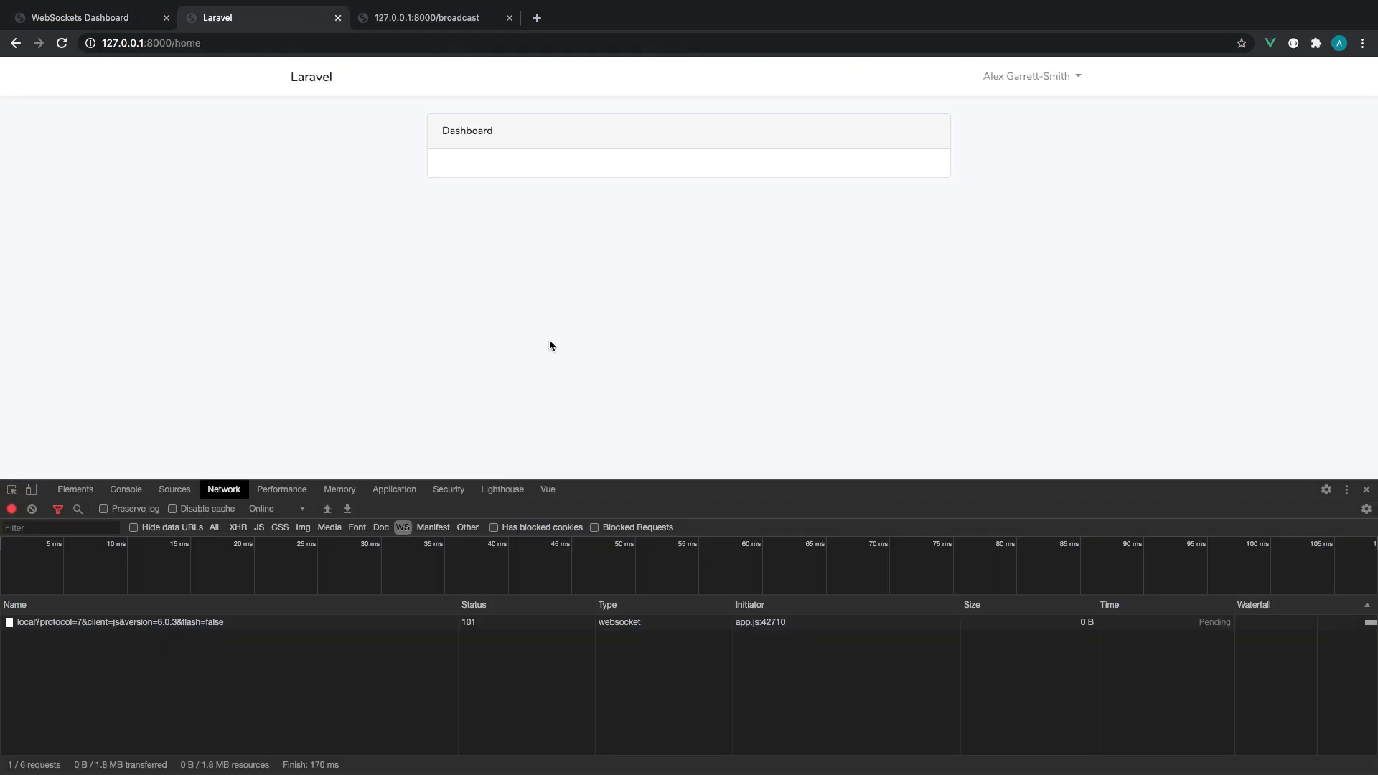
# - Return to the Laravel home page showing the websocket request to port 6001 with status 101
pyautogui.click(79, 17)
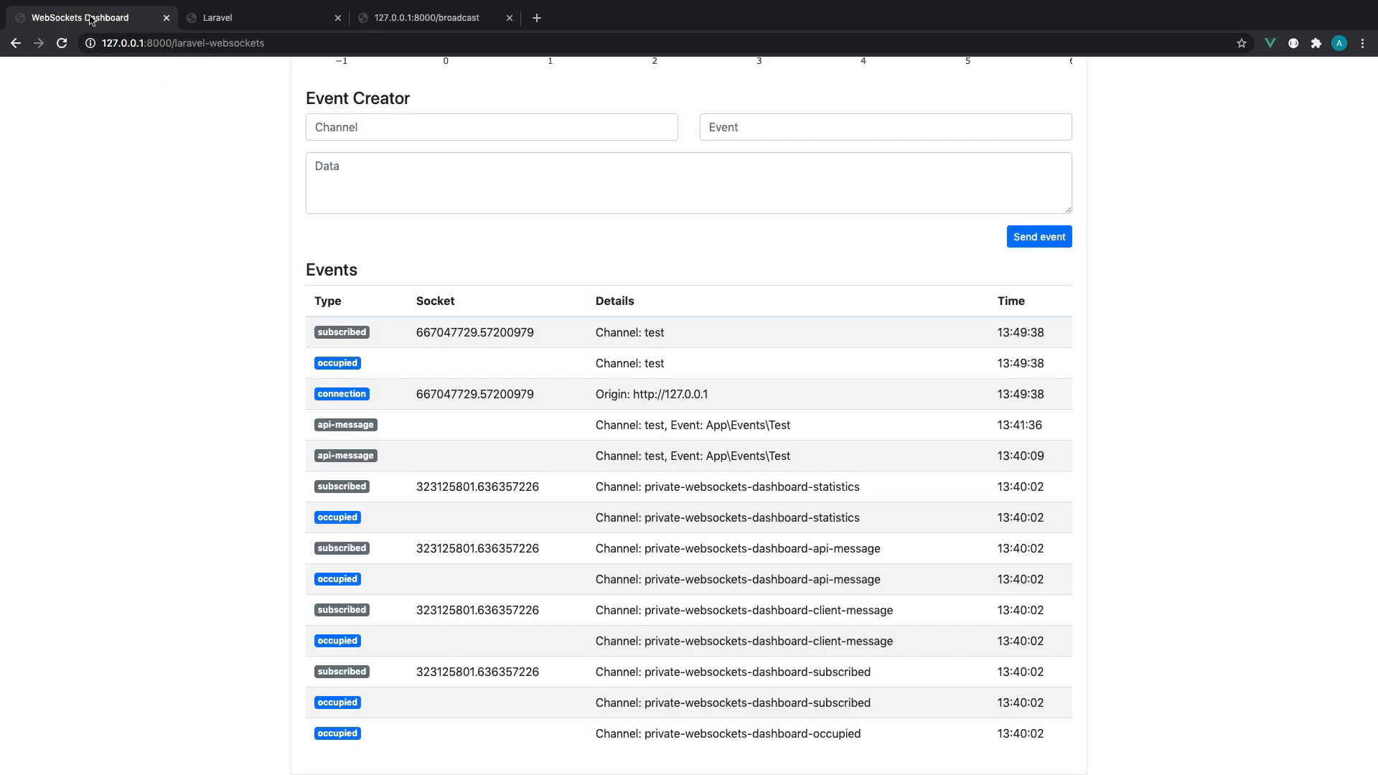
pyautogui.moveTo(426, 41)
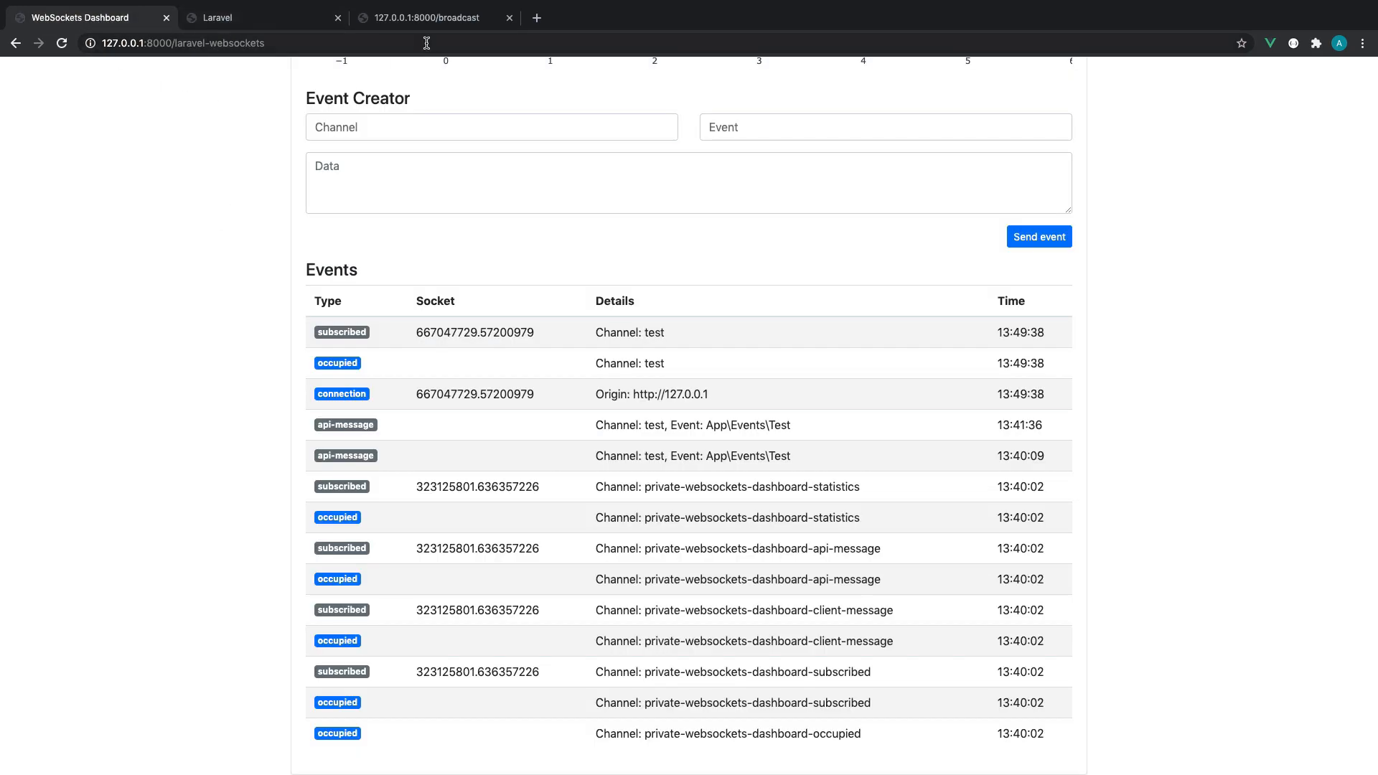
pyautogui.click(216, 17)
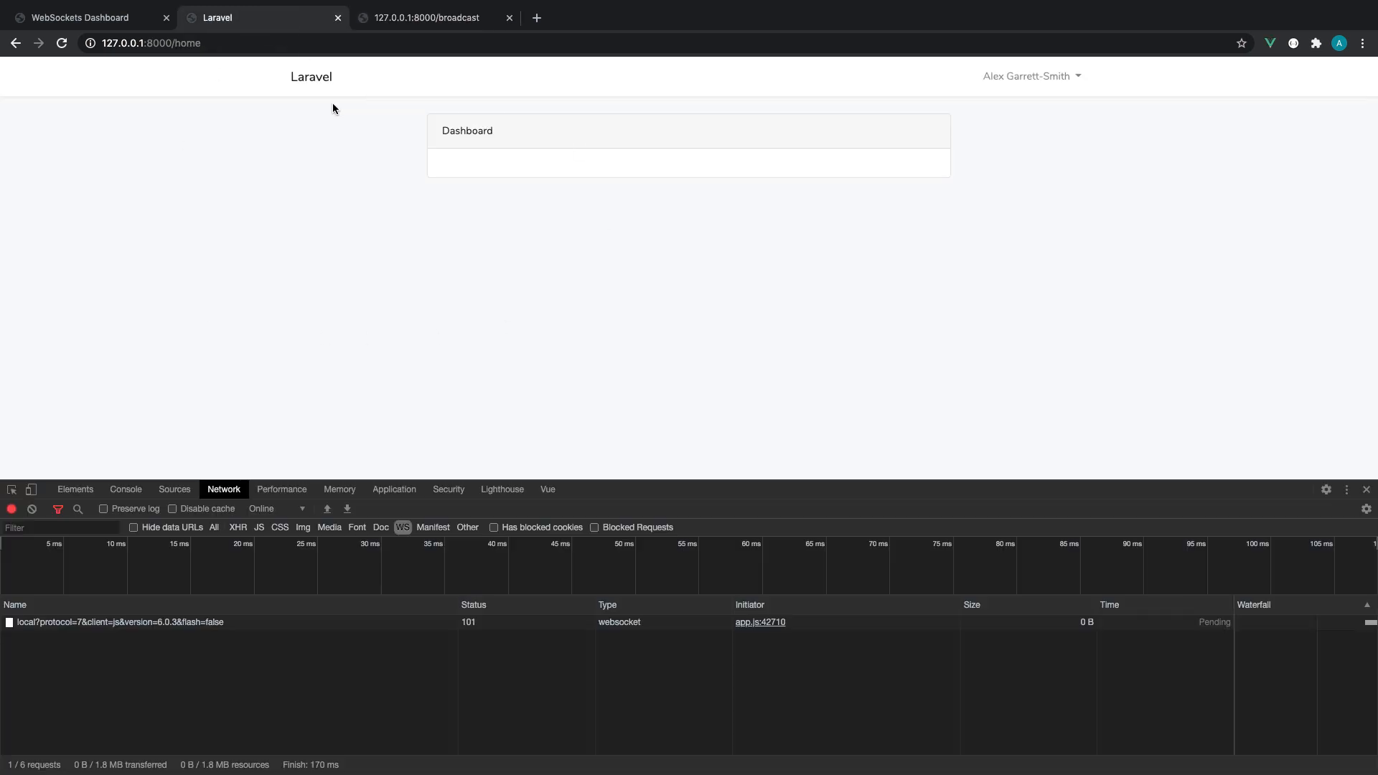
pyautogui.moveTo(235, 414)
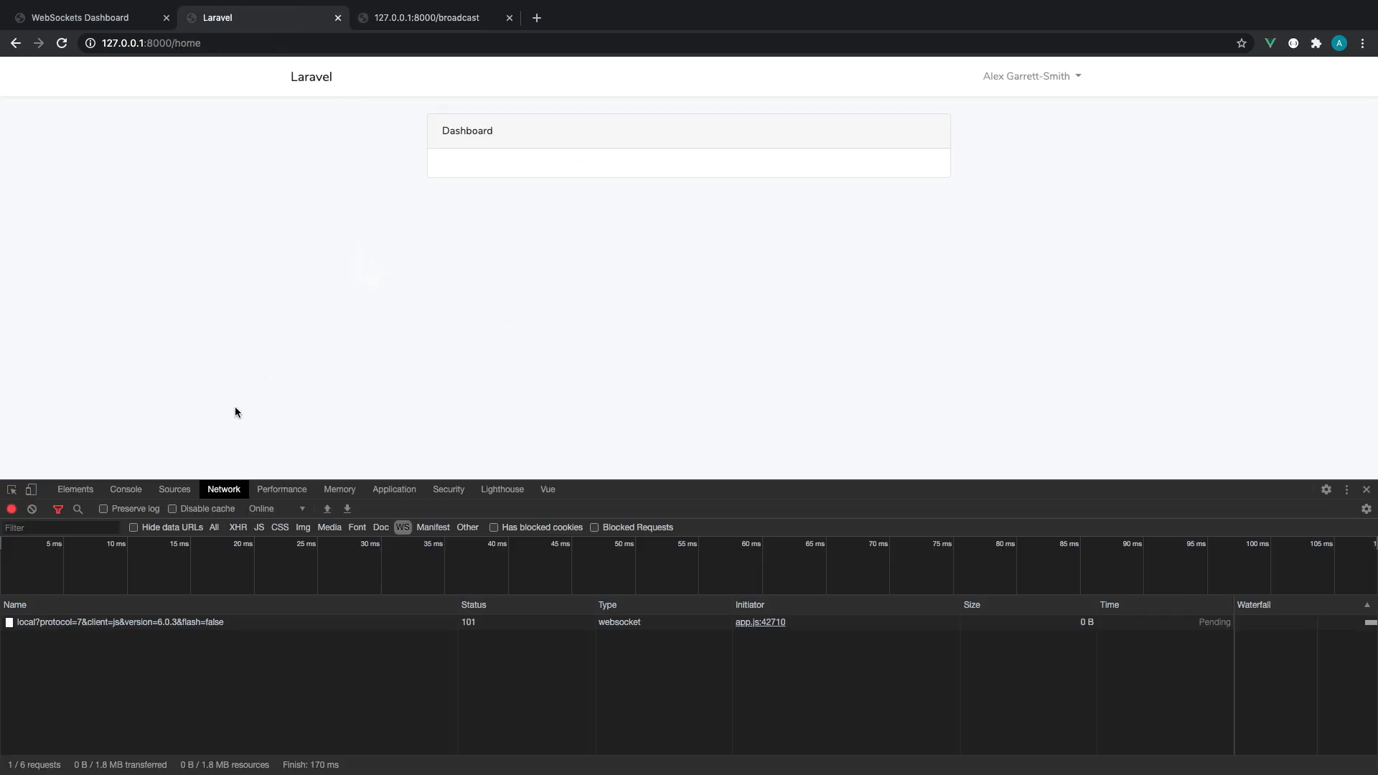
# - View the console log of the broadcast payload {it: "works"} on the home page
pyautogui.click(124, 489)
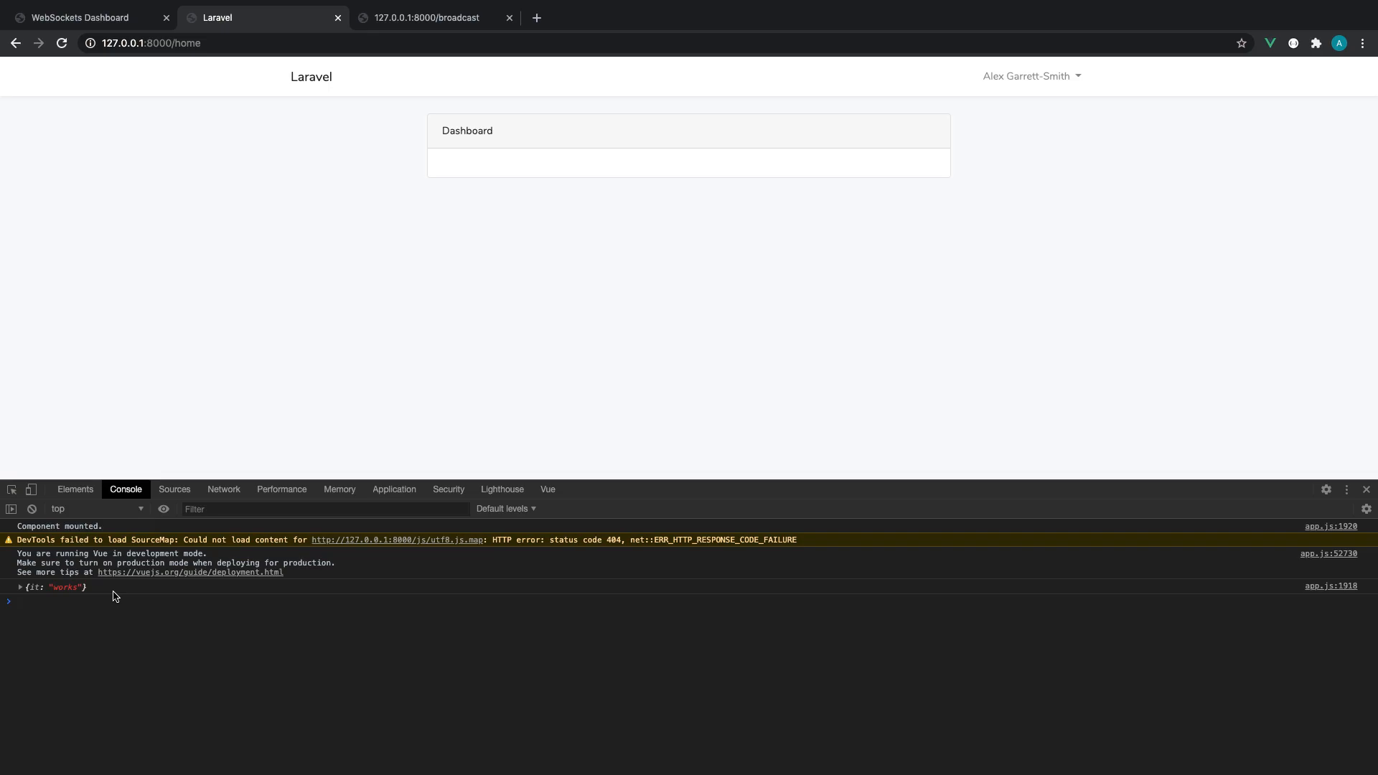
pyautogui.moveTo(568, 334)
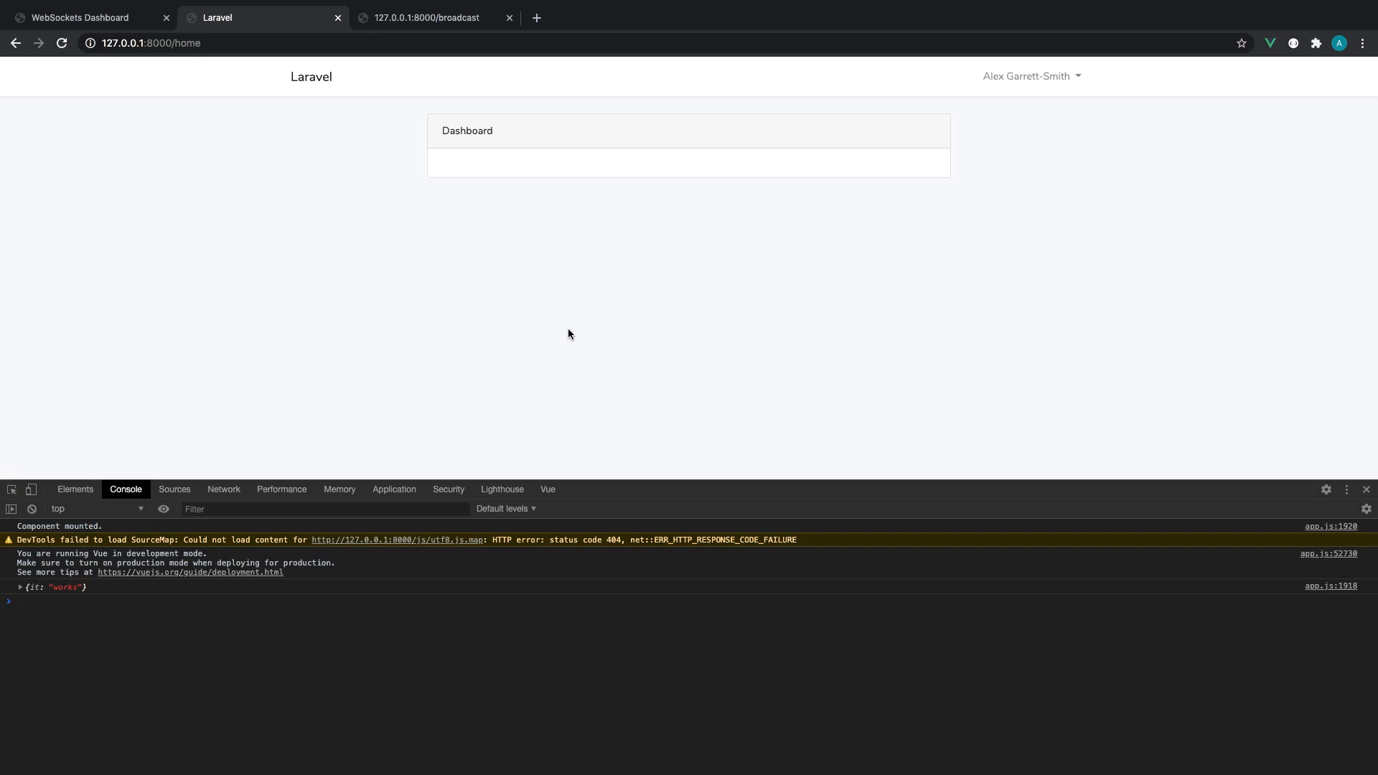